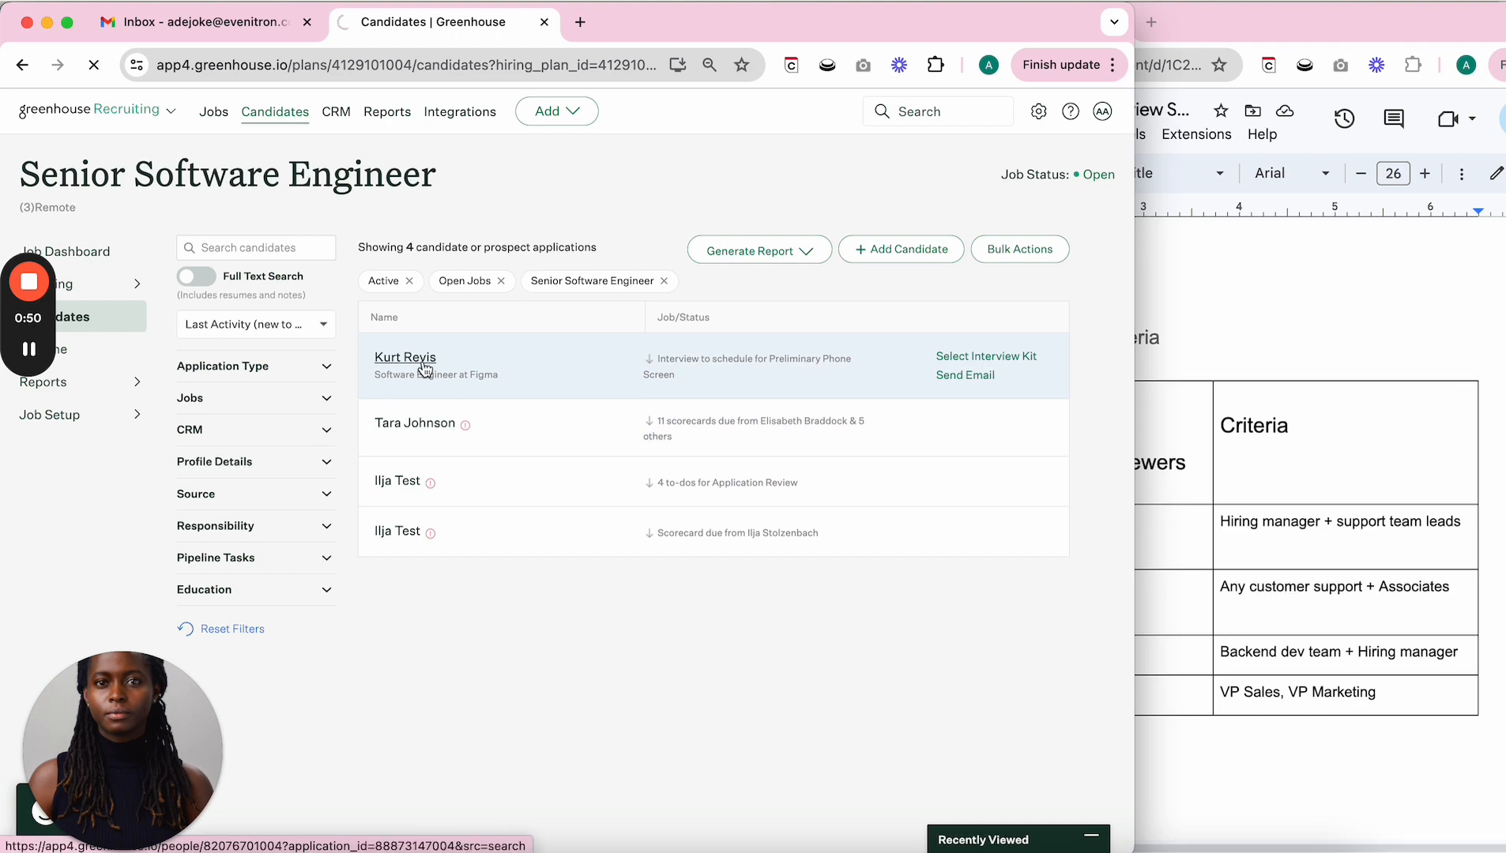
Open the Senior Software Engineer candidate's application and move it to the four-interview stage.
left_click(404, 357)
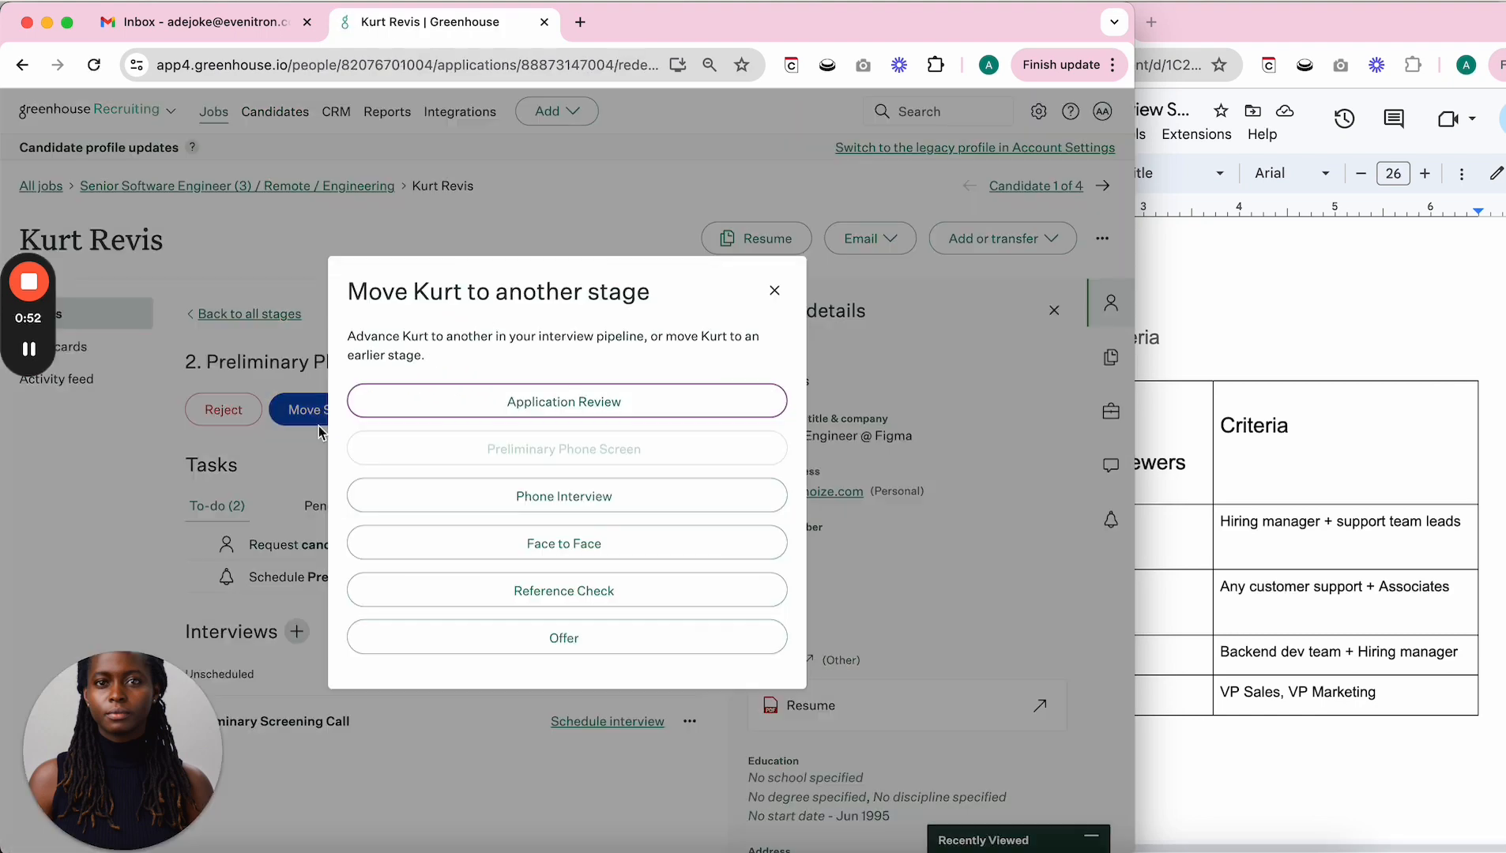
left_click(564, 542)
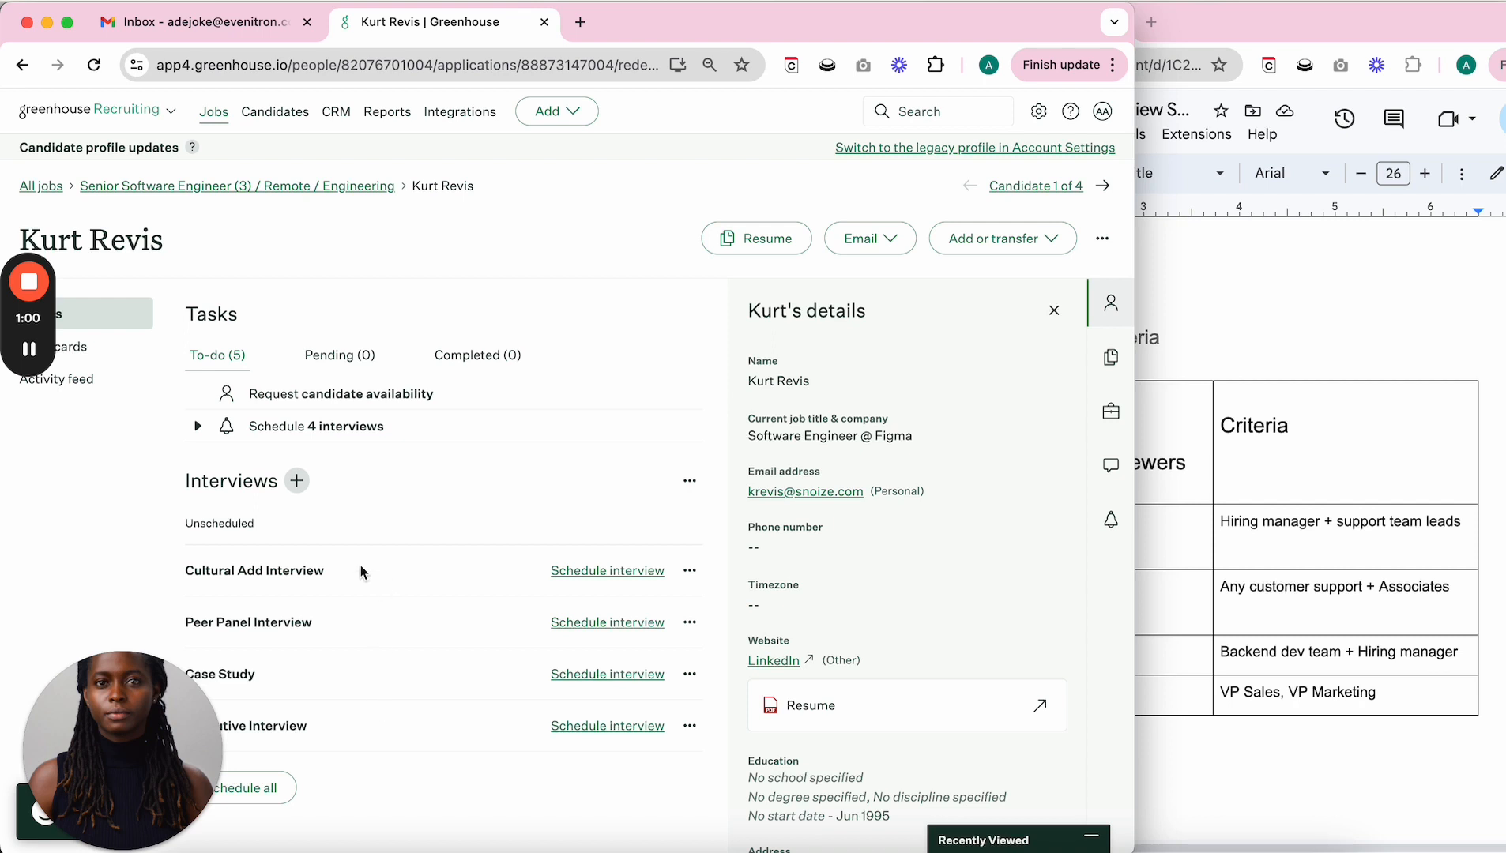
mouse_move(273, 564)
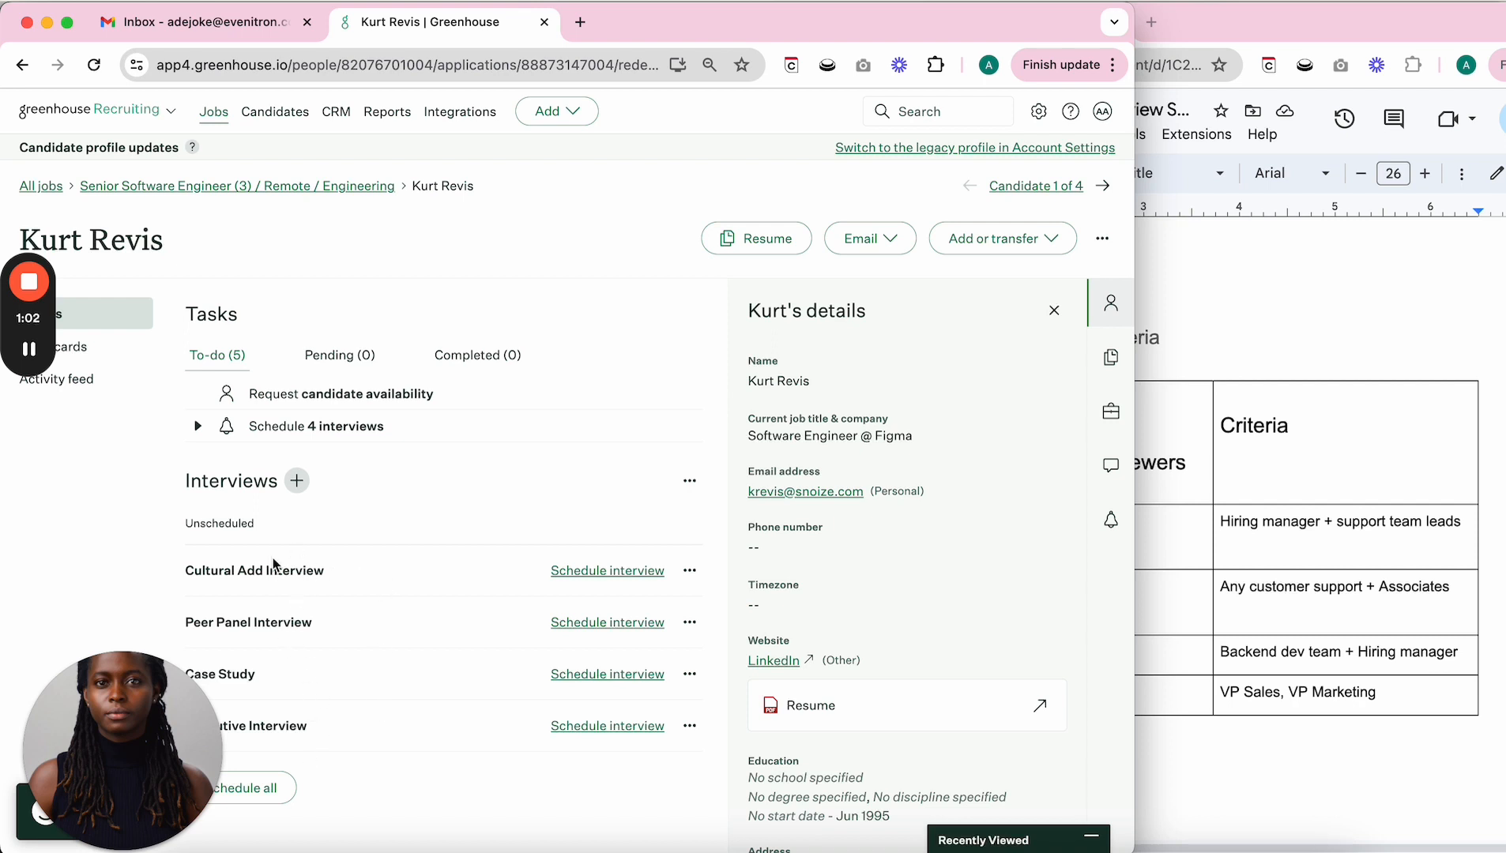
mouse_move(309, 784)
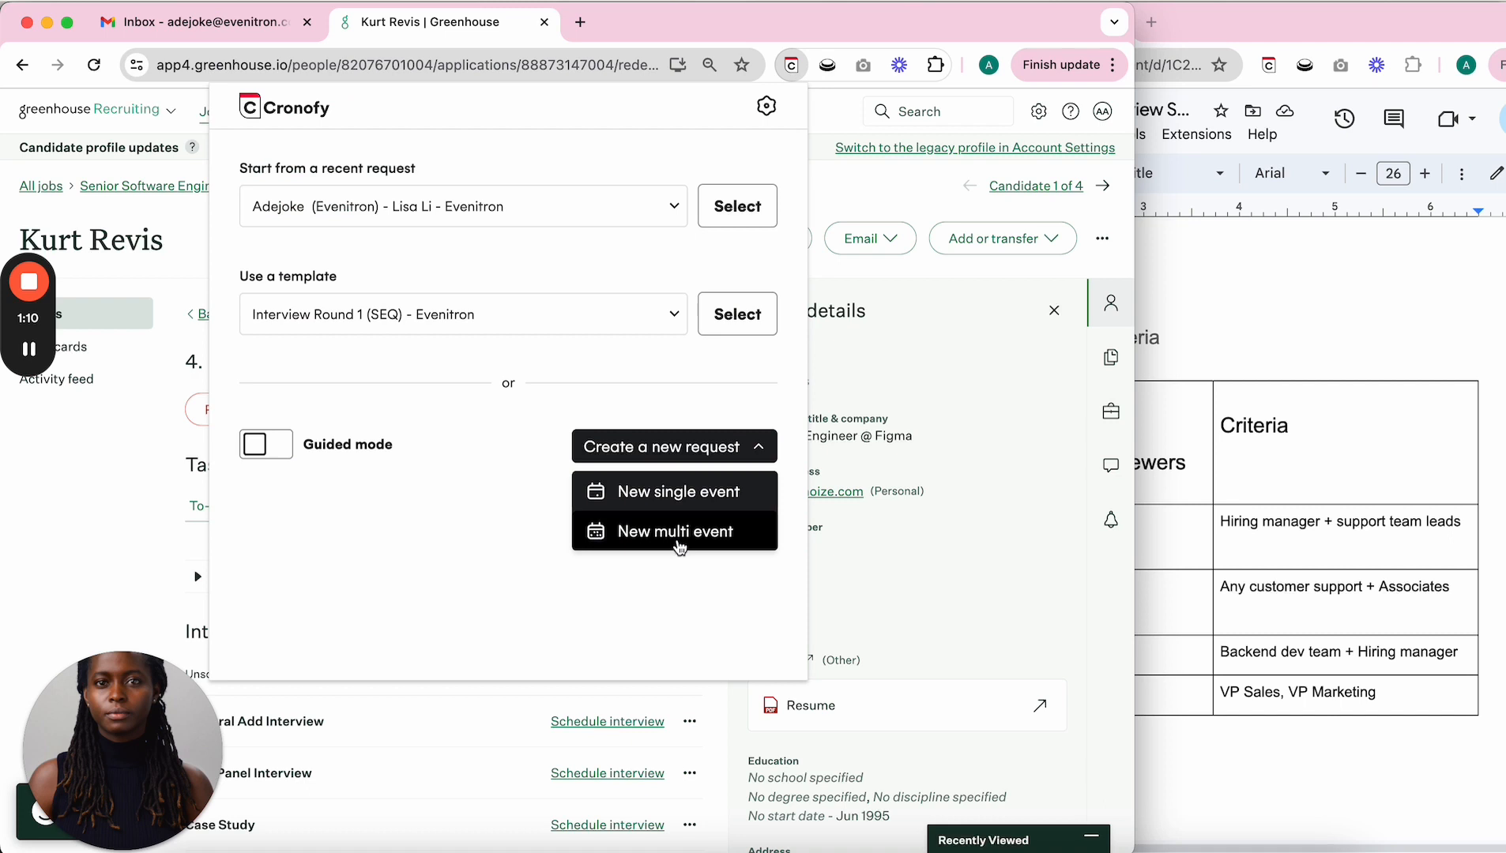
Start a multi-event request titled 'Senior Software Engineer - Interview Schedule' and continue to Event 1.
left_click(674, 531)
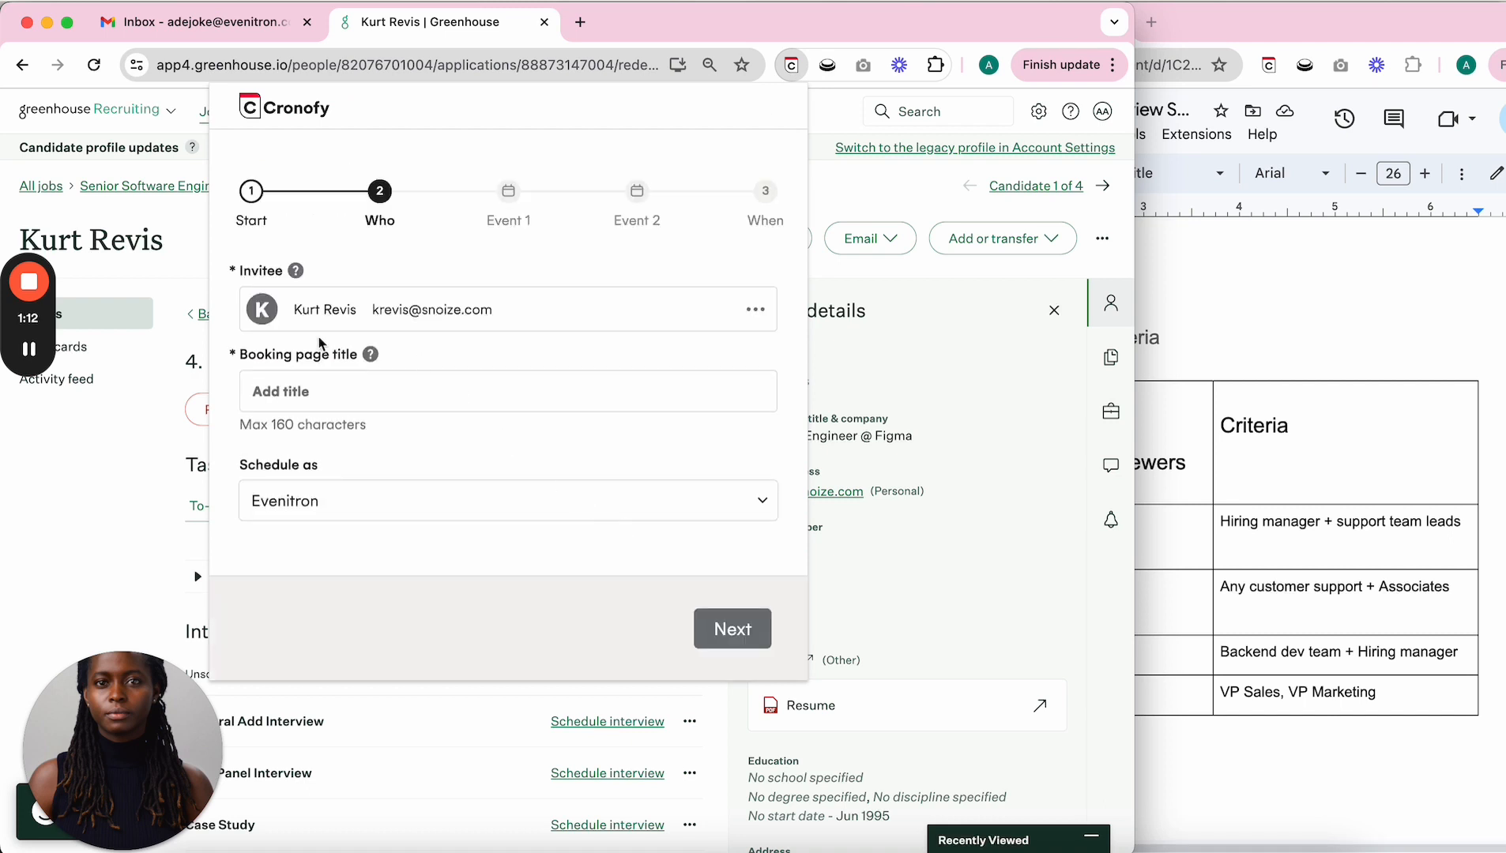
mouse_move(488, 330)
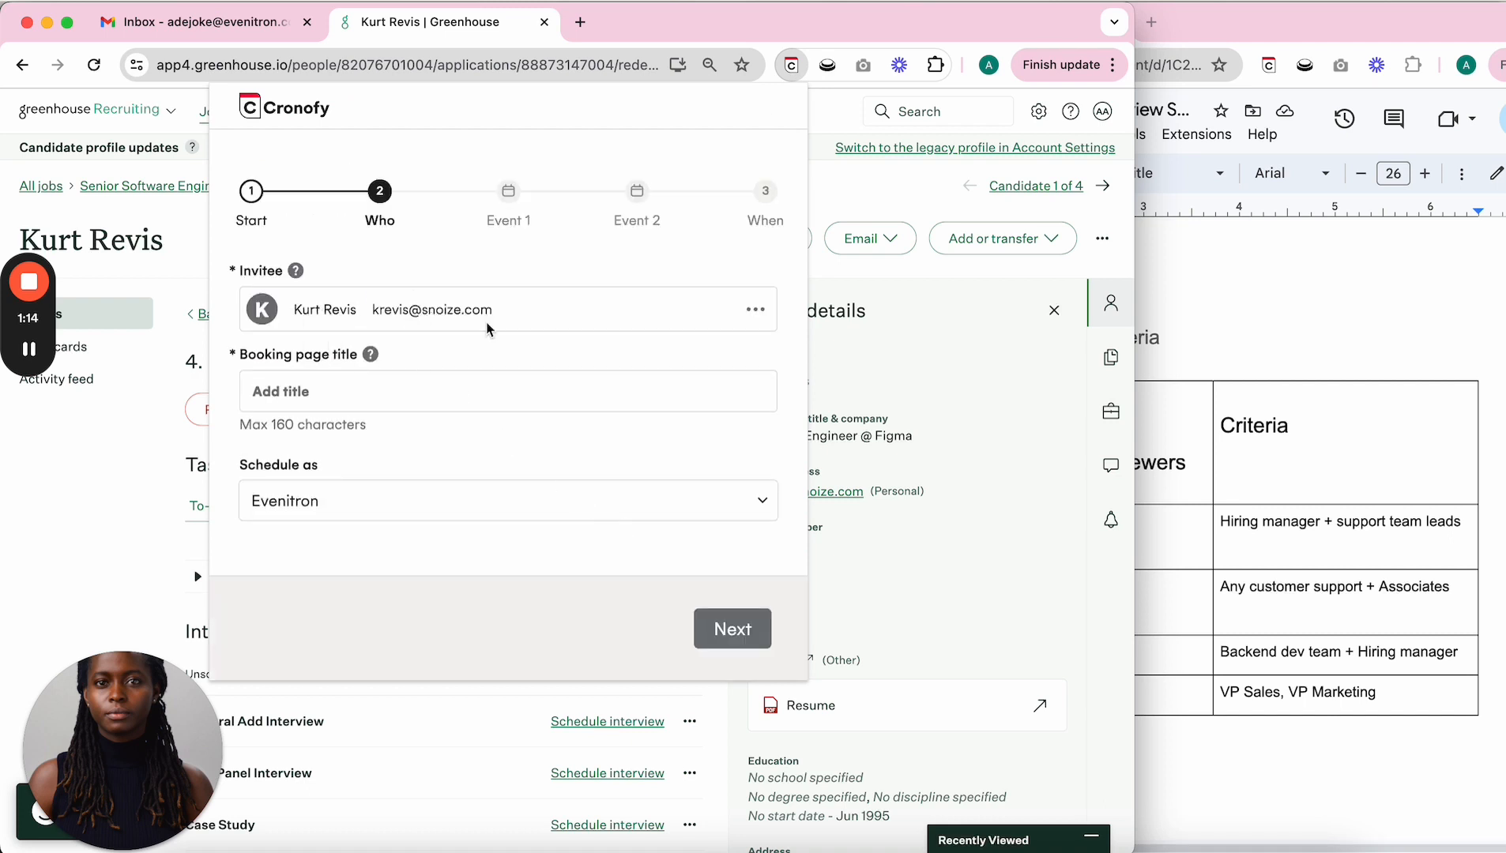
left_click(507, 391)
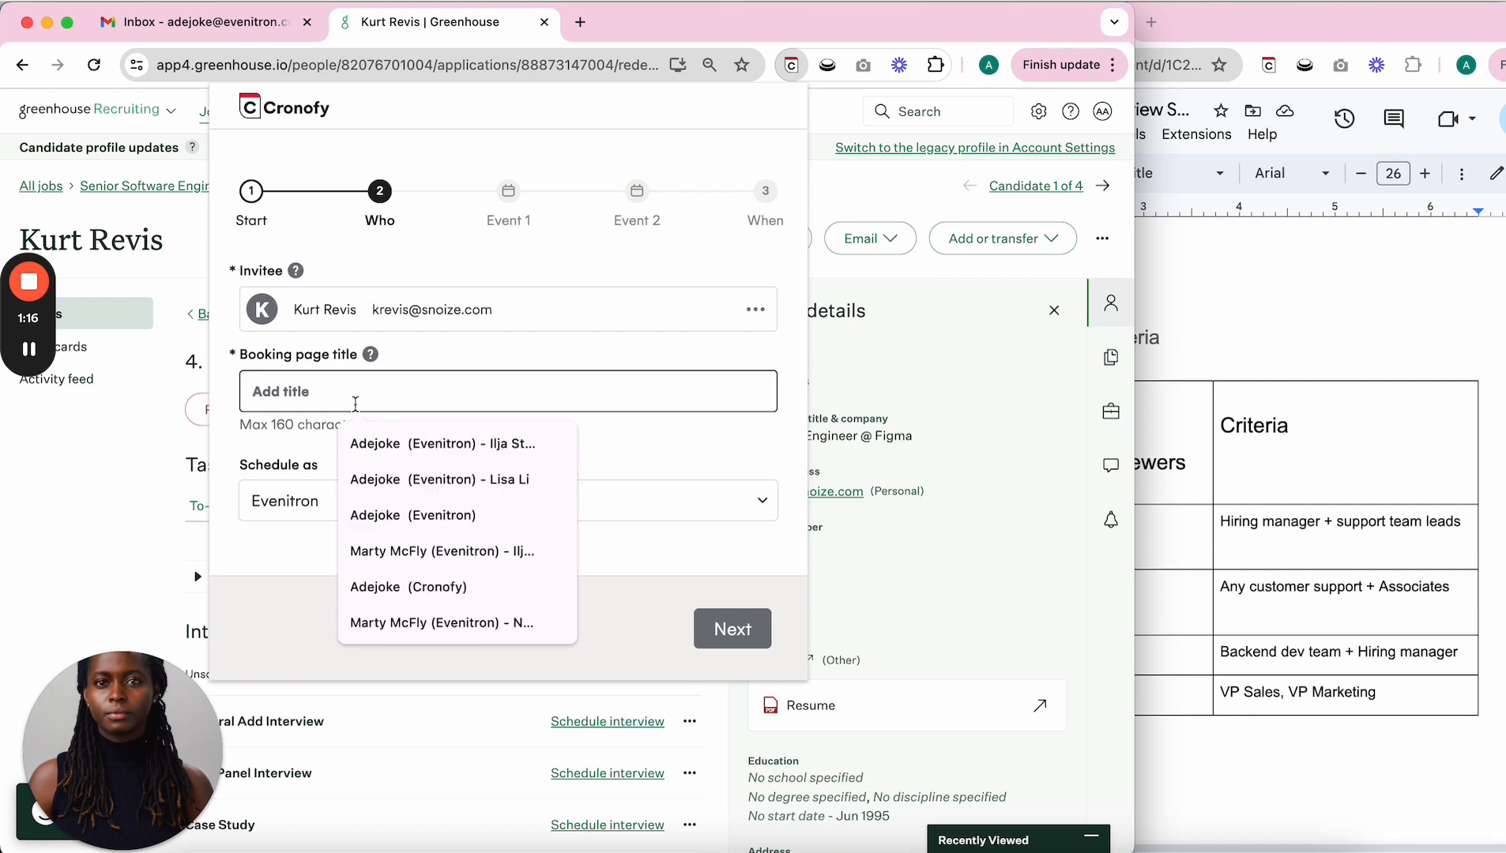
type("Senior Software Engineer - Interview Schedule")
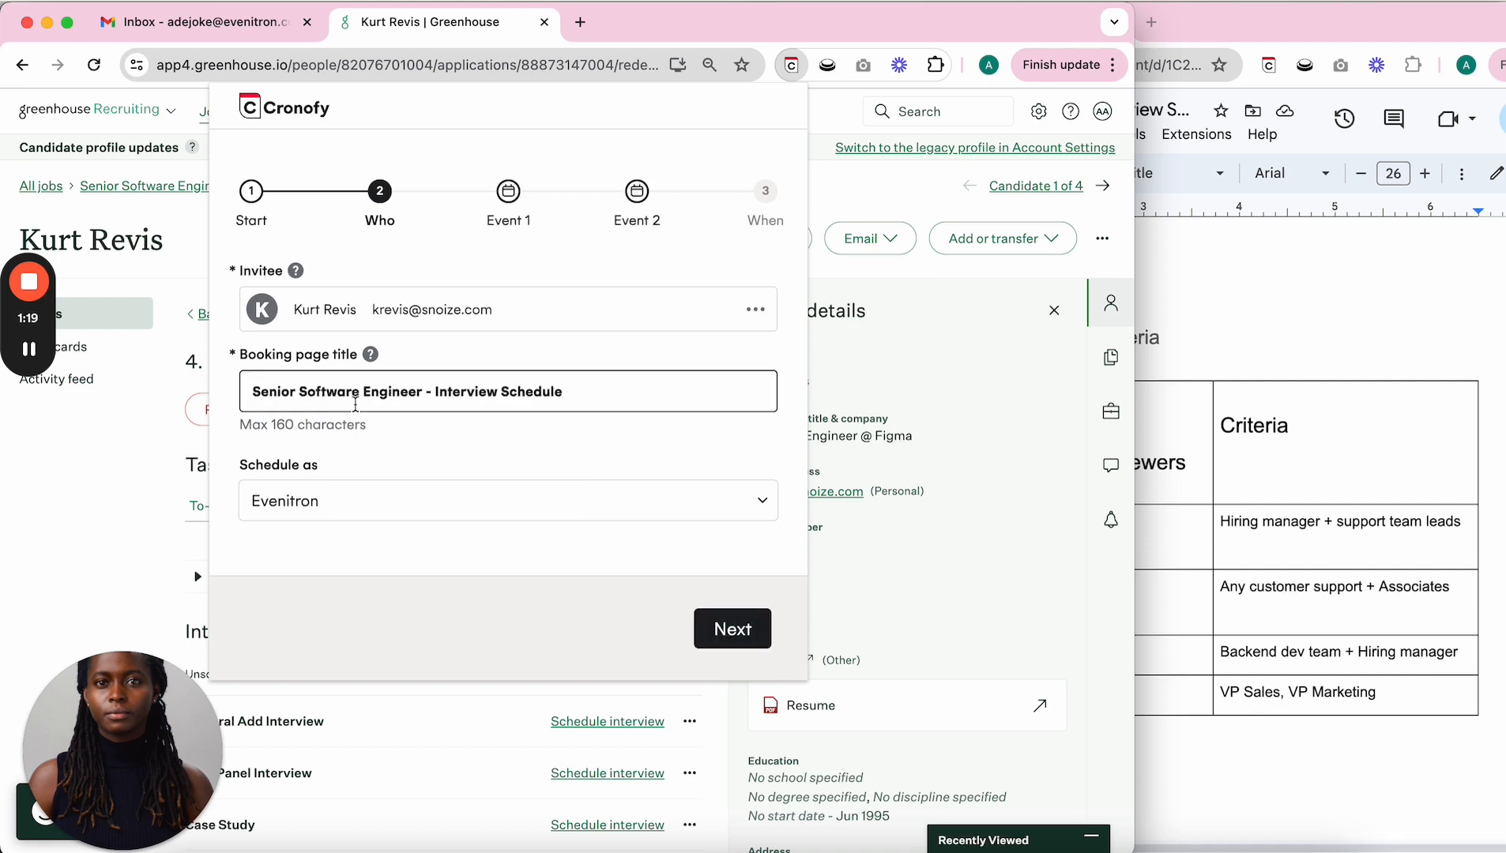
mouse_move(372, 471)
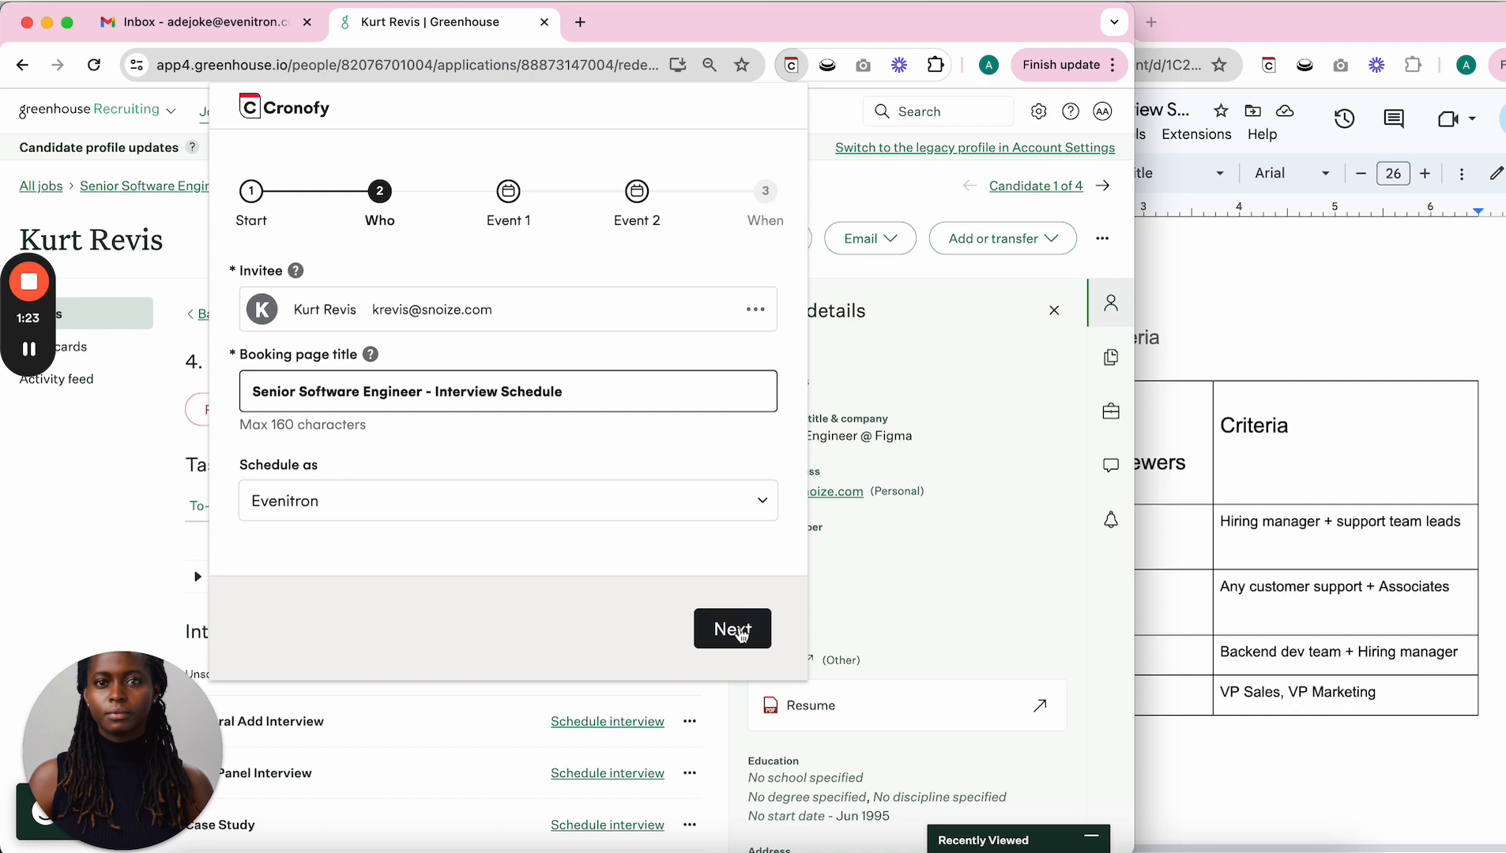
left_click(732, 628)
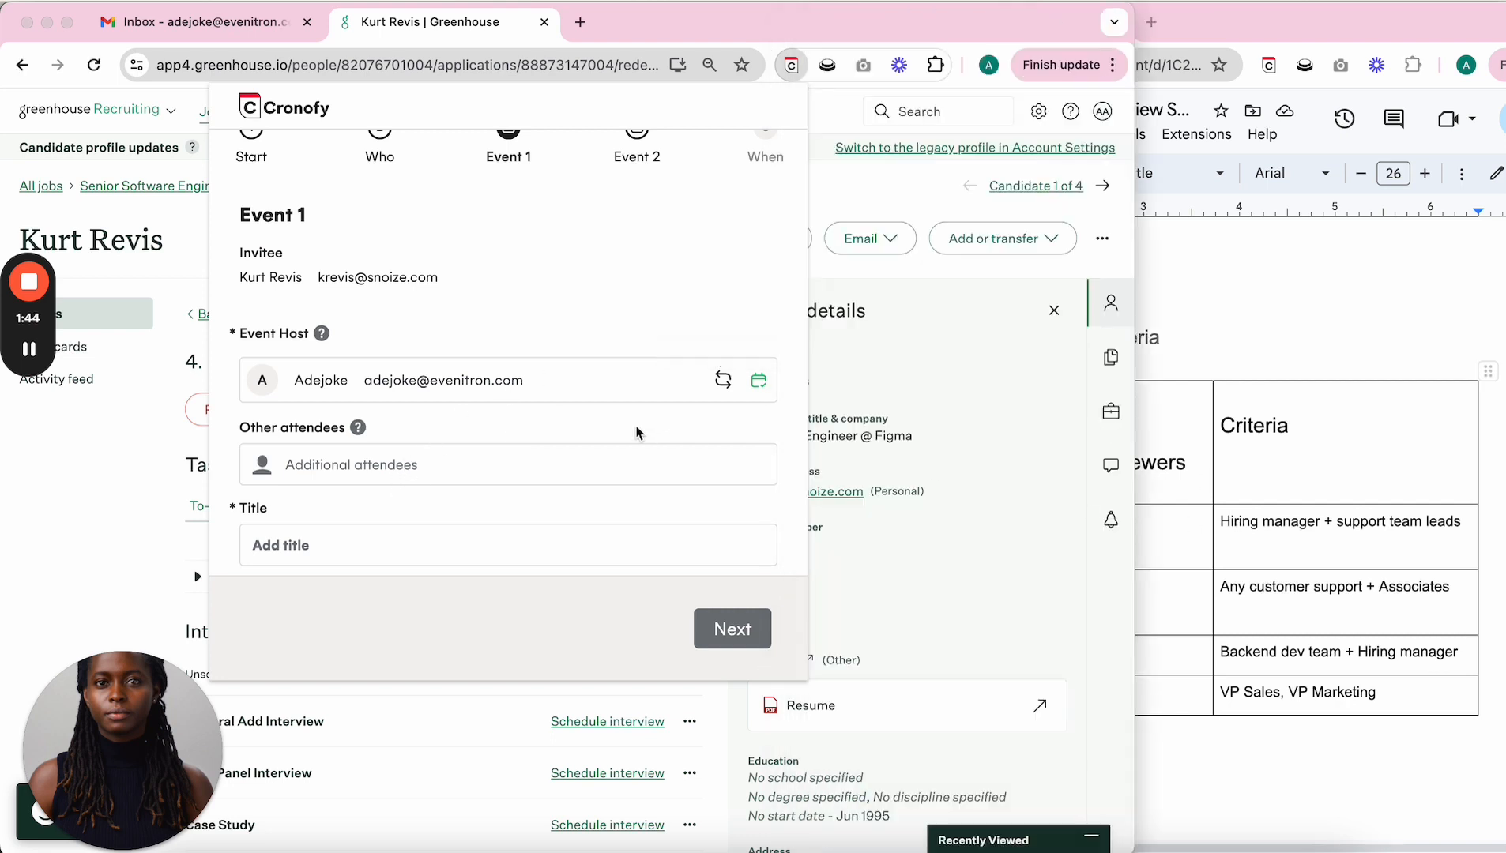
mouse_move(721, 381)
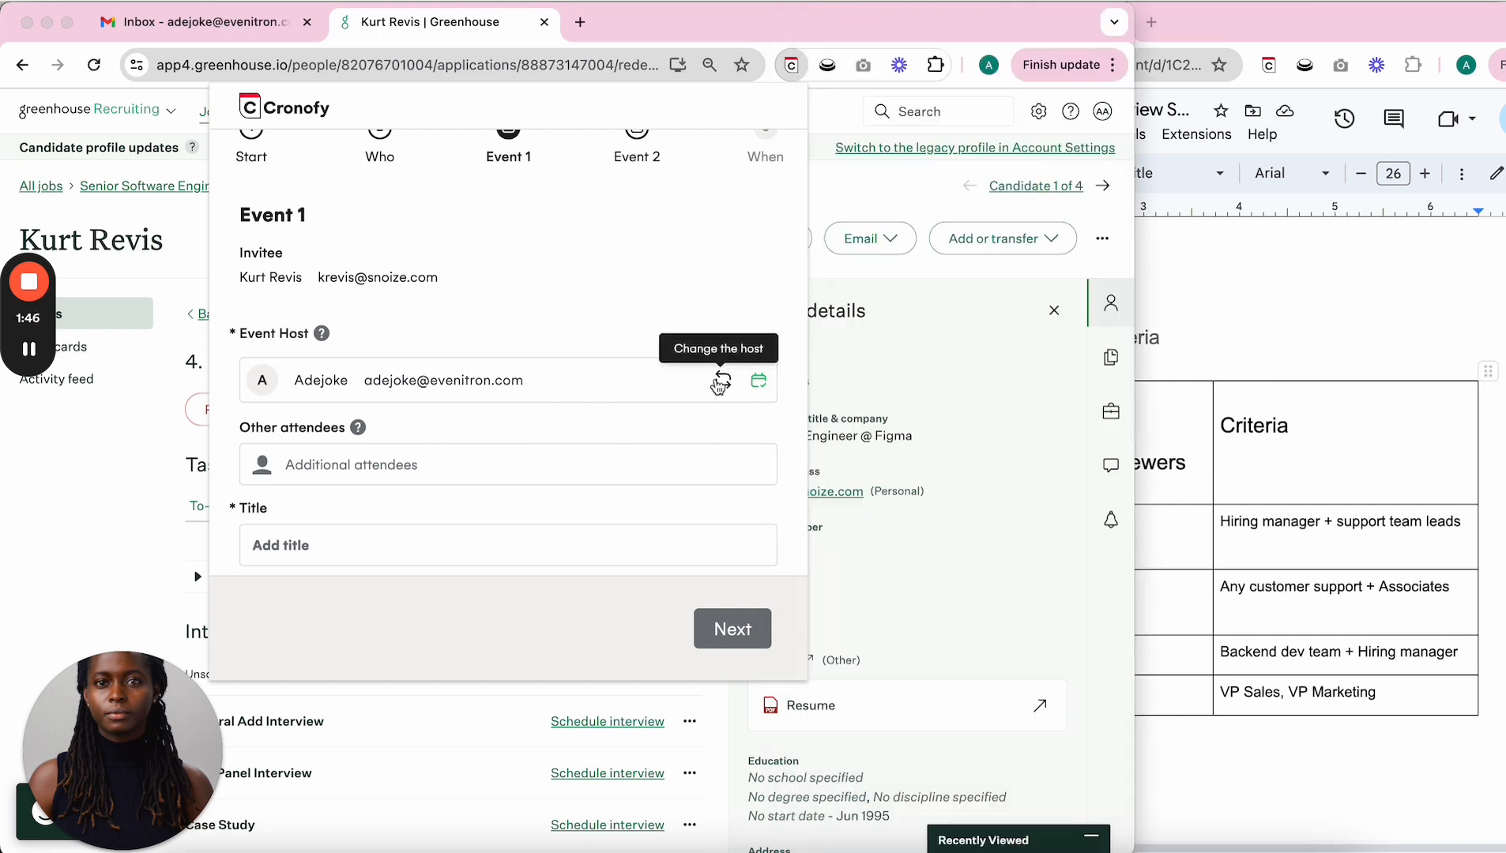
Make Hiring Managers (WD) the Event 1 host and add two attendees found via 'ilja' and 'ad'.
type("hiring")
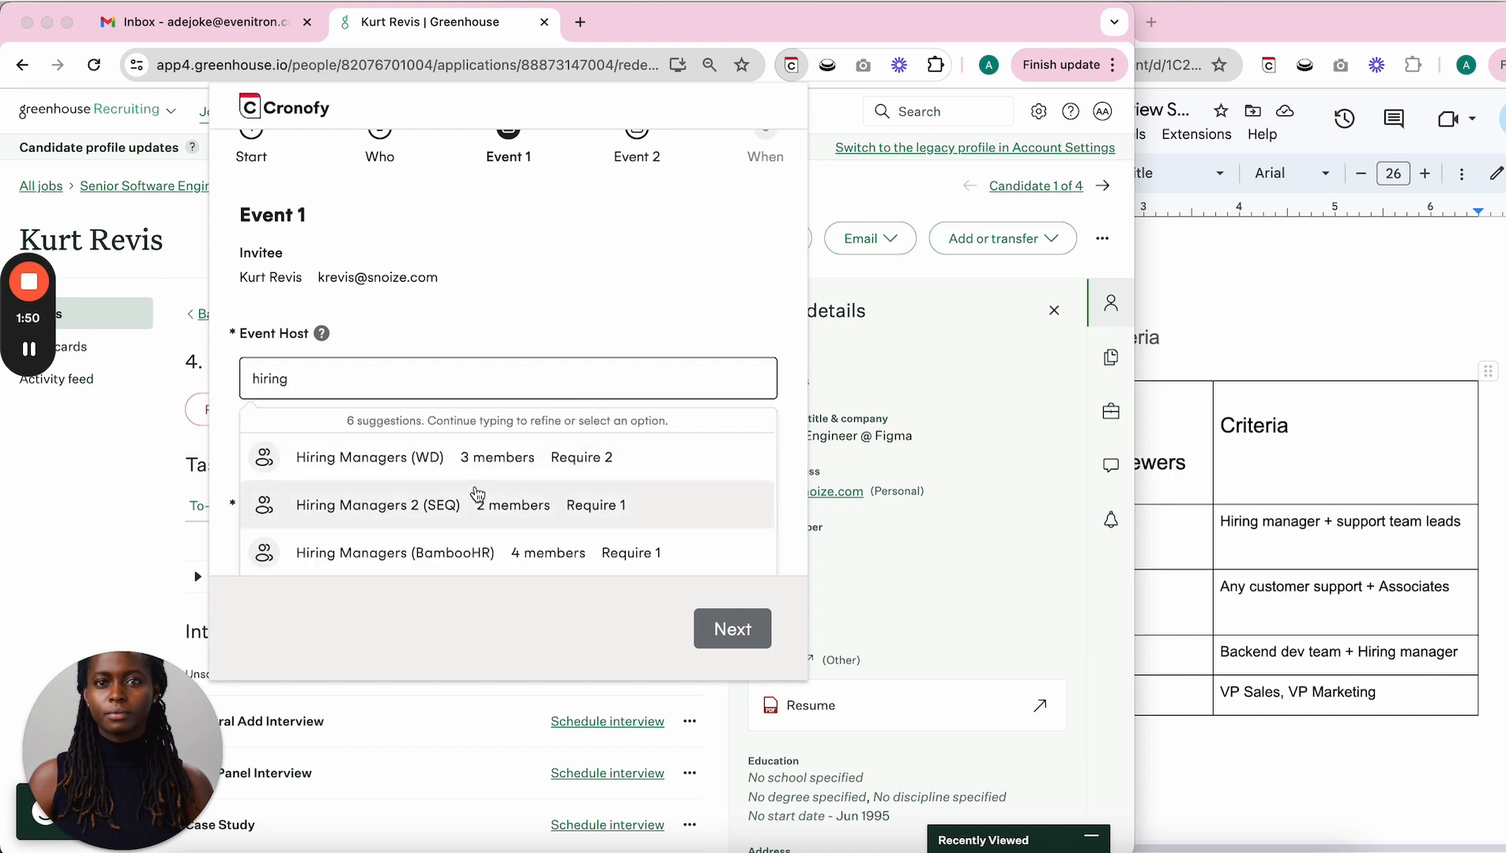
left_click(369, 457)
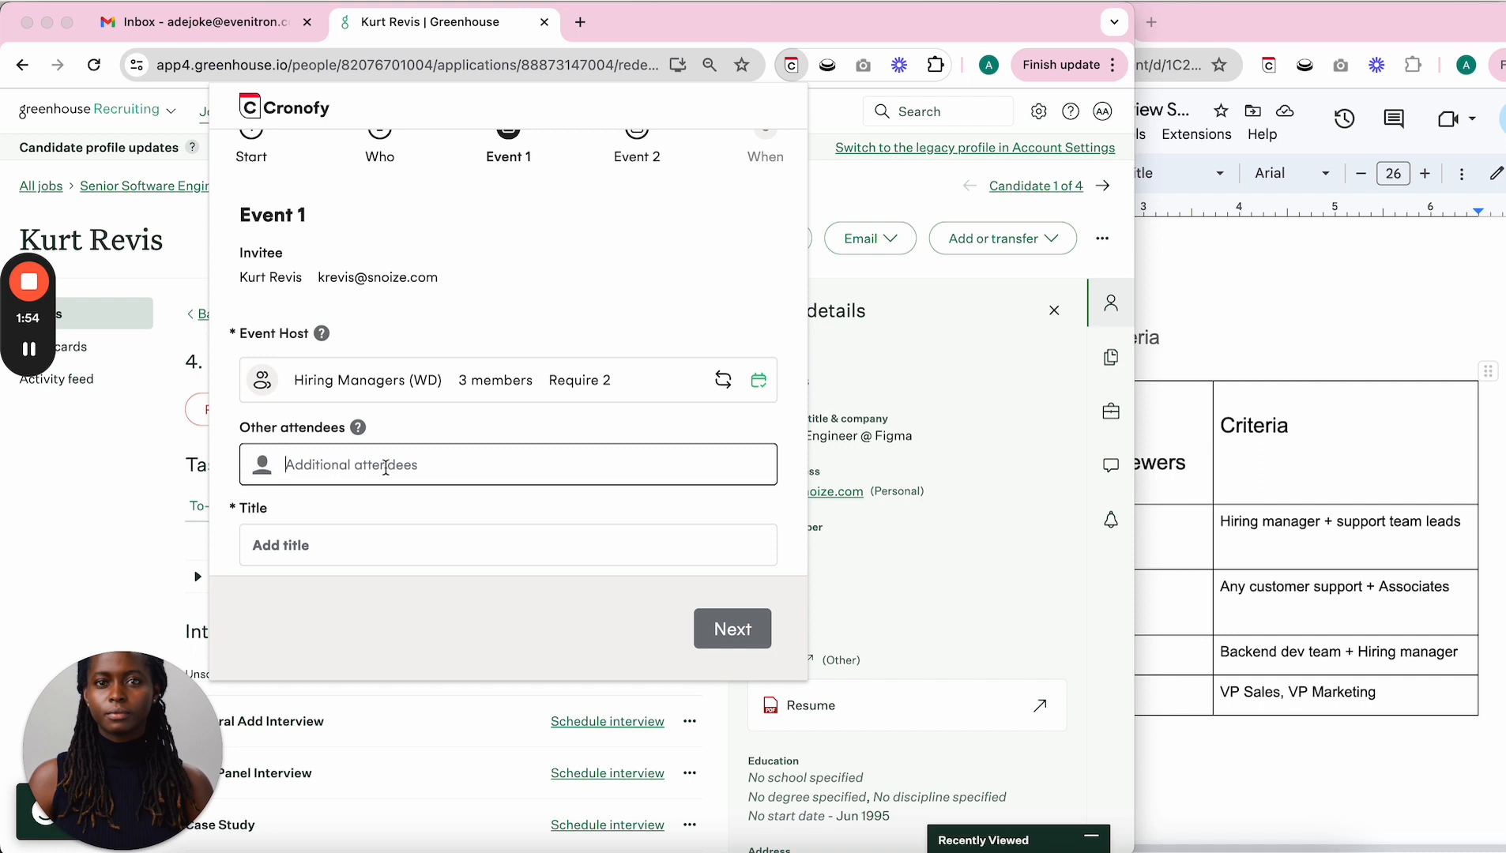
type("ilja")
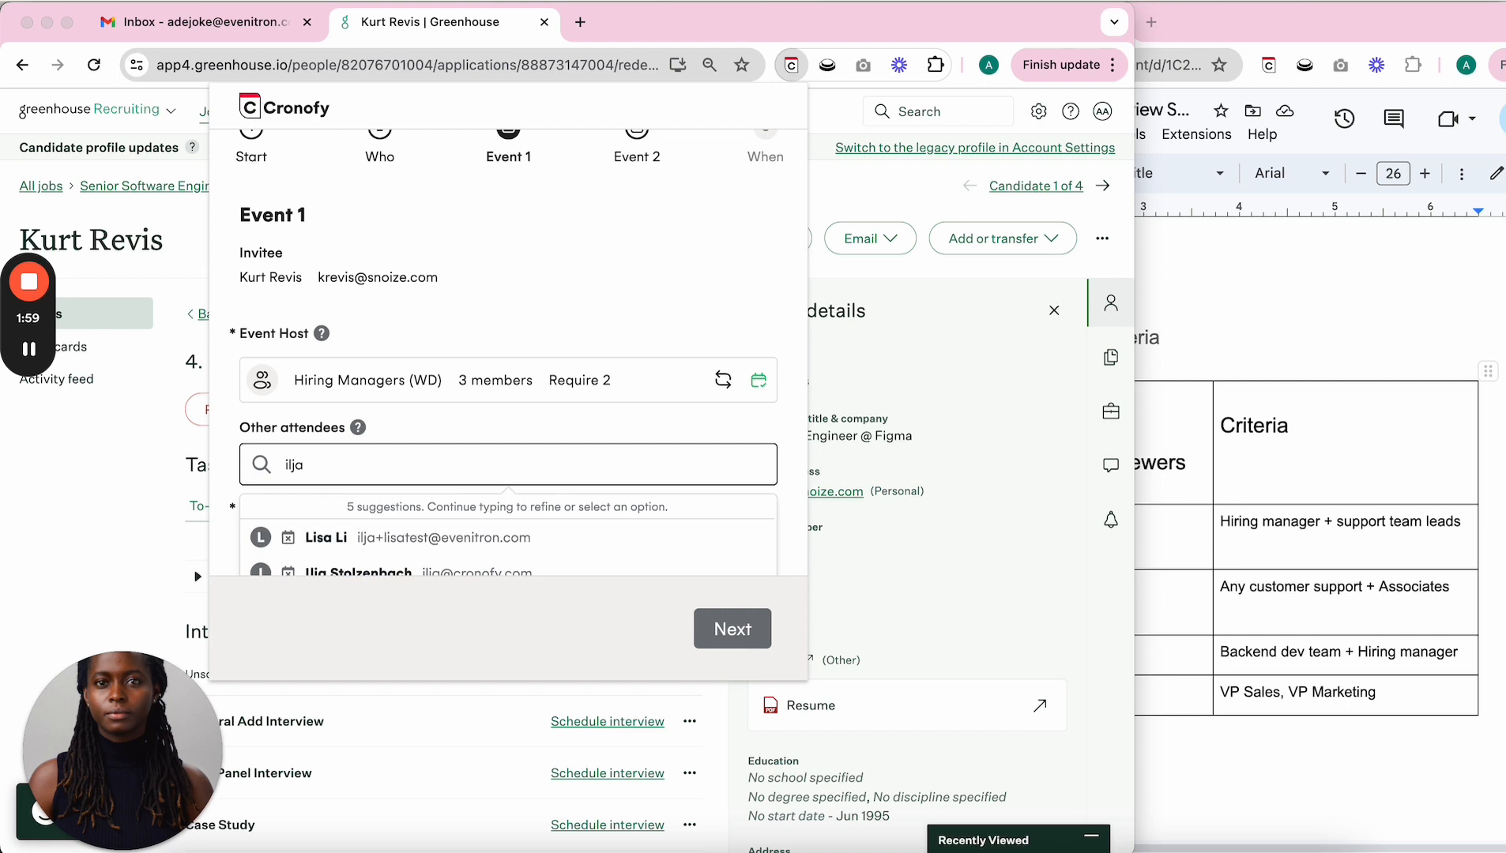
left_click(393, 573)
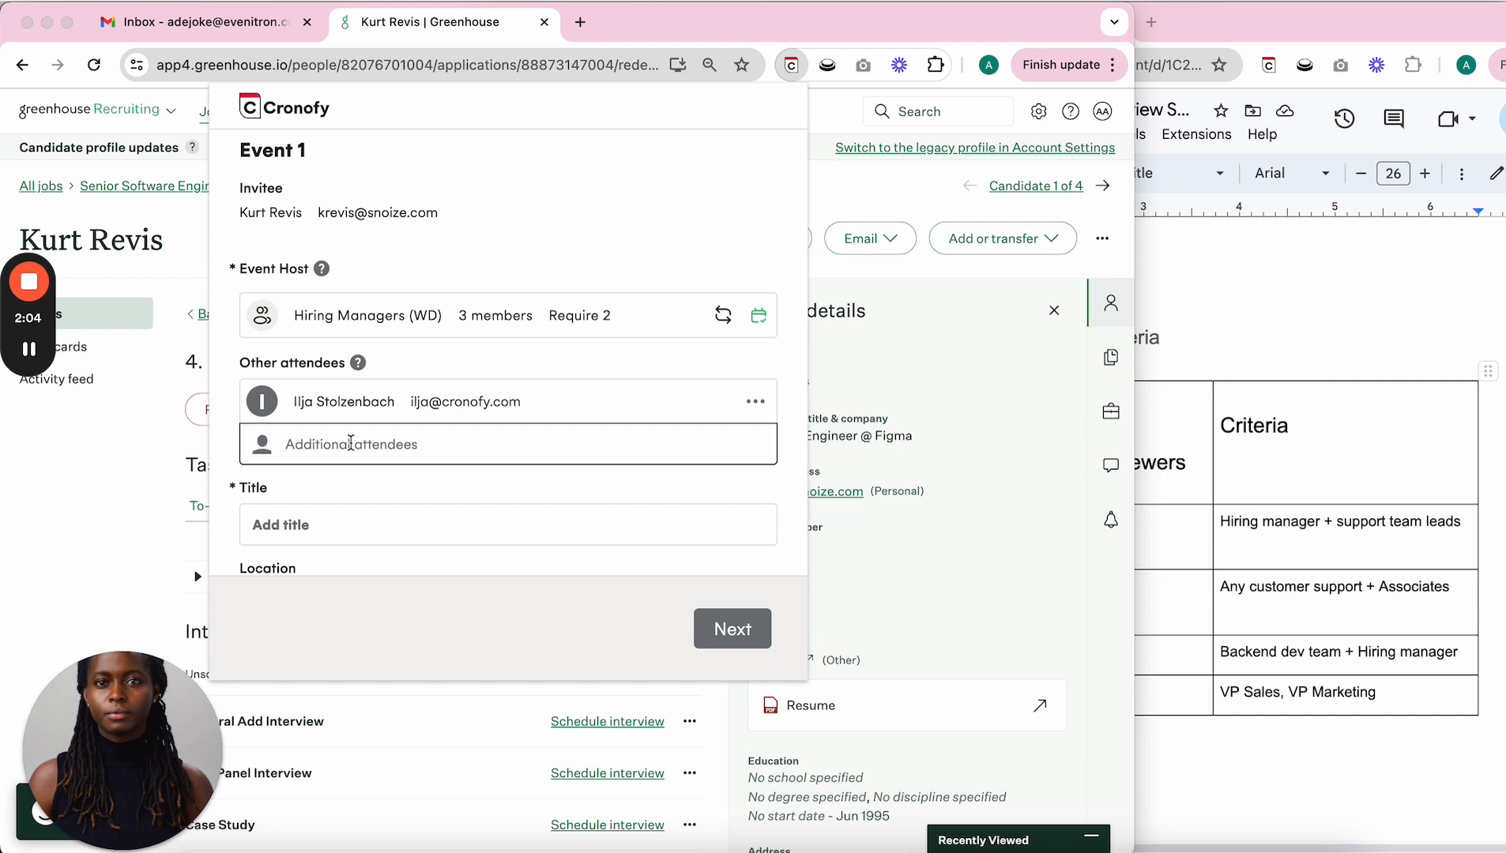
type("ad")
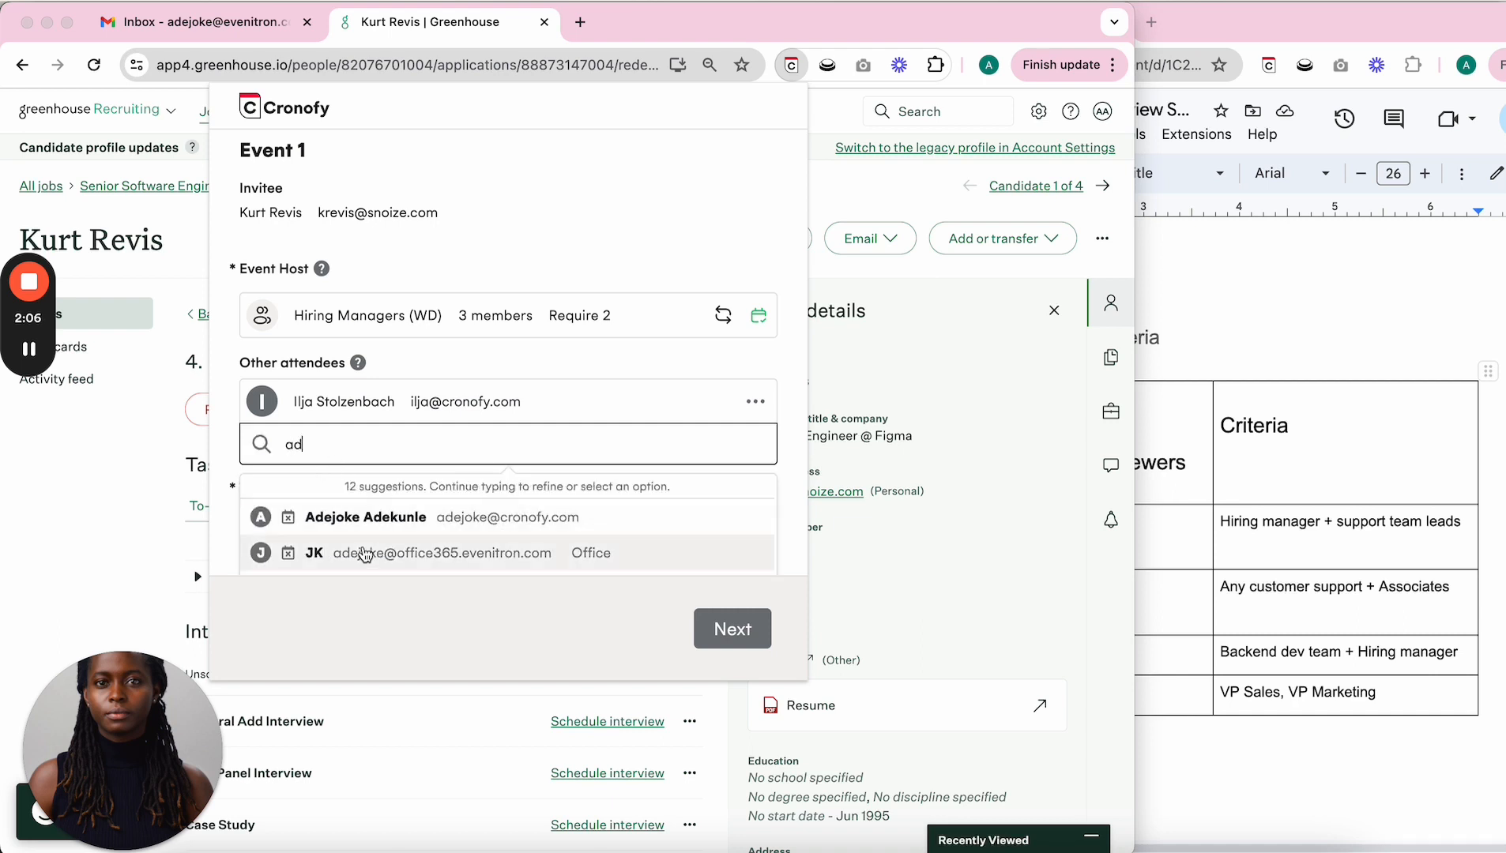
left_click(366, 516)
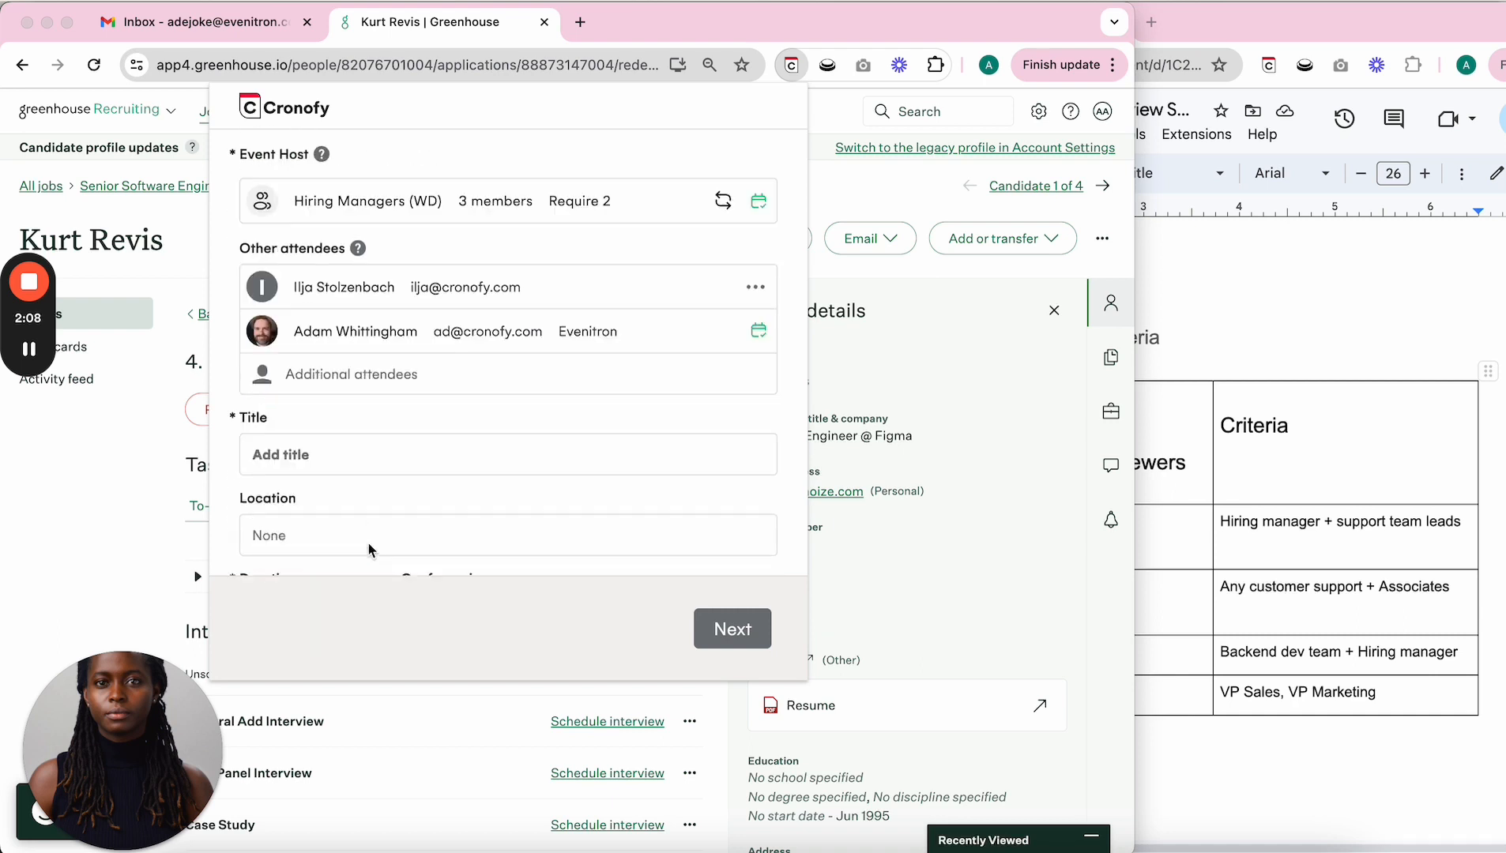
Title Event 1 'Cultural Interview' and continue to Event 2.
left_click(507, 454)
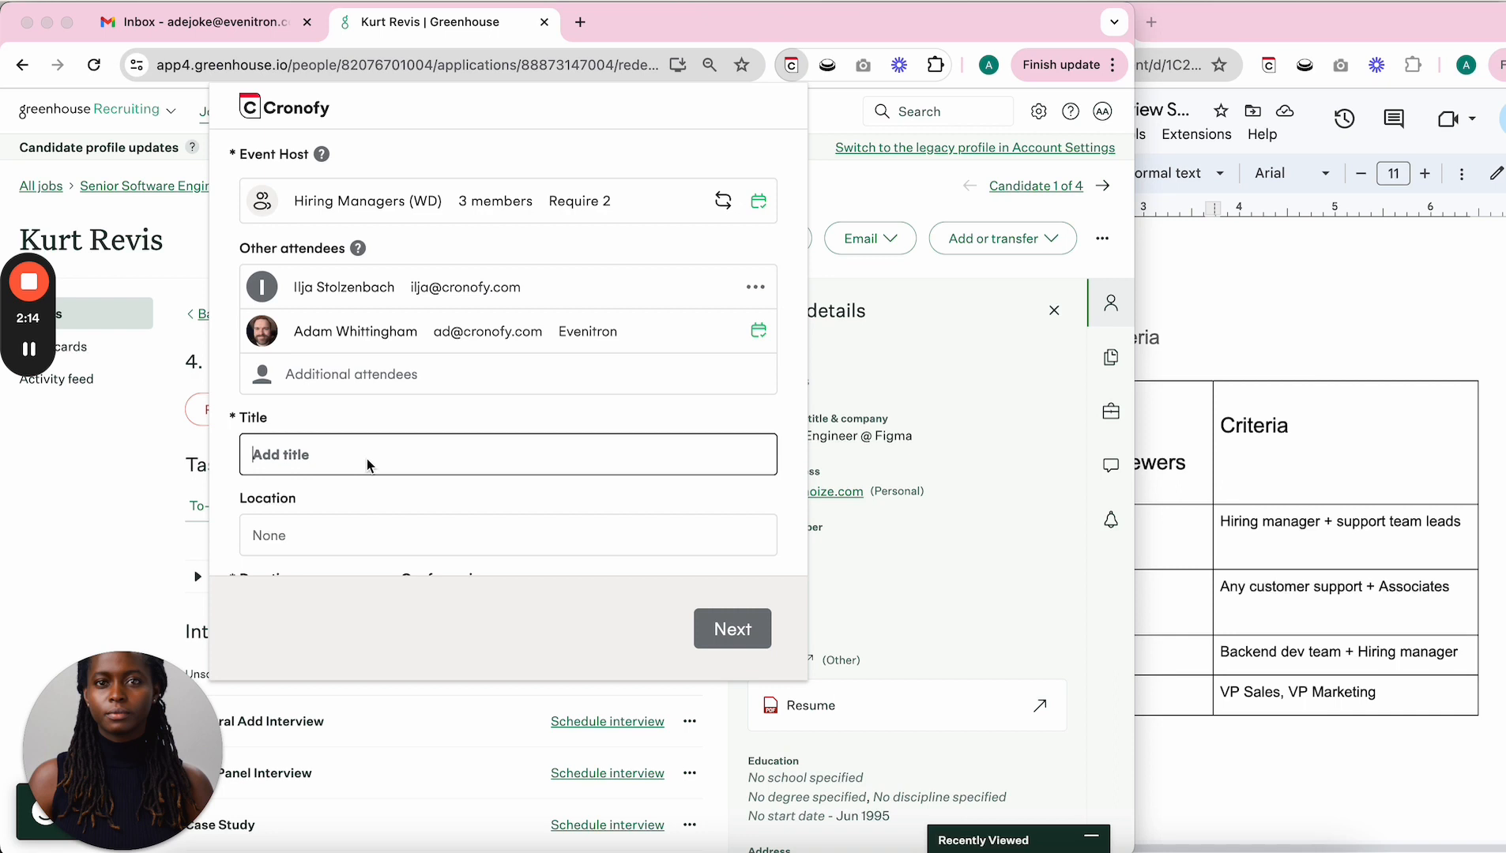
type("Cultural Interview")
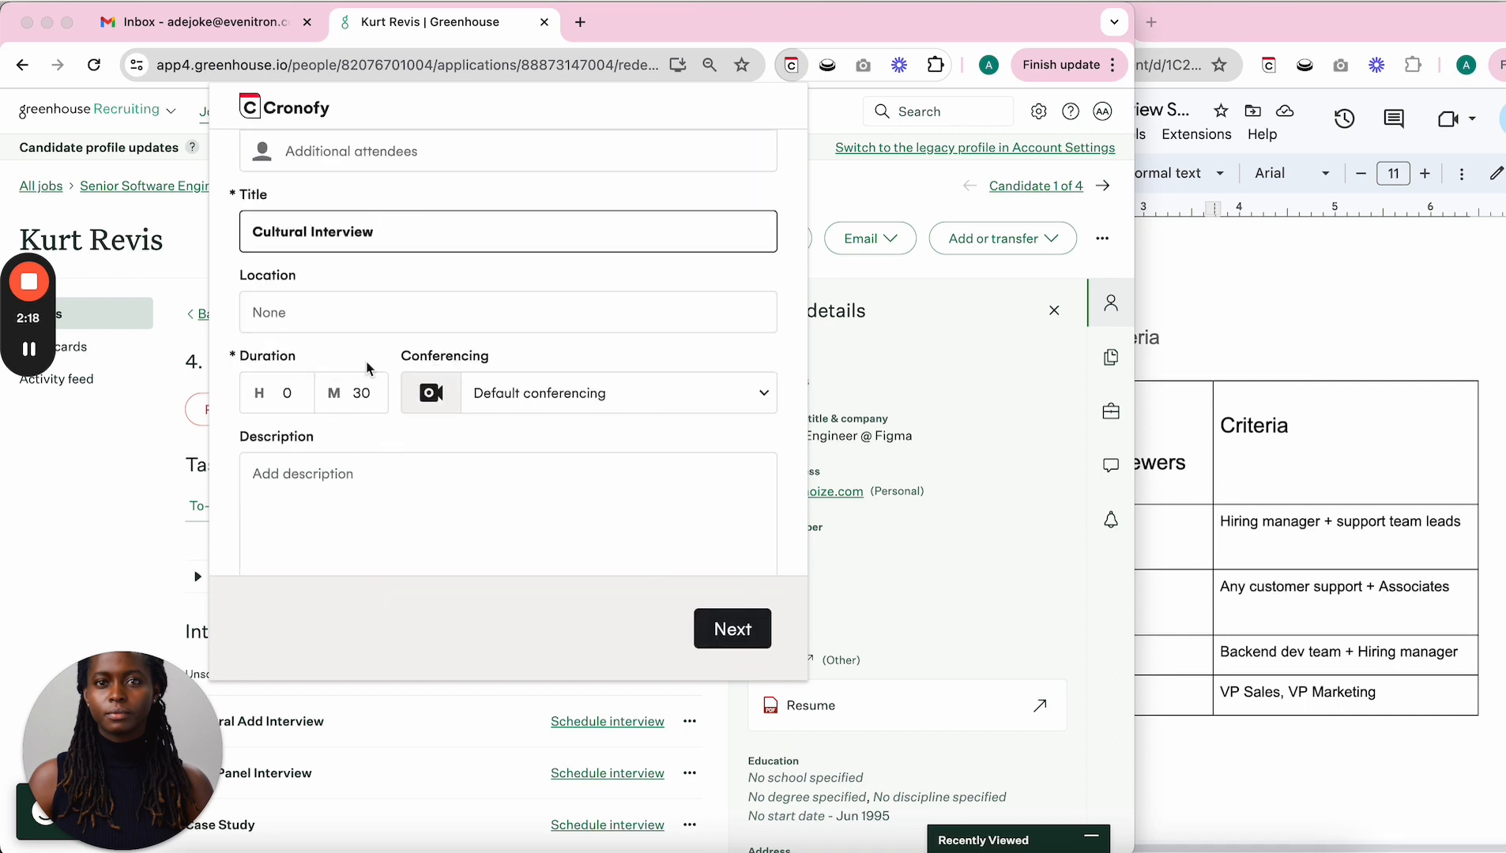
mouse_move(455, 399)
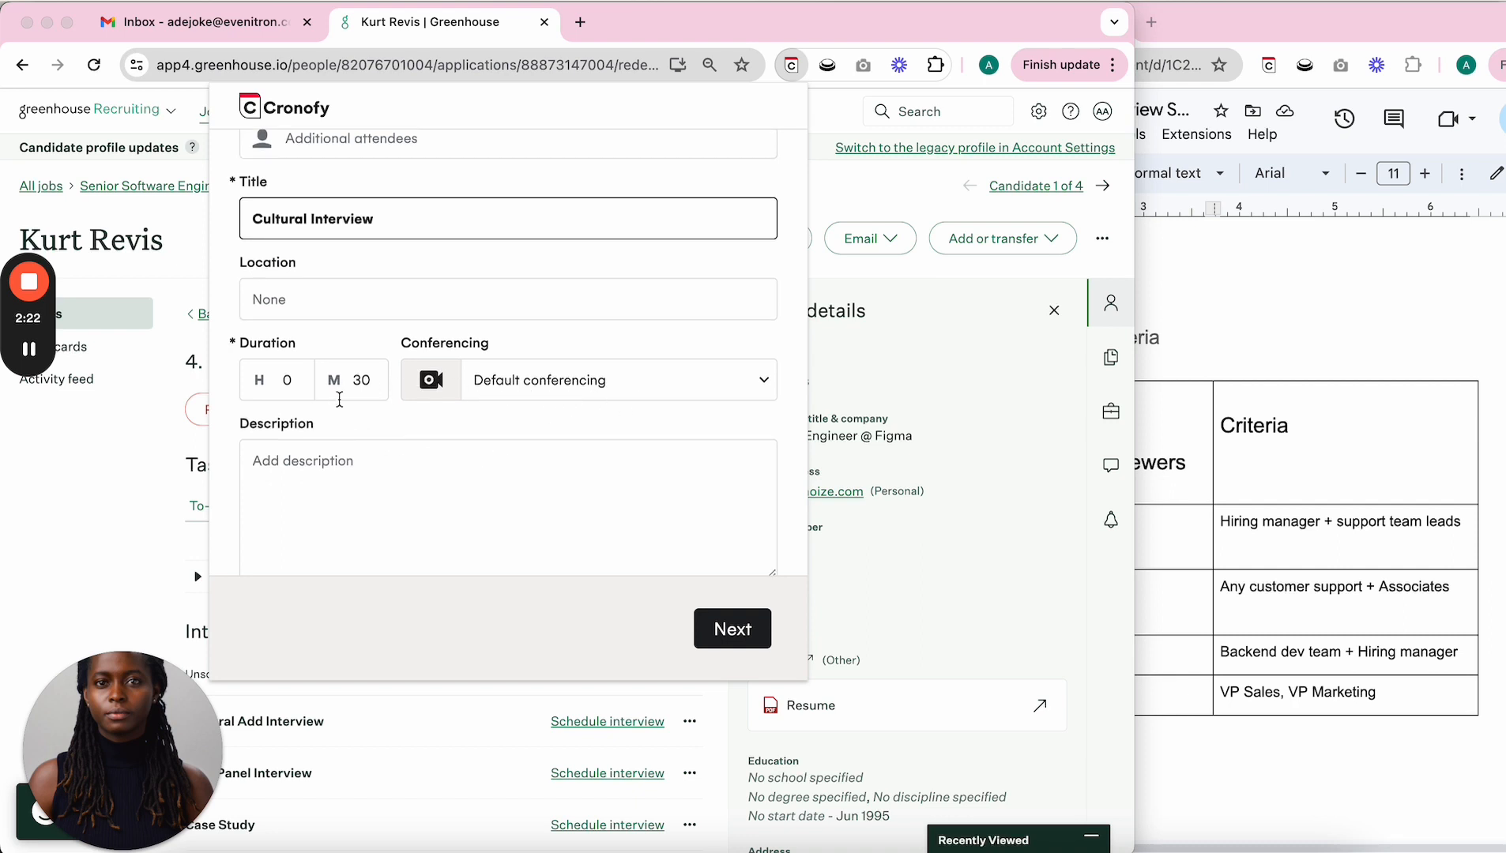
scroll("down", 3)
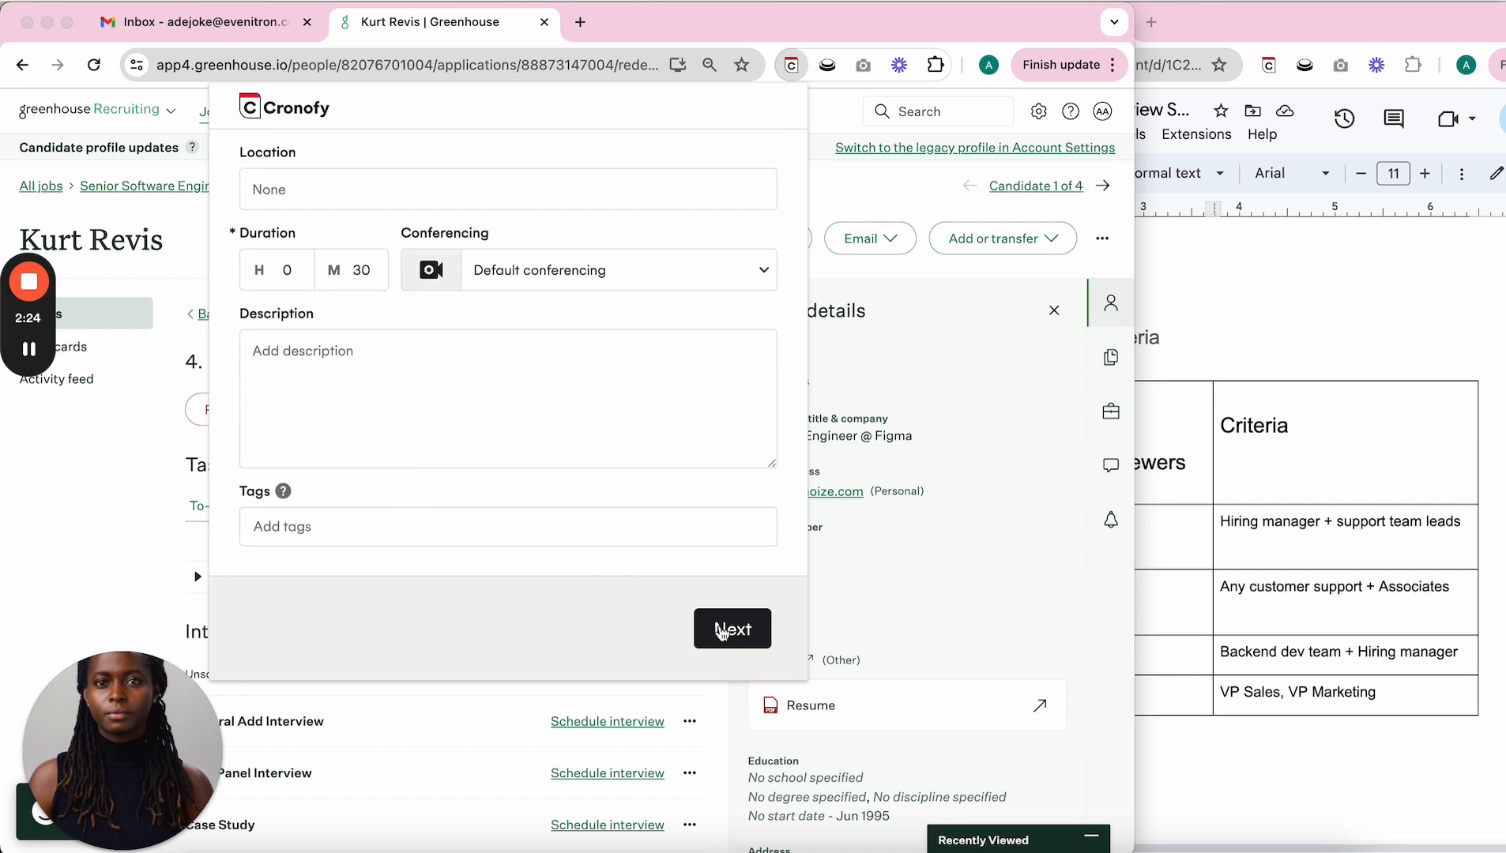
left_click(731, 628)
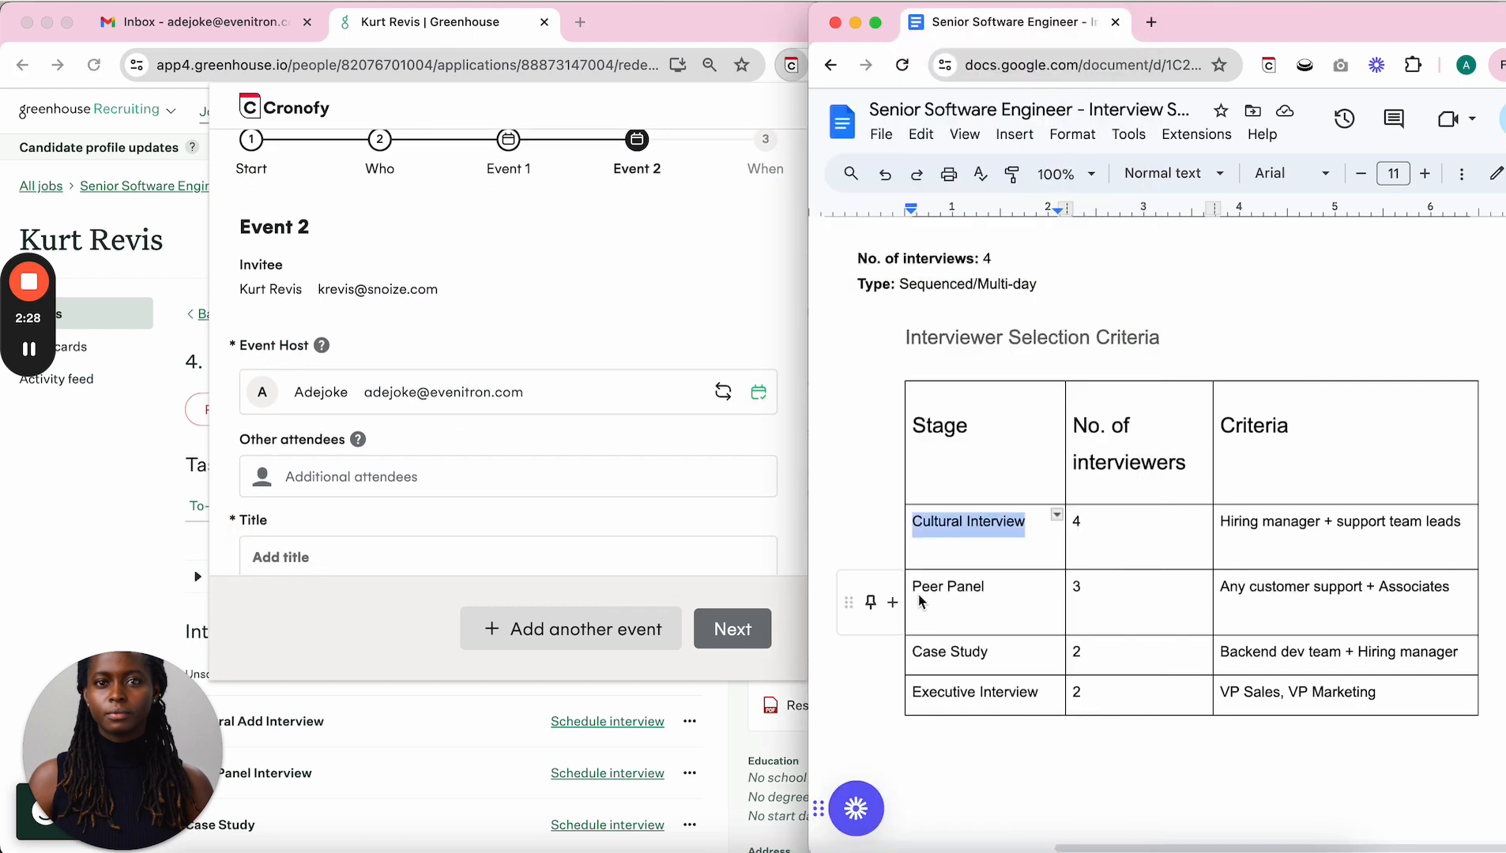
mouse_move(1360, 604)
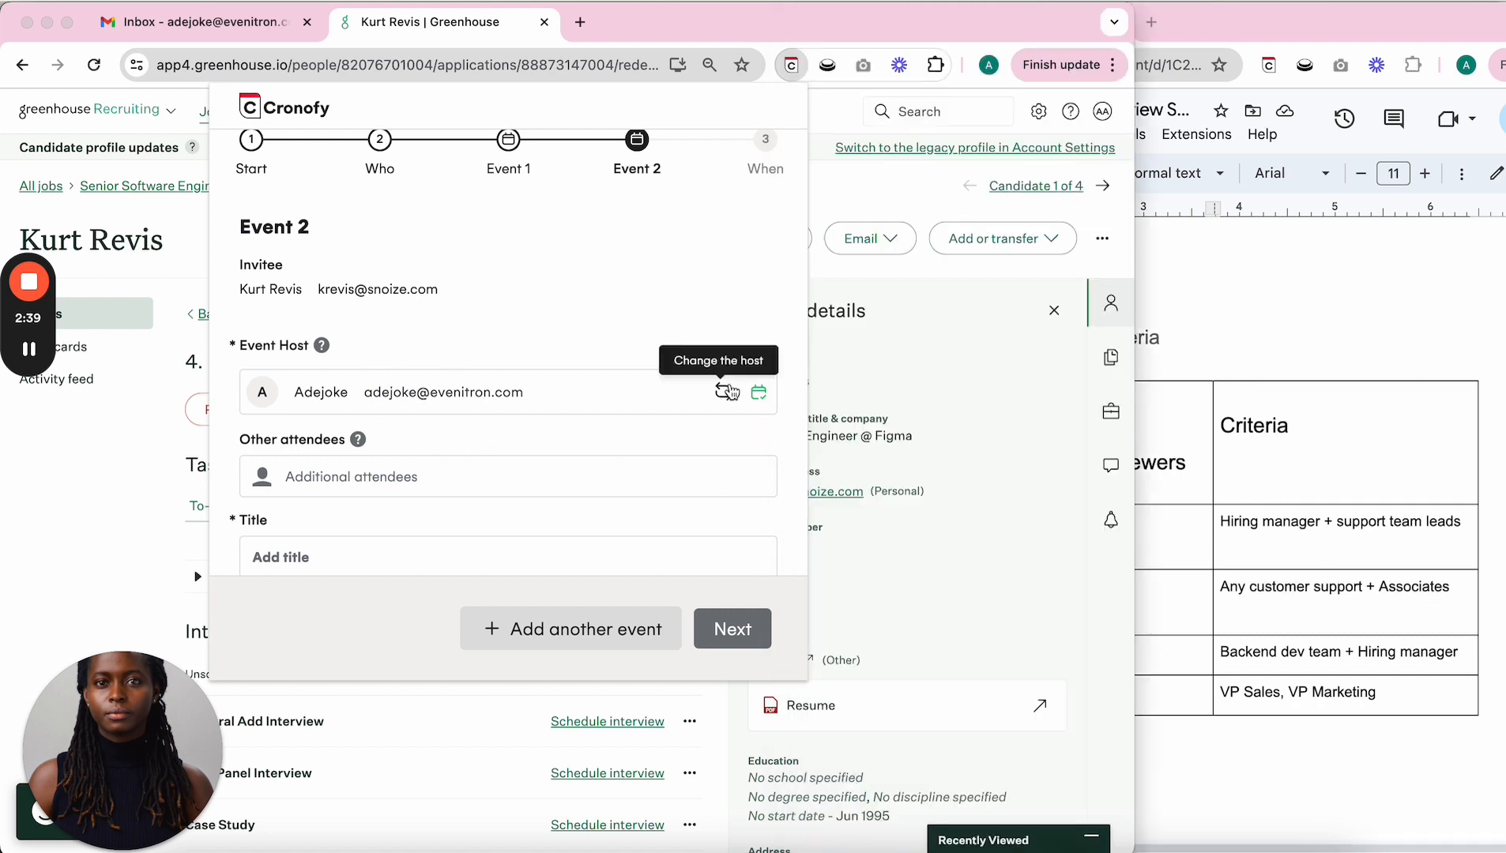
Host Event 2 with Customer Support EMEA, add attendee 'sere', and title it 'Peer Panel'.
left_click(726, 391)
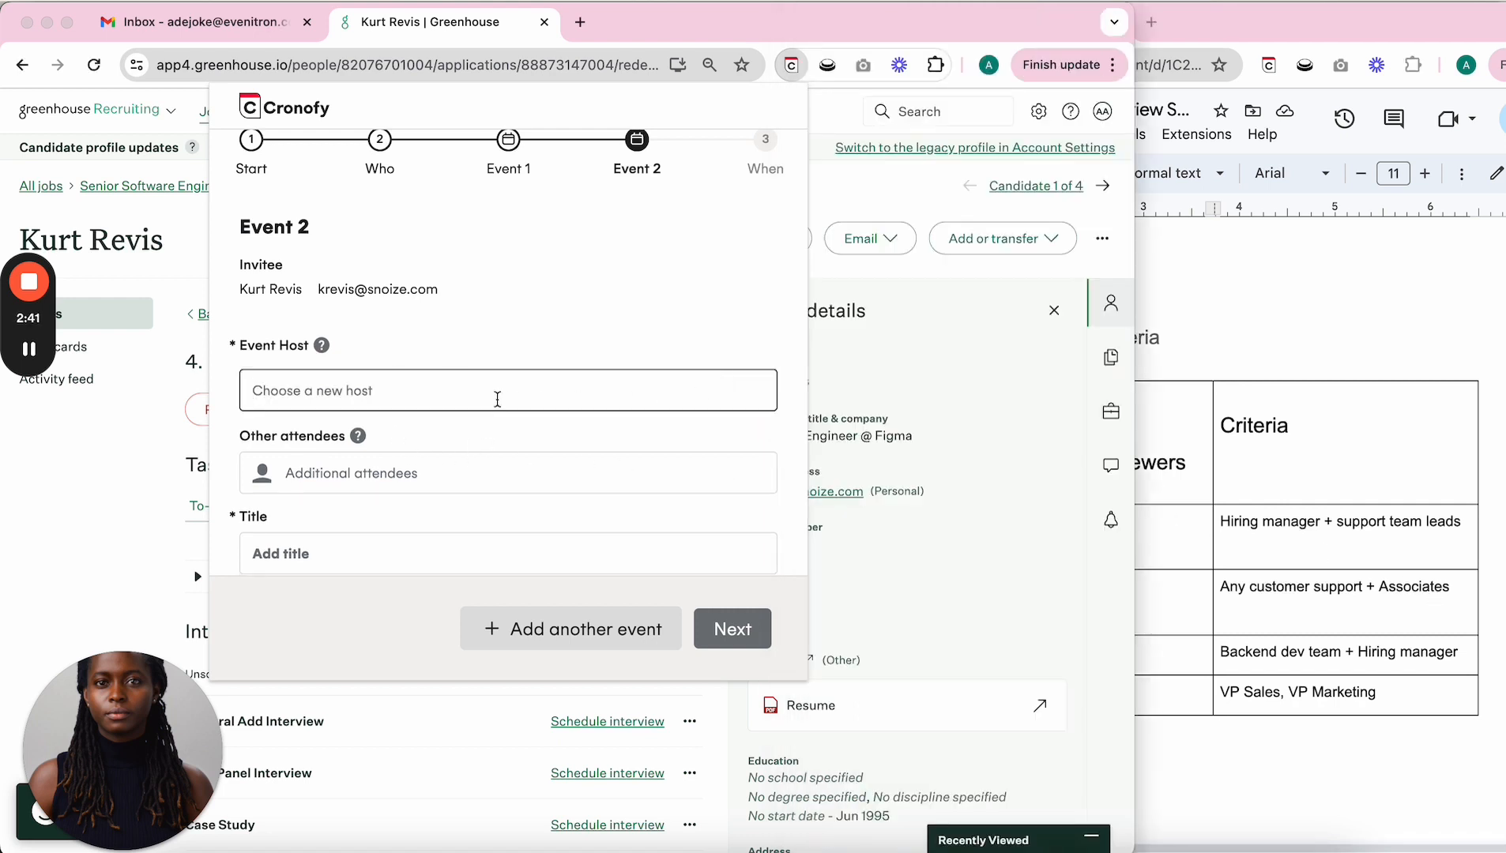
type("customer")
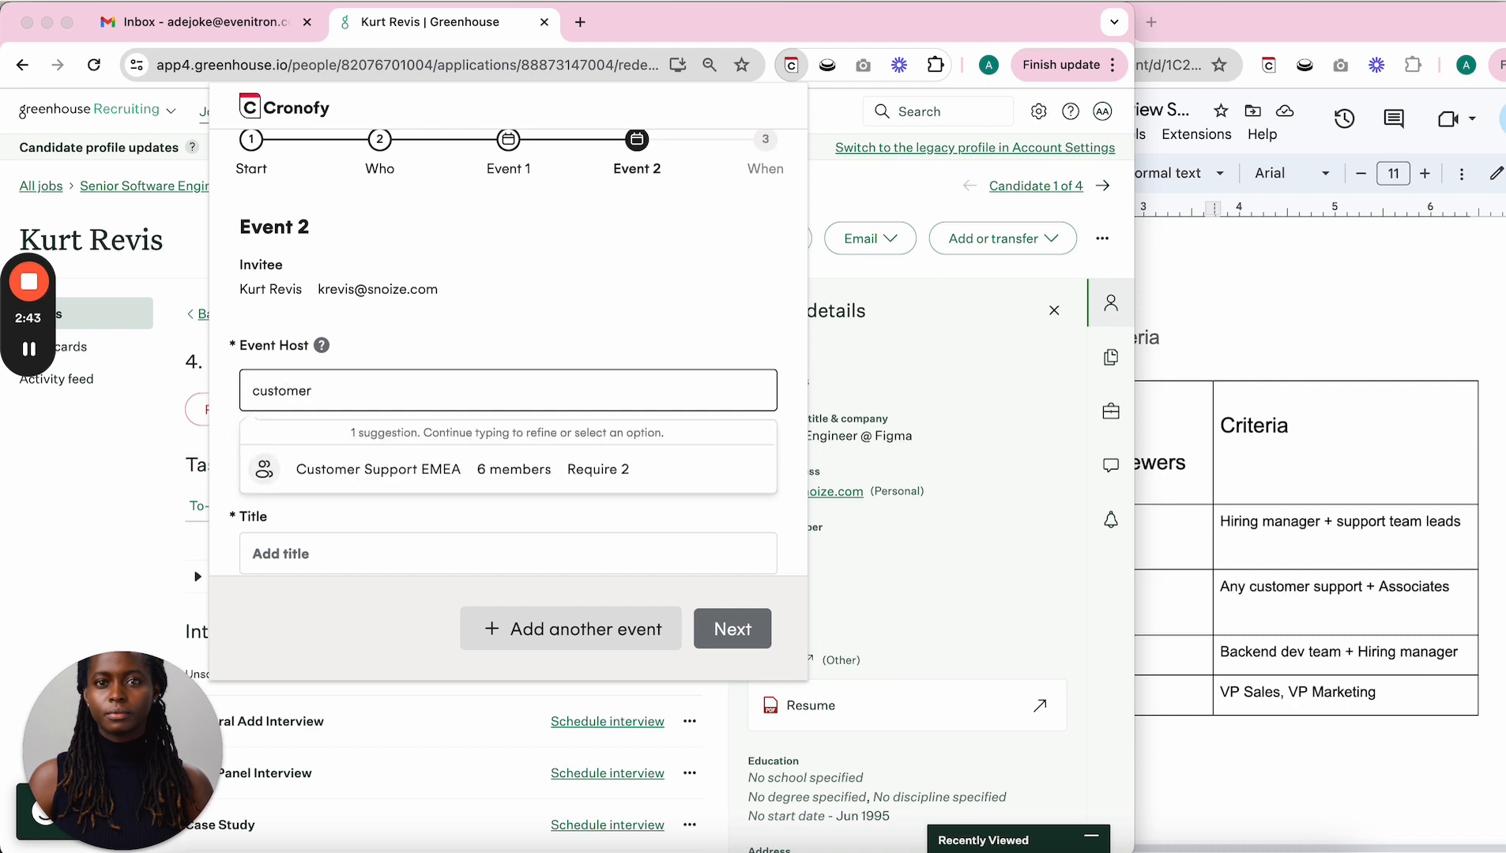
left_click(378, 469)
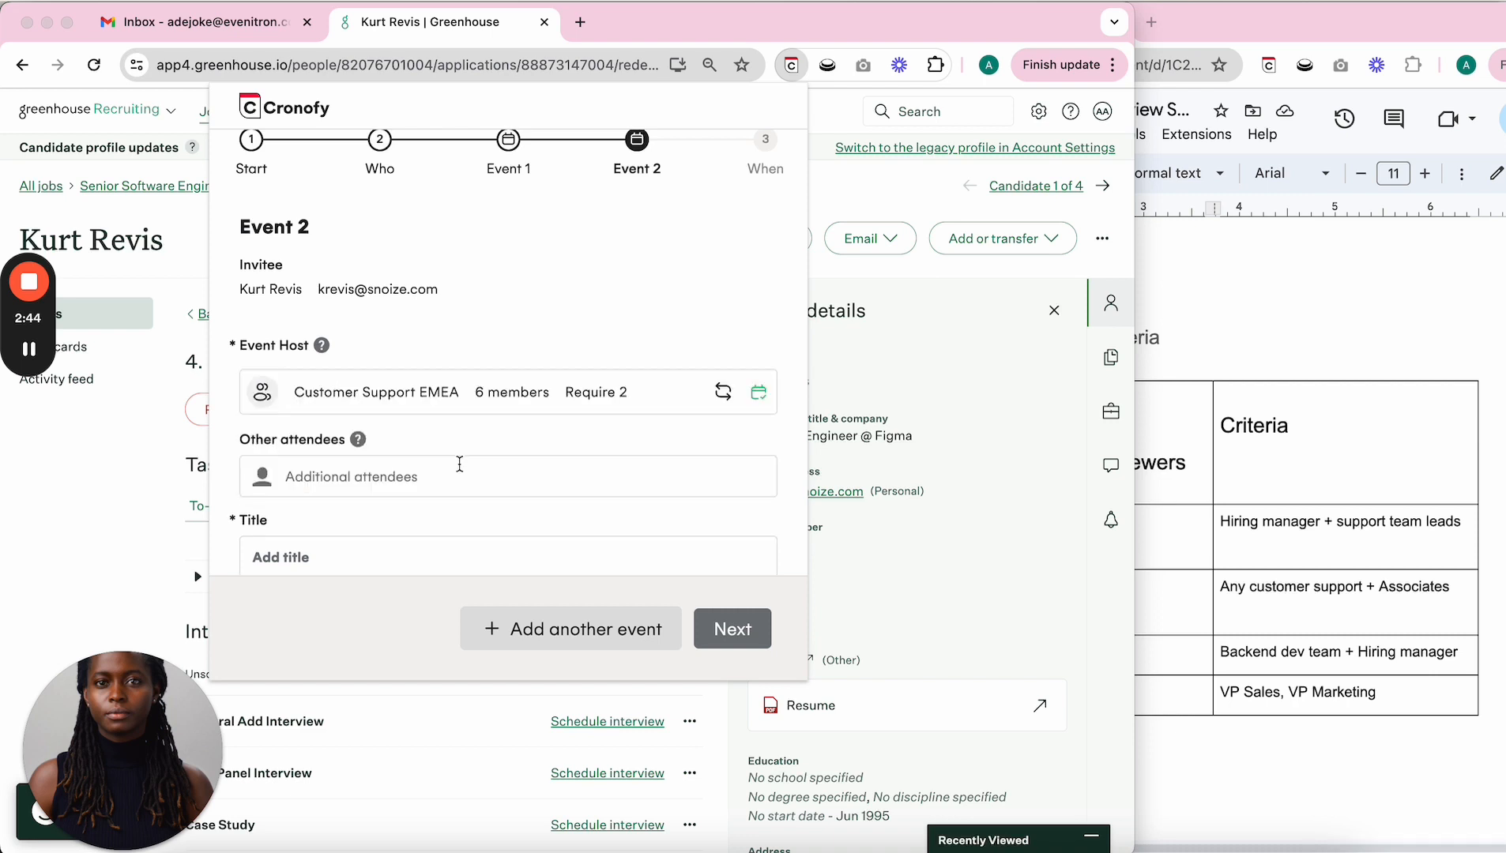
scroll("down", 3)
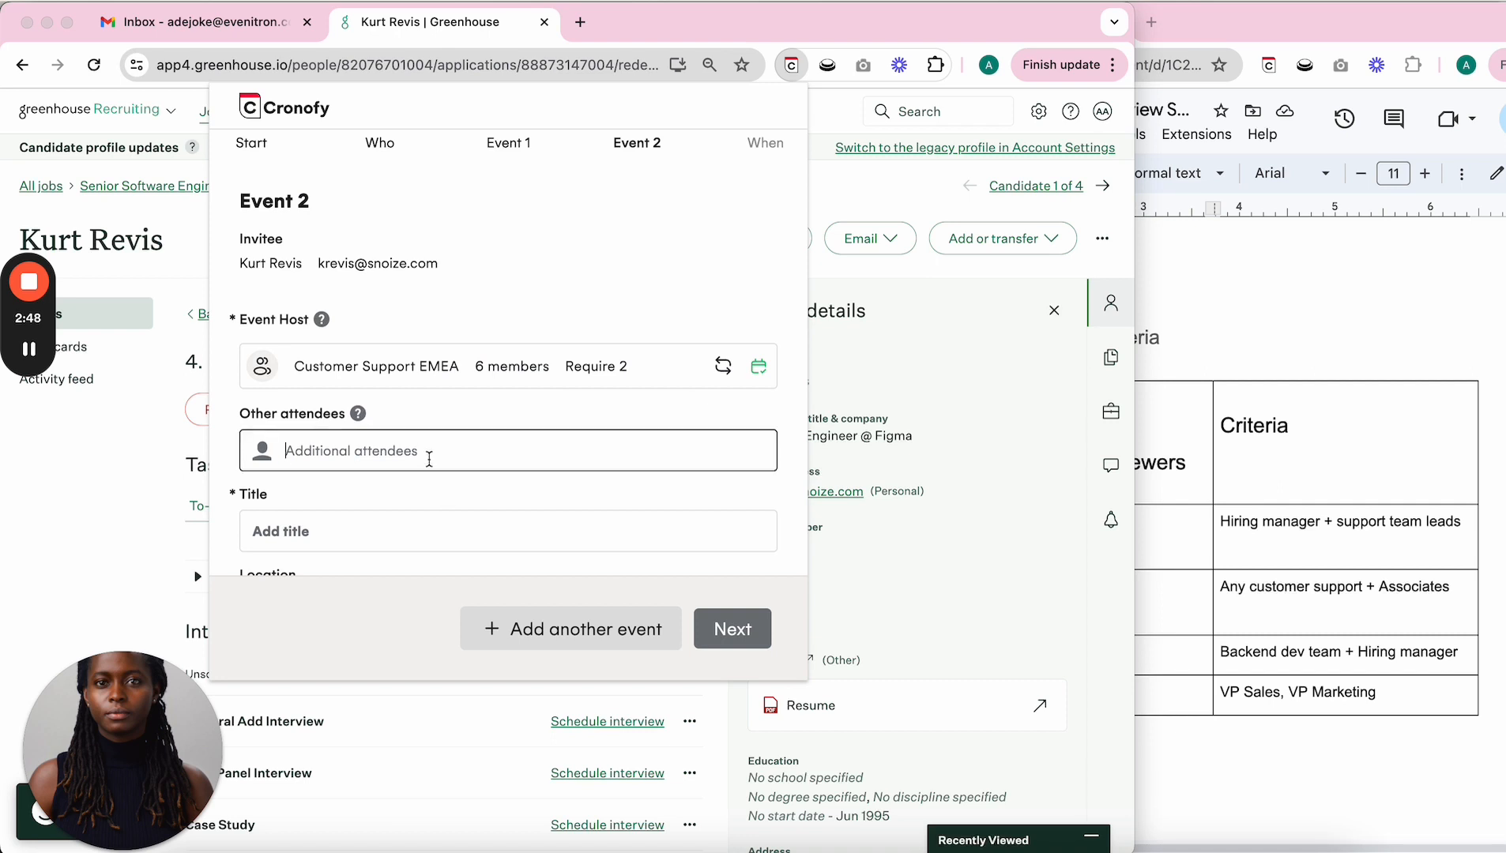
type("sere")
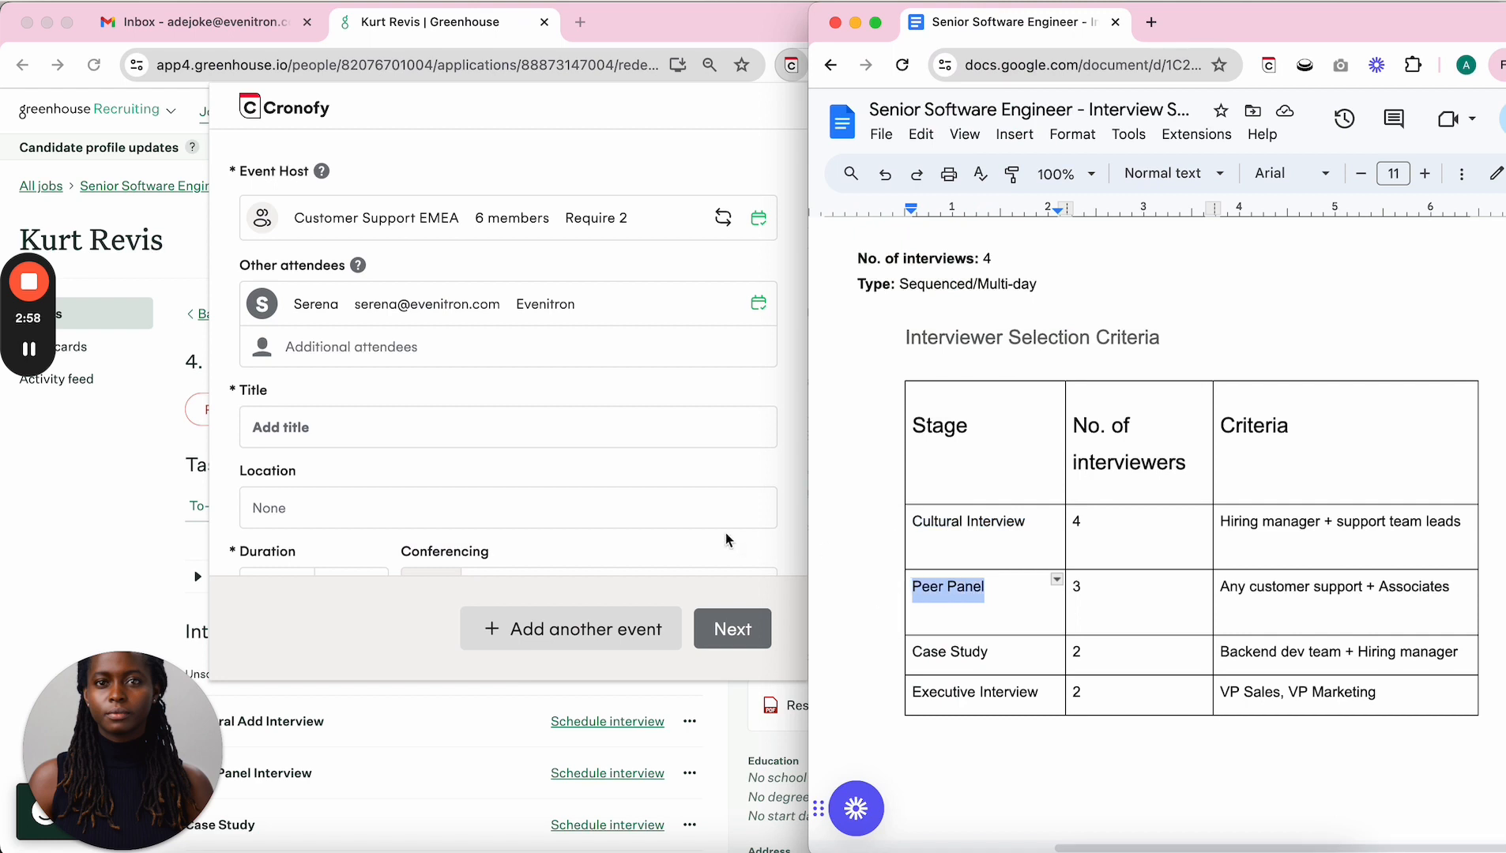
type("Peer Panel")
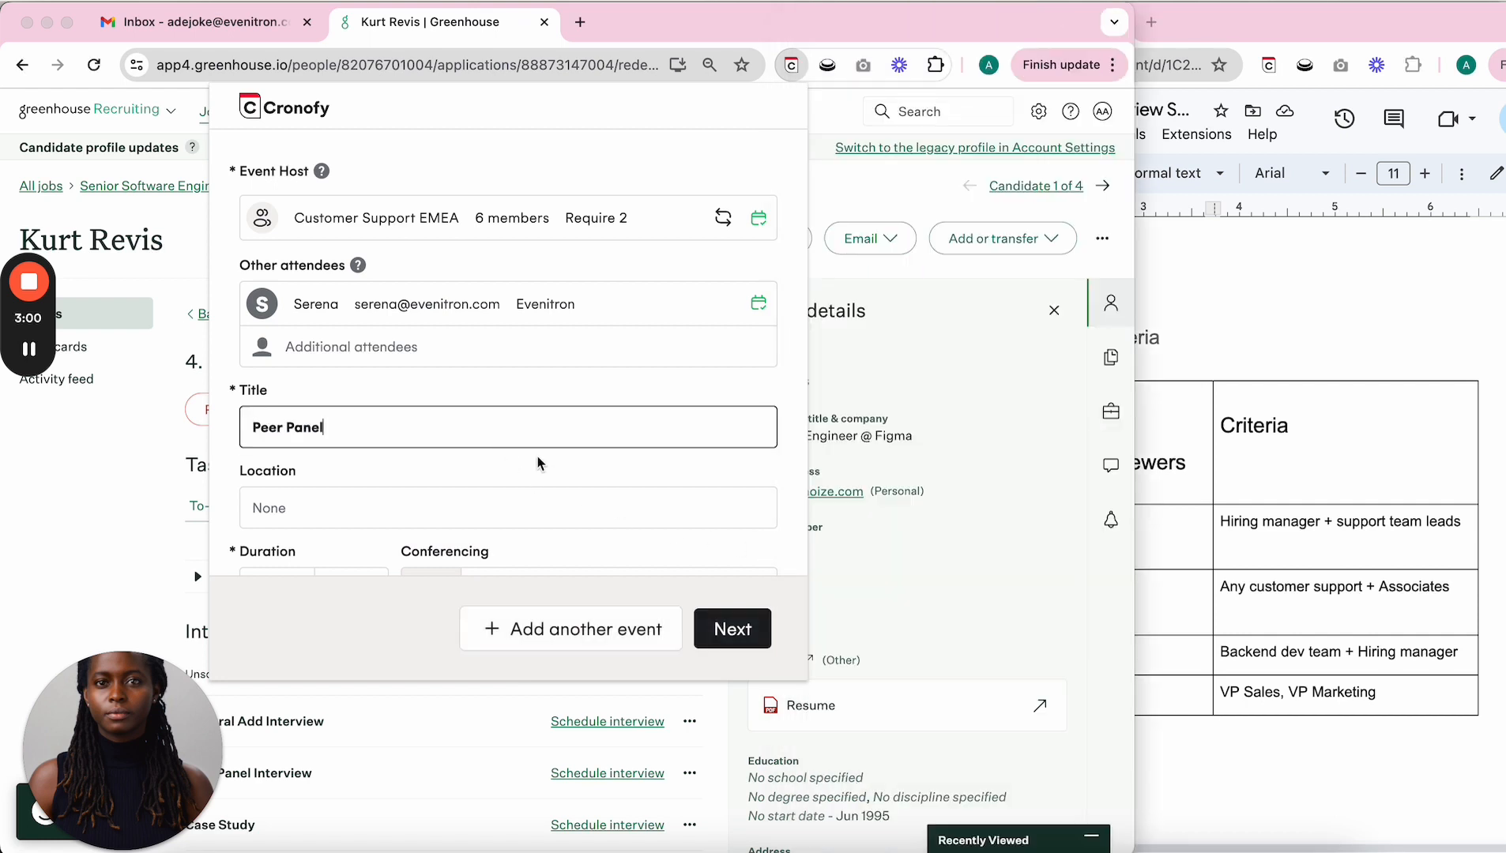
scroll("down", 3)
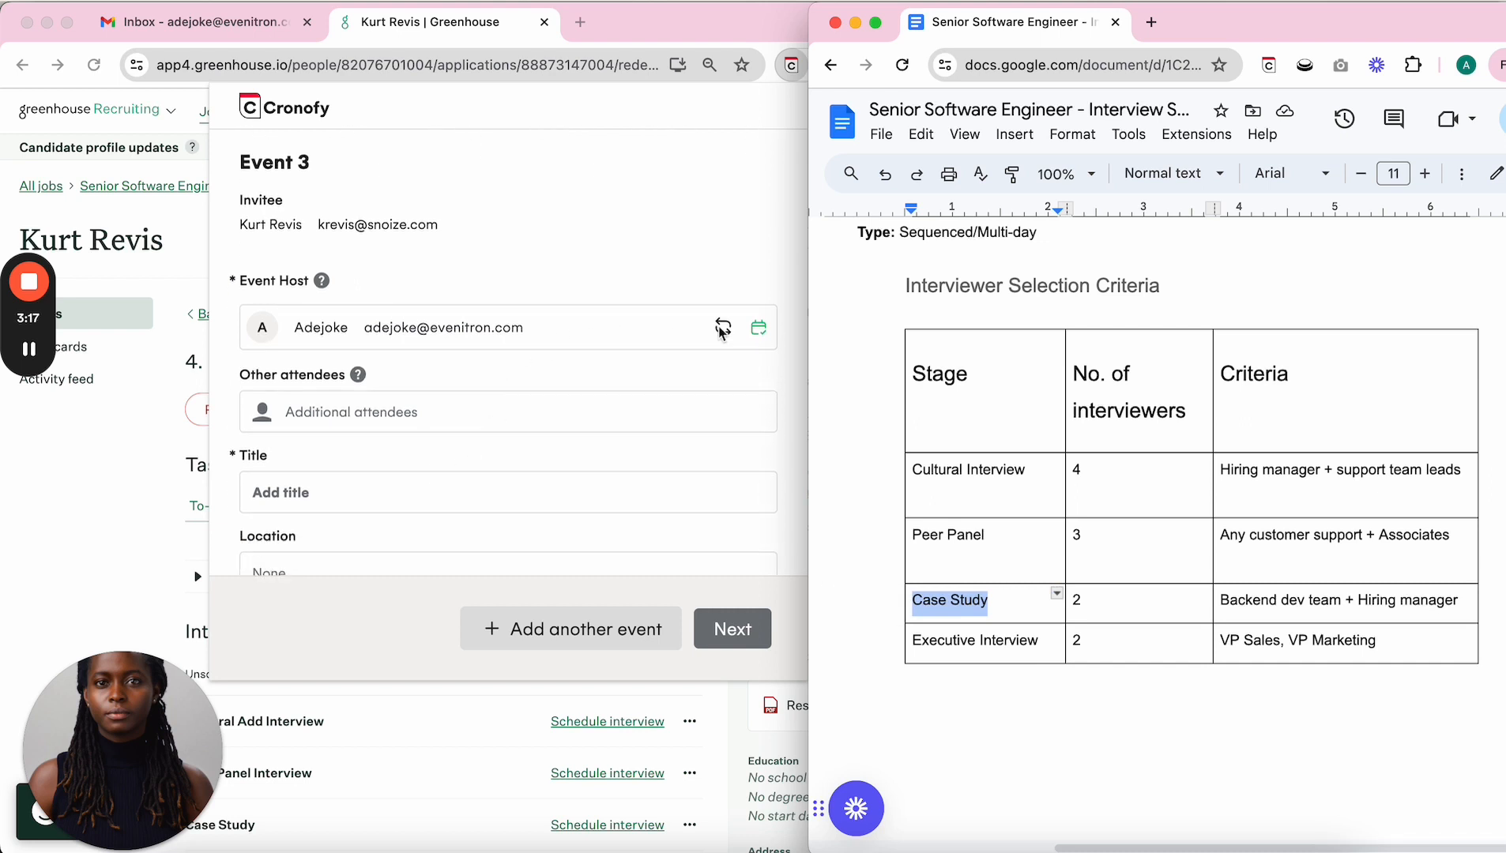
Host Event 3 with Backend team pool, add attendee 'andre', title it 'Case Study', add Event 4.
type("bd")
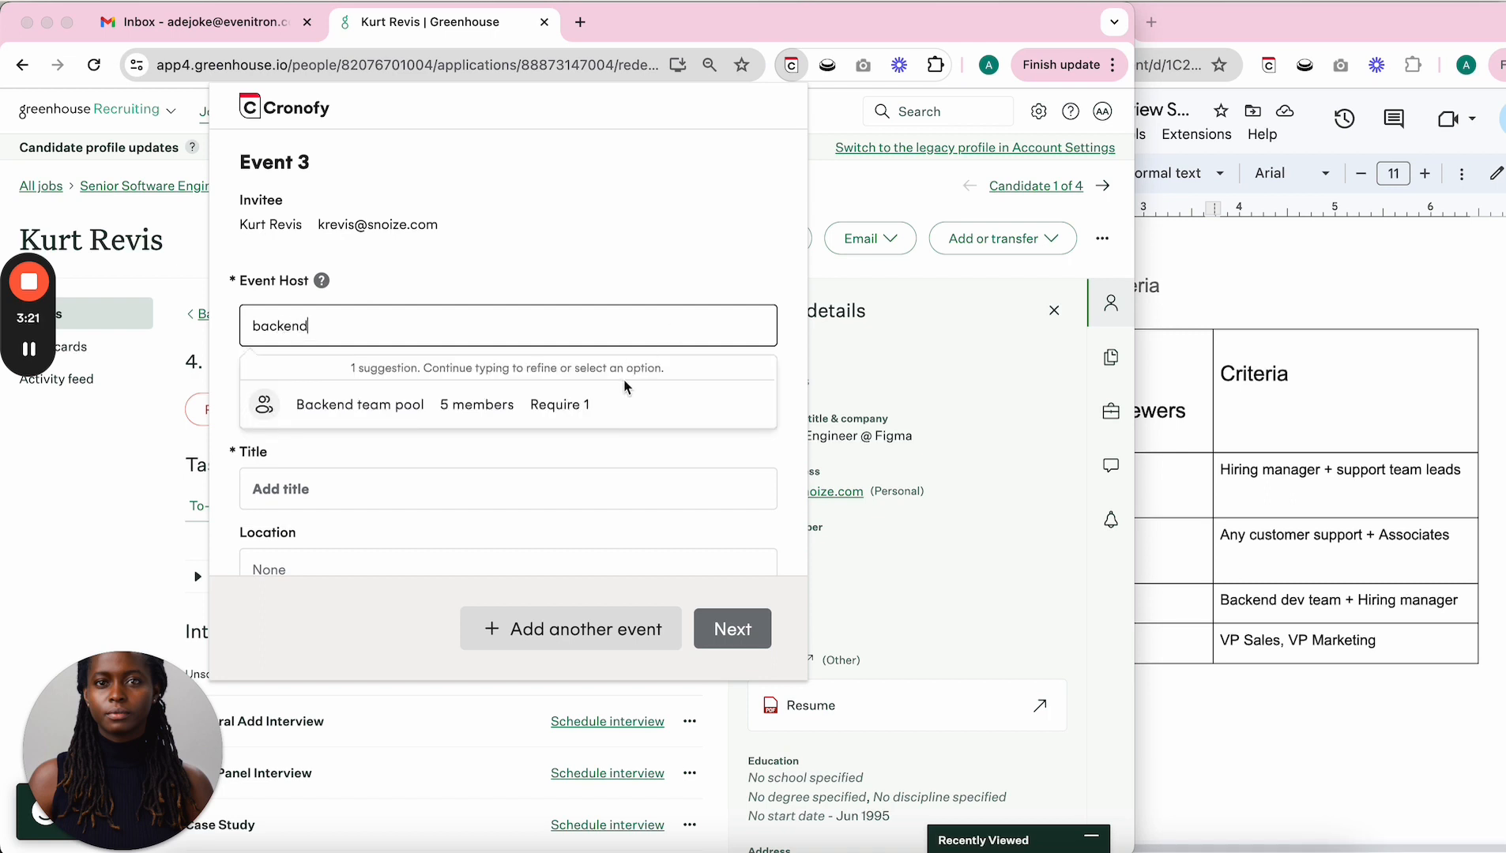
mouse_move(583, 404)
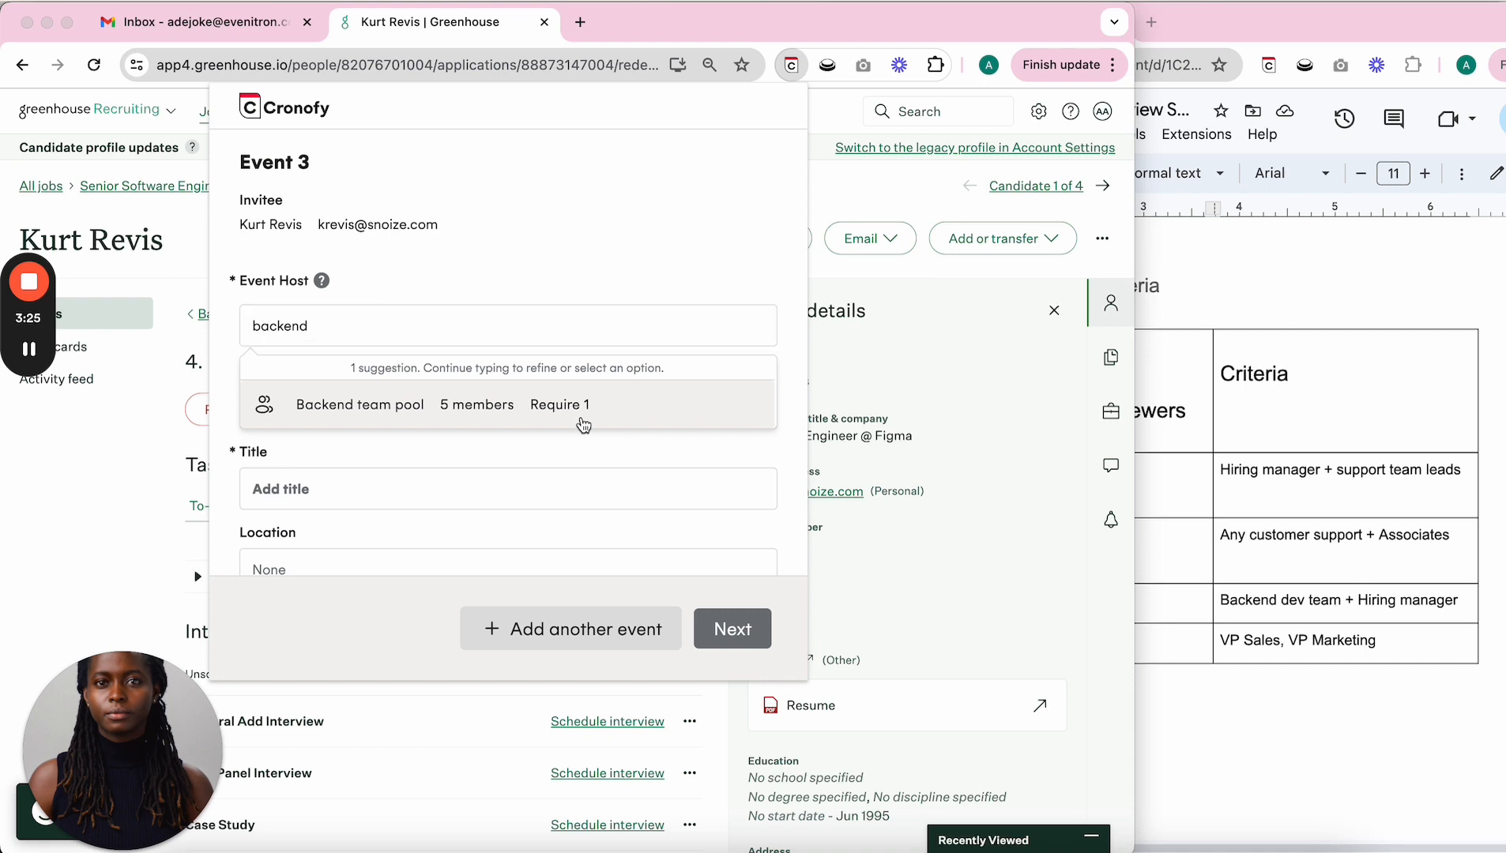
left_click(359, 403)
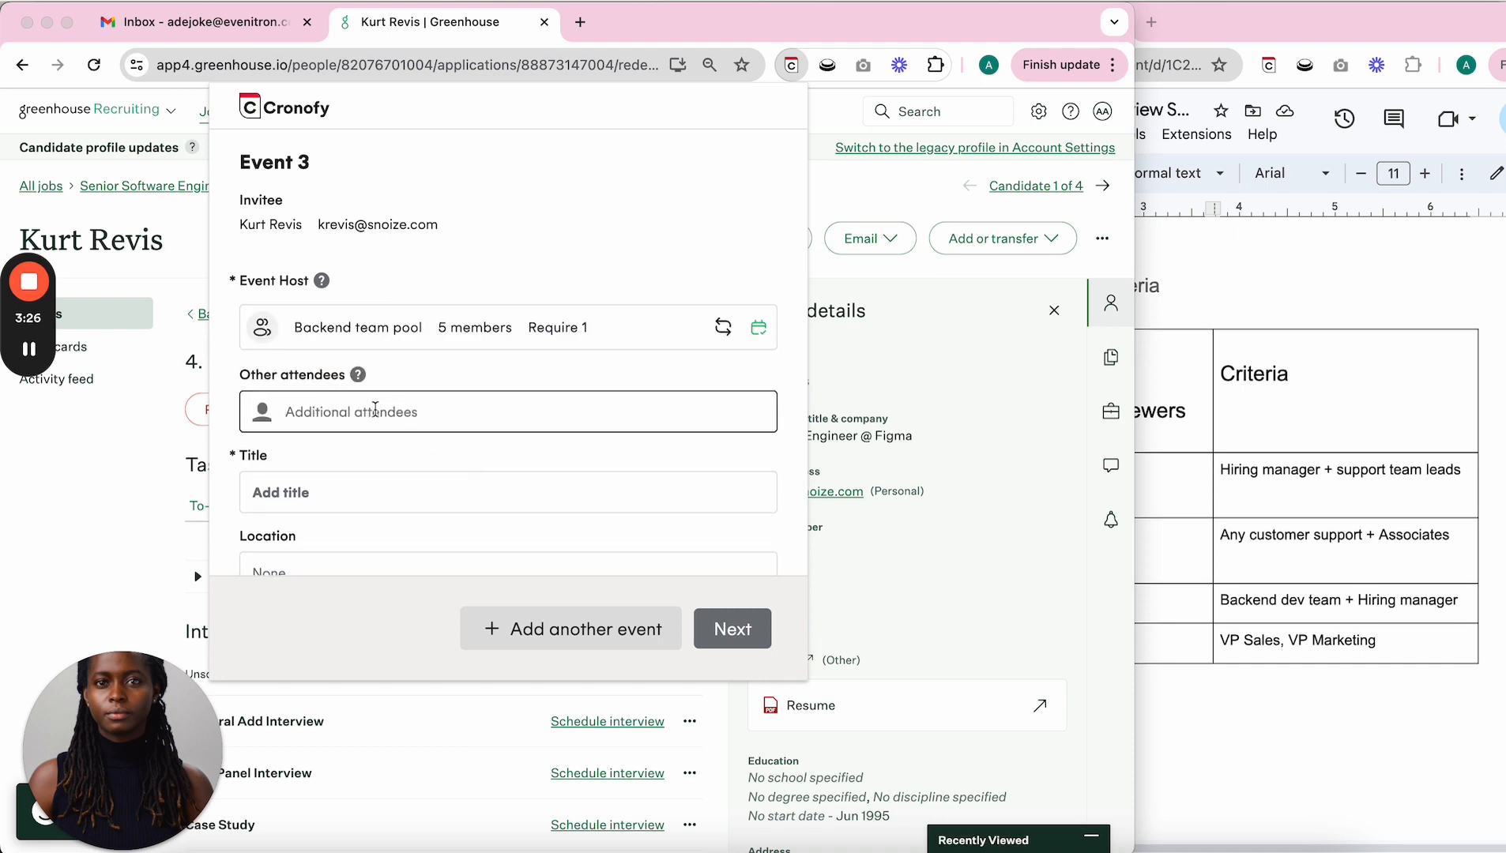
type("a")
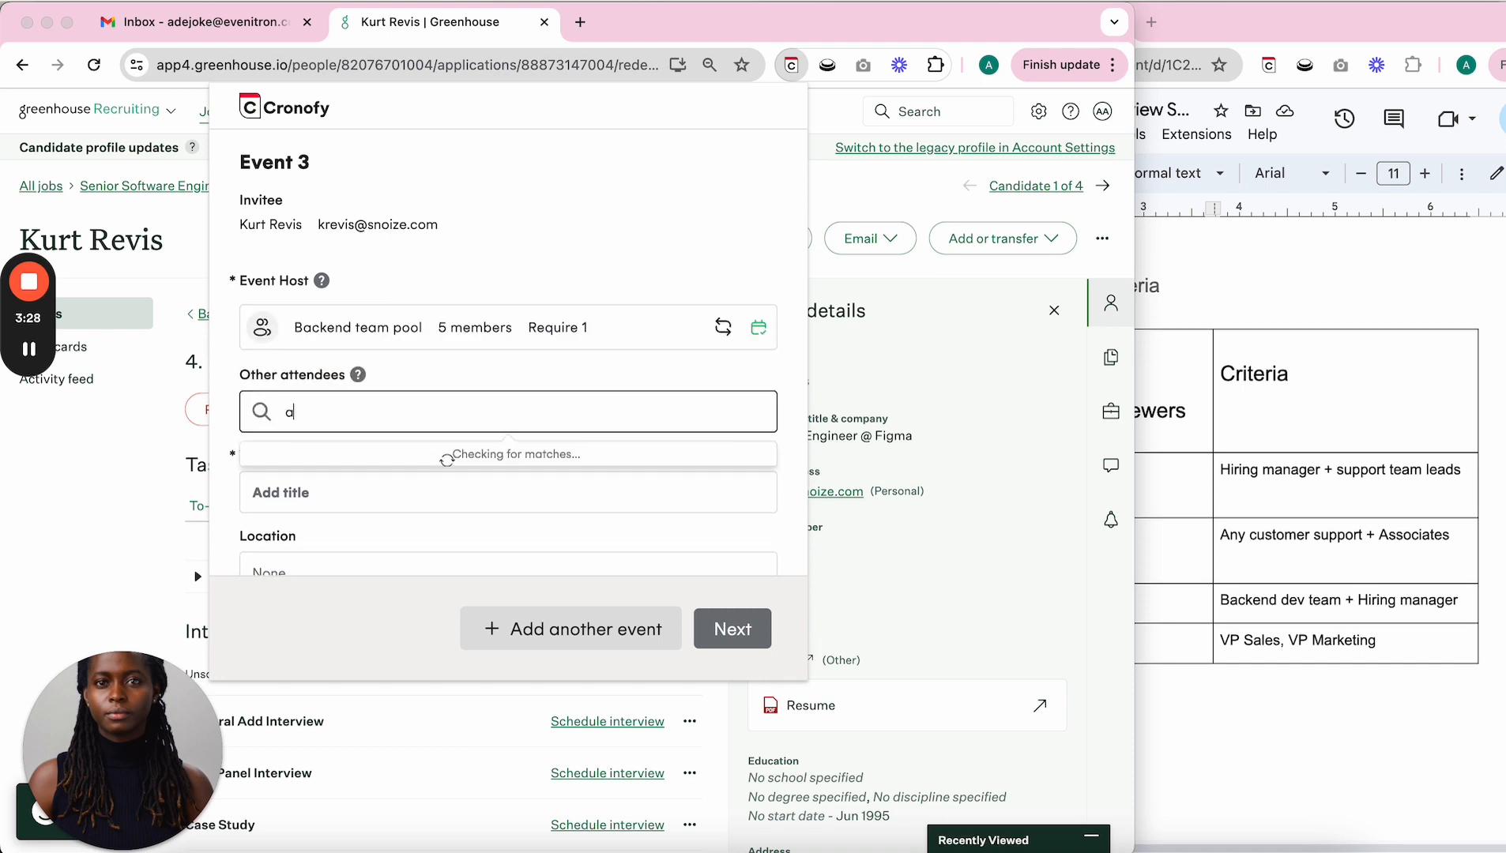
type("ndre")
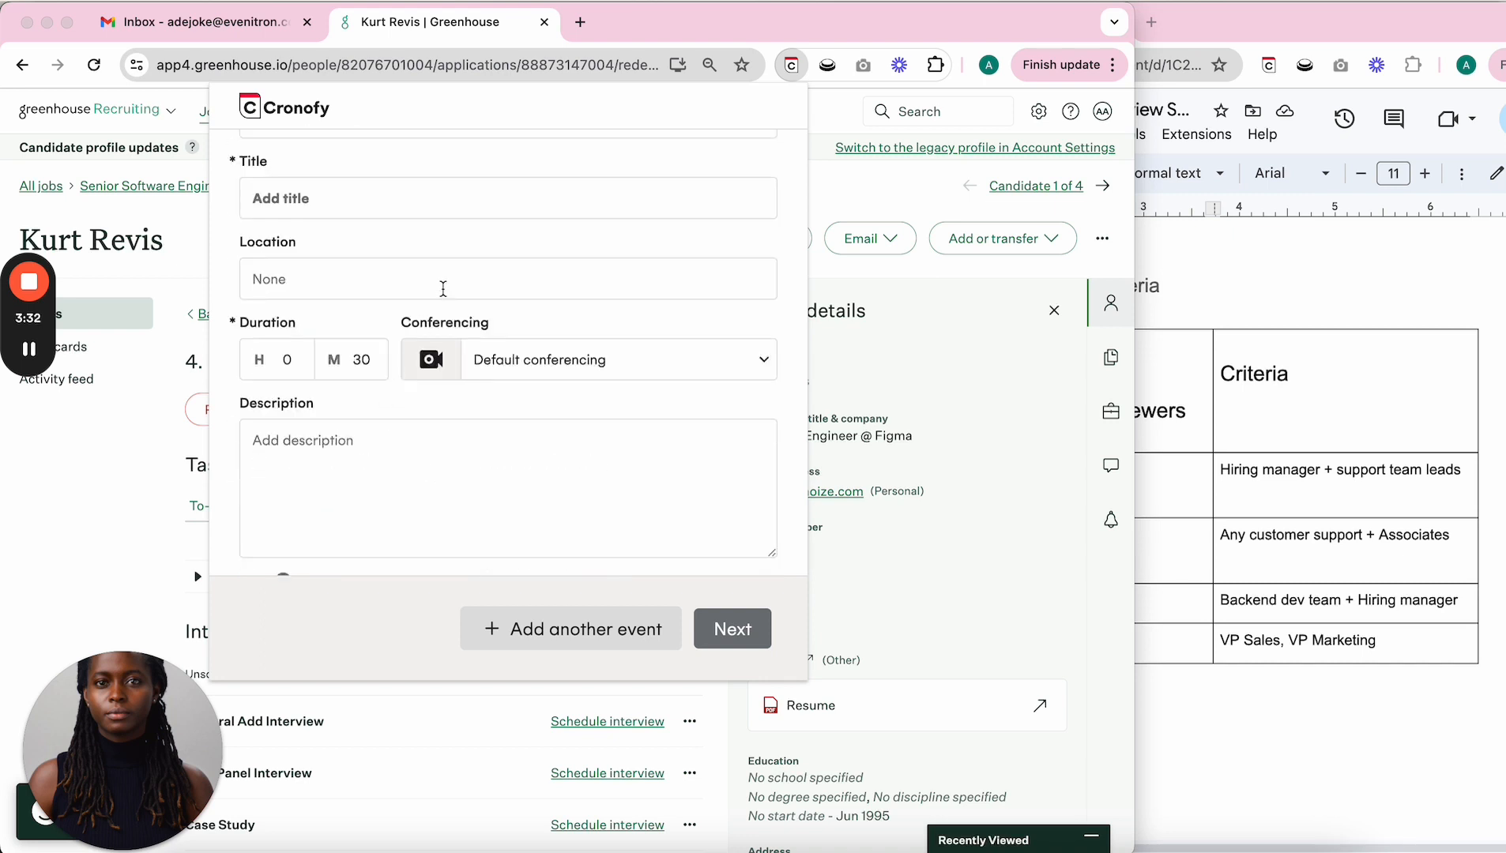
type("Case Study")
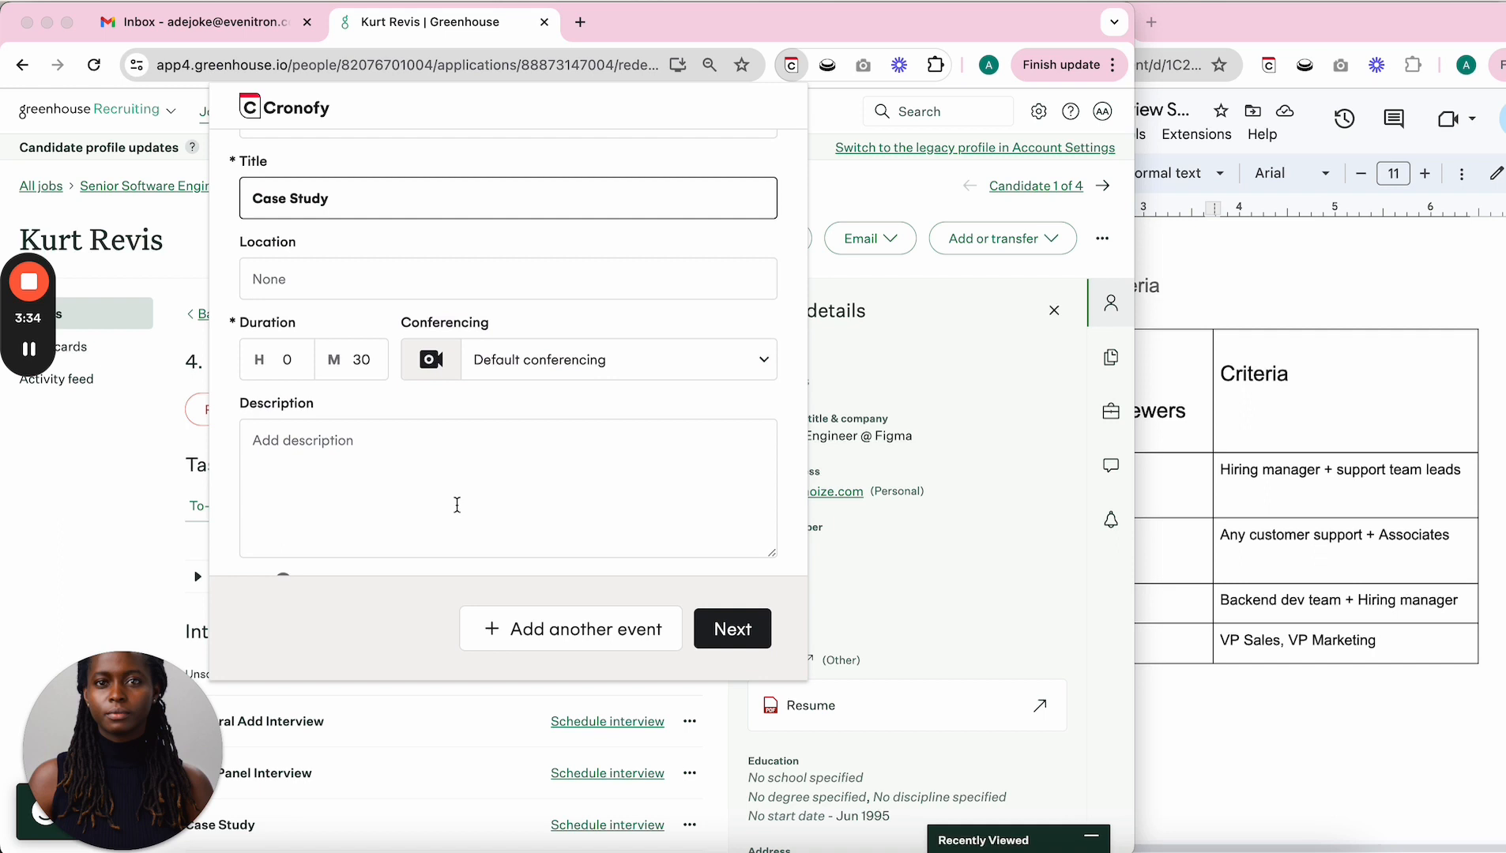
scroll("down", 3)
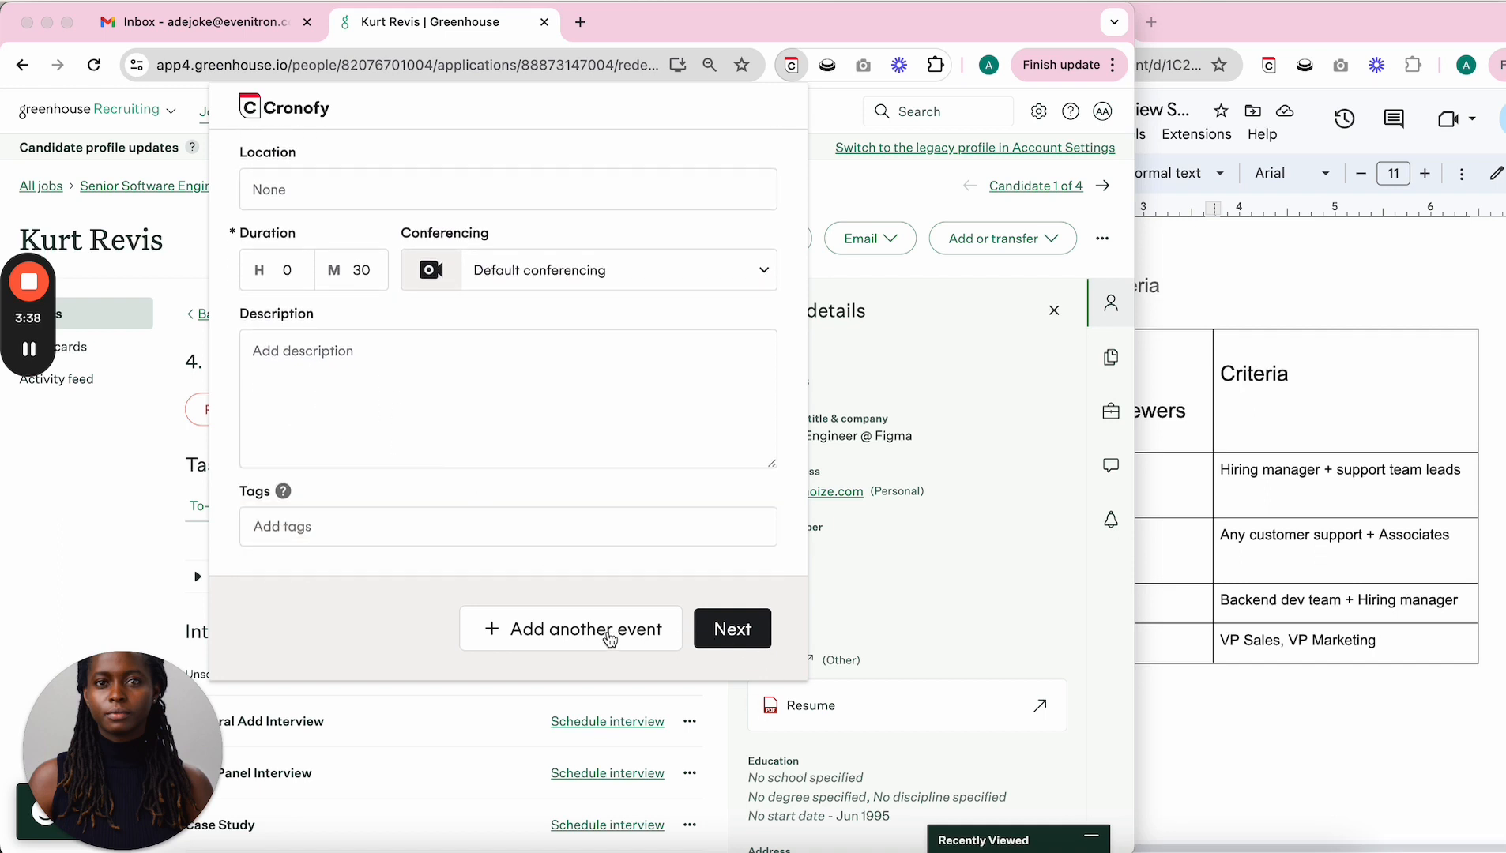
left_click(570, 630)
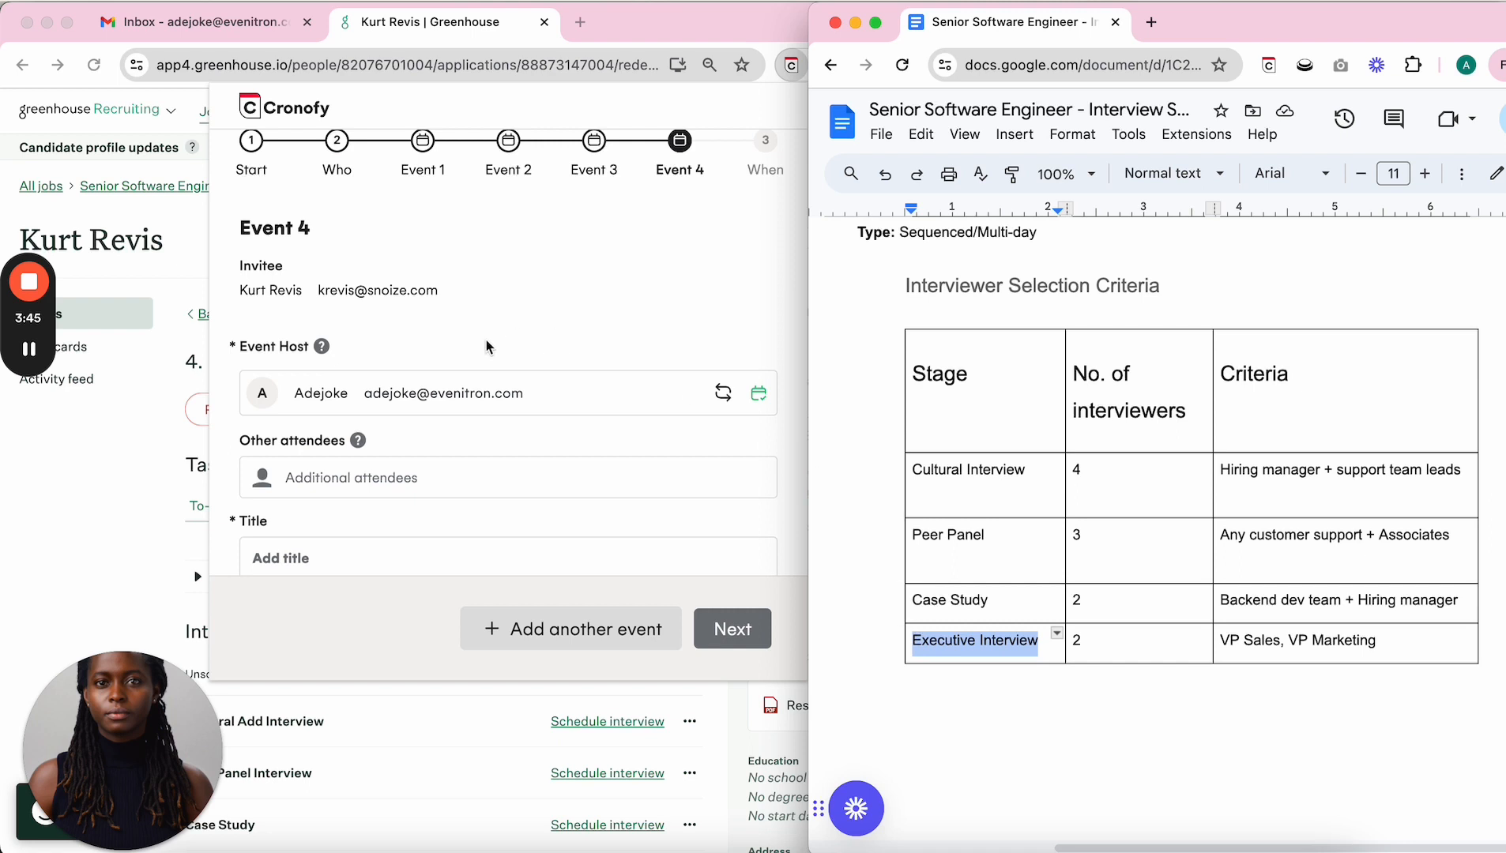
scroll("down", 3)
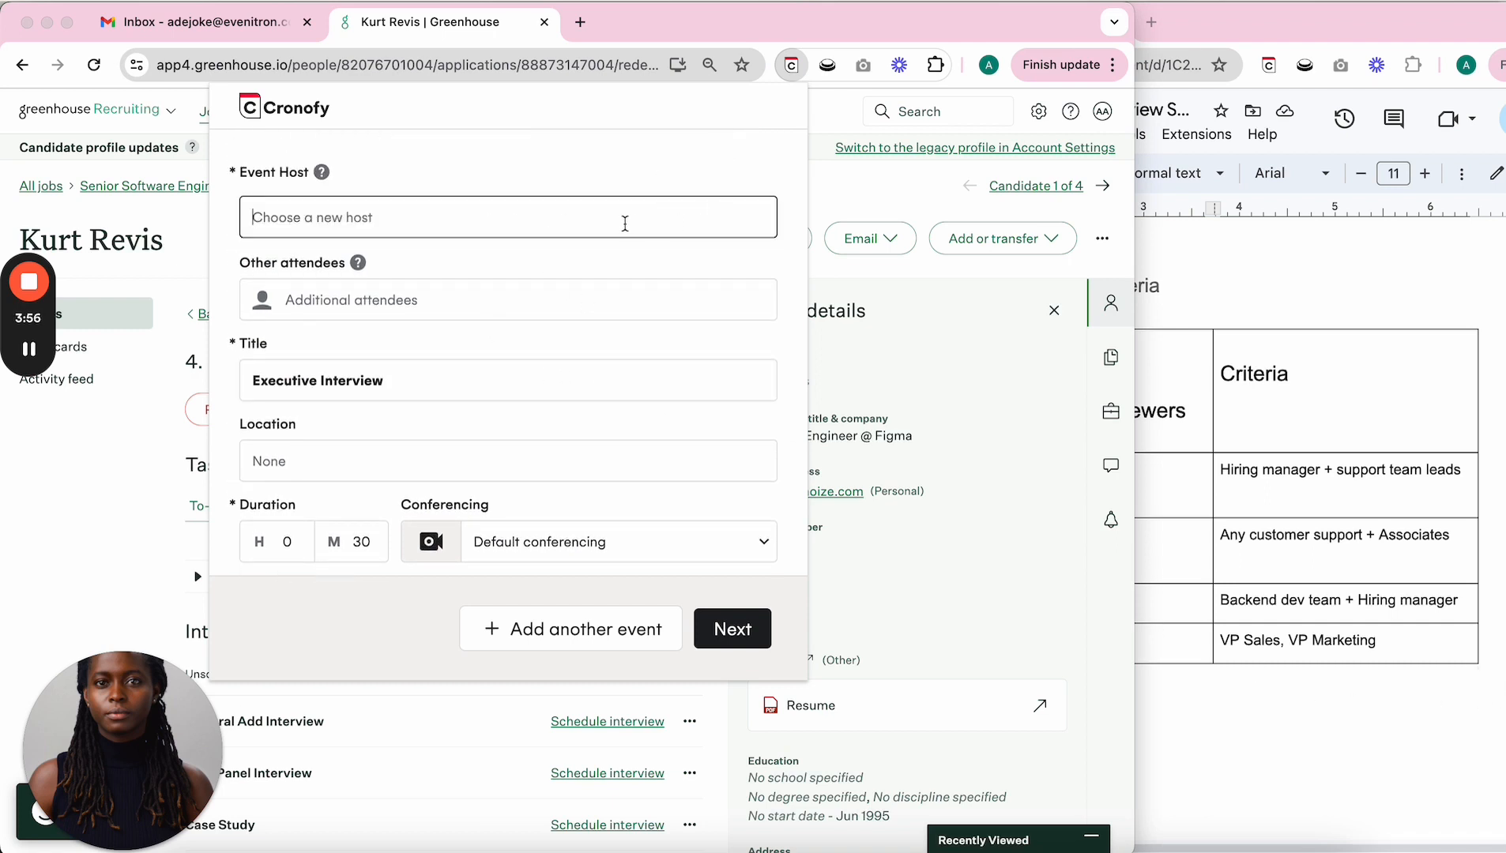
left_click(507, 217)
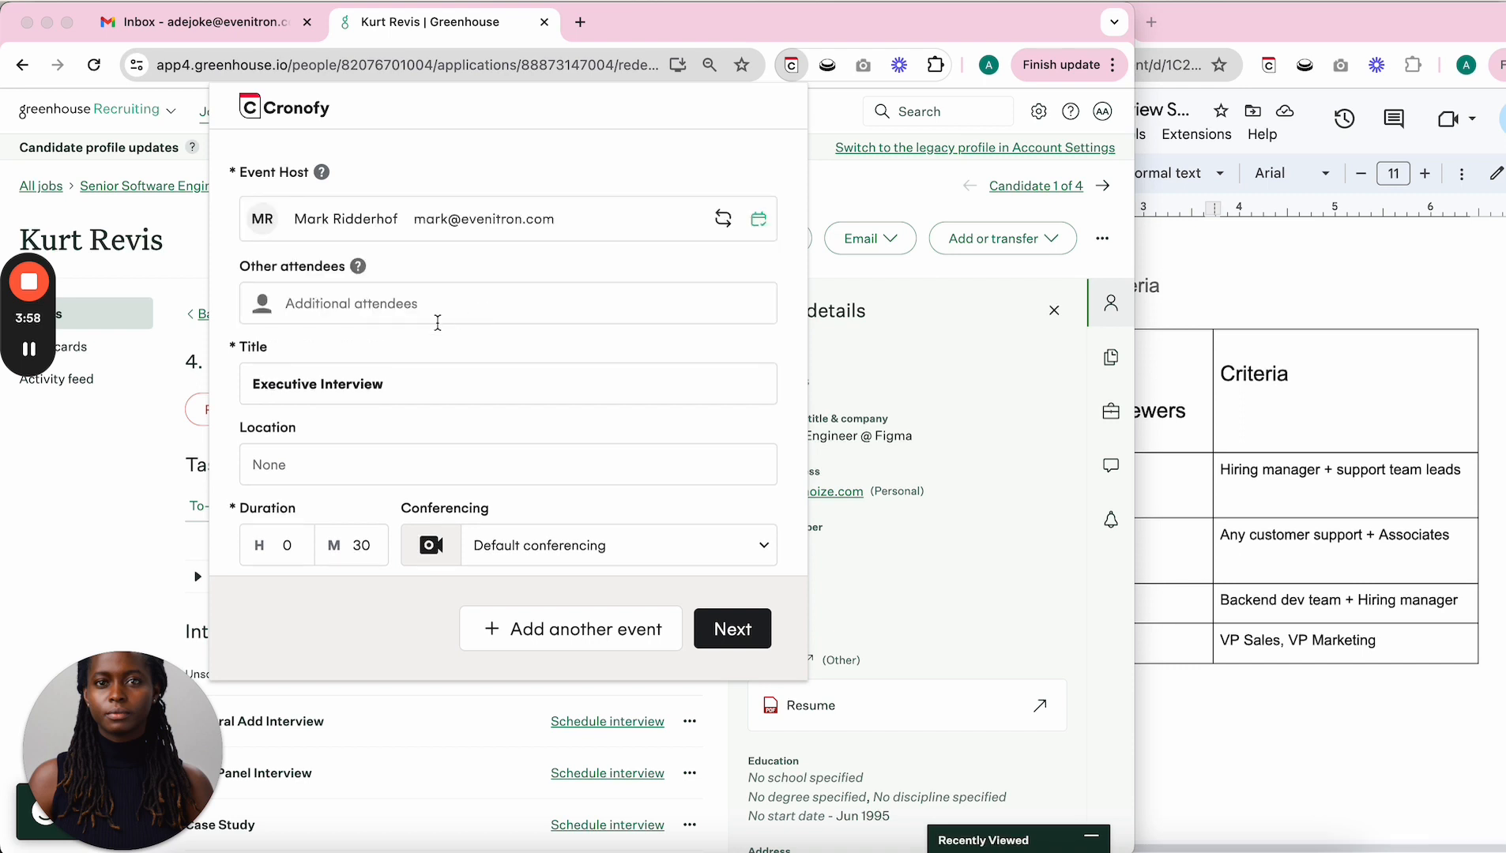
type("adam")
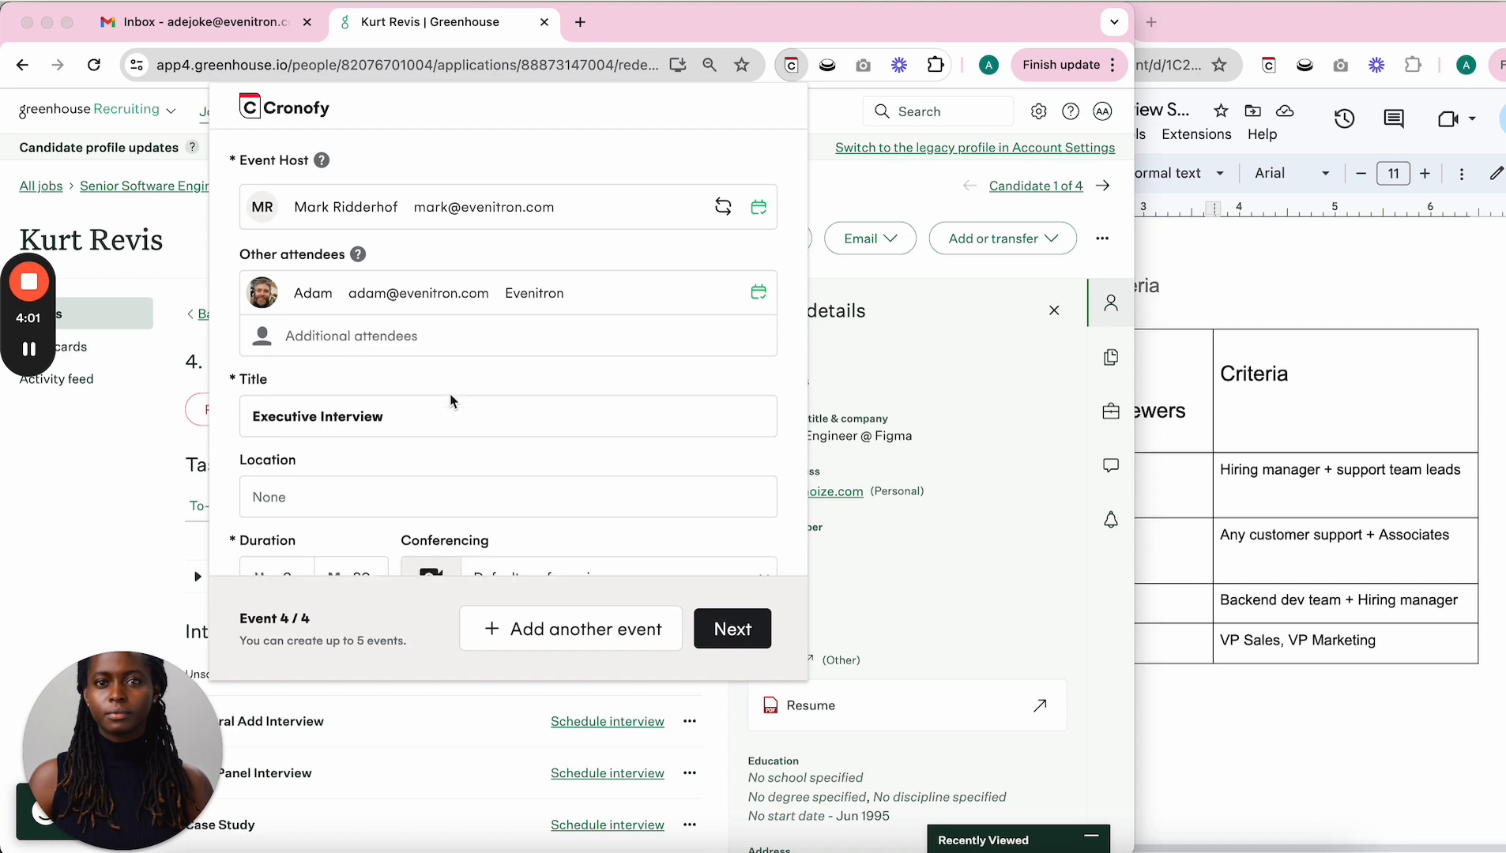
scroll("down", 3)
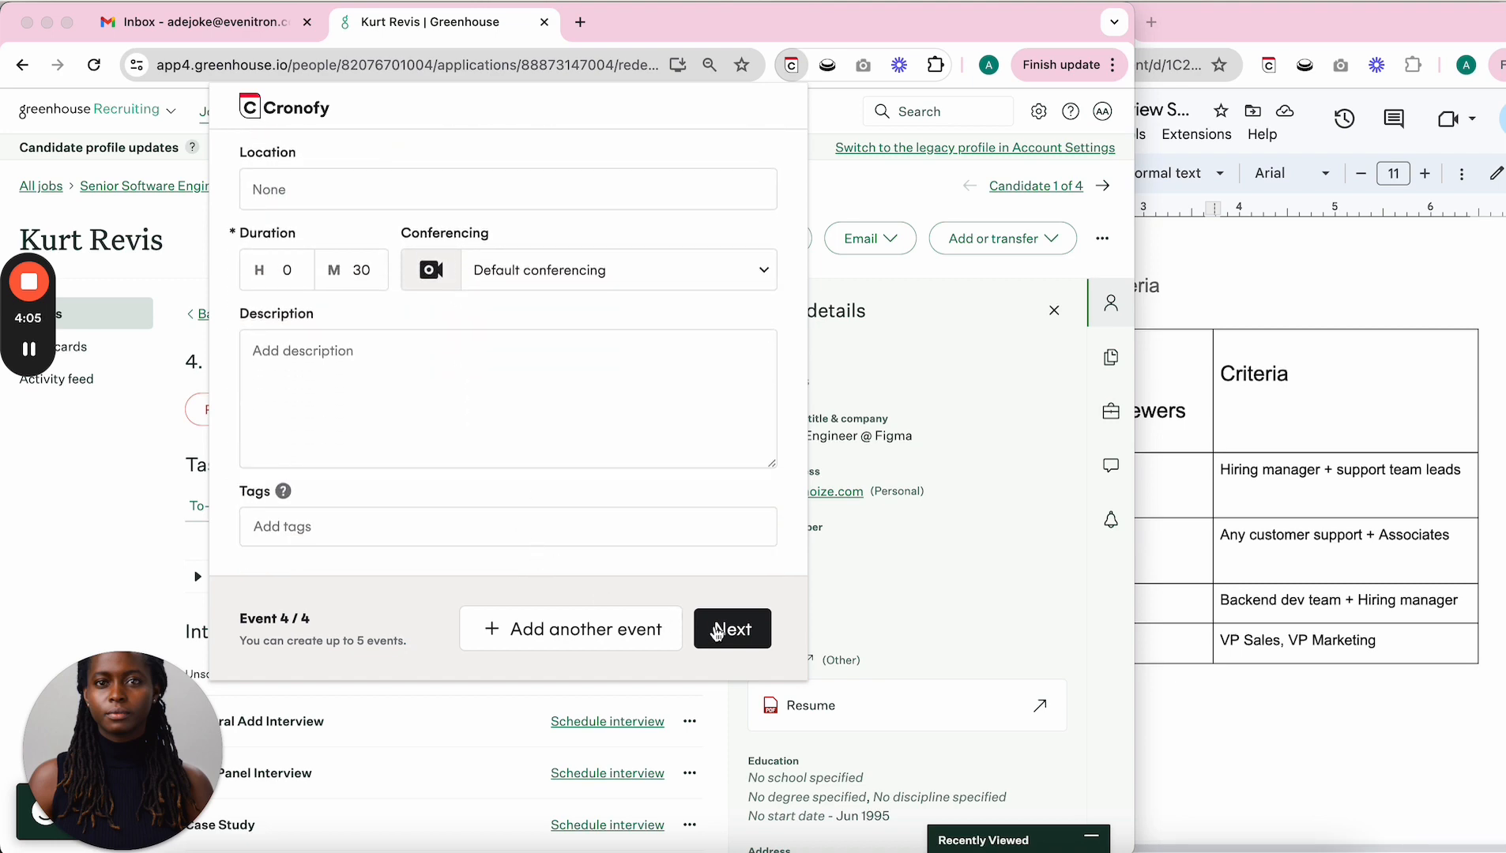
In availability settings, require all events to happen within 2 weeks.
left_click(731, 628)
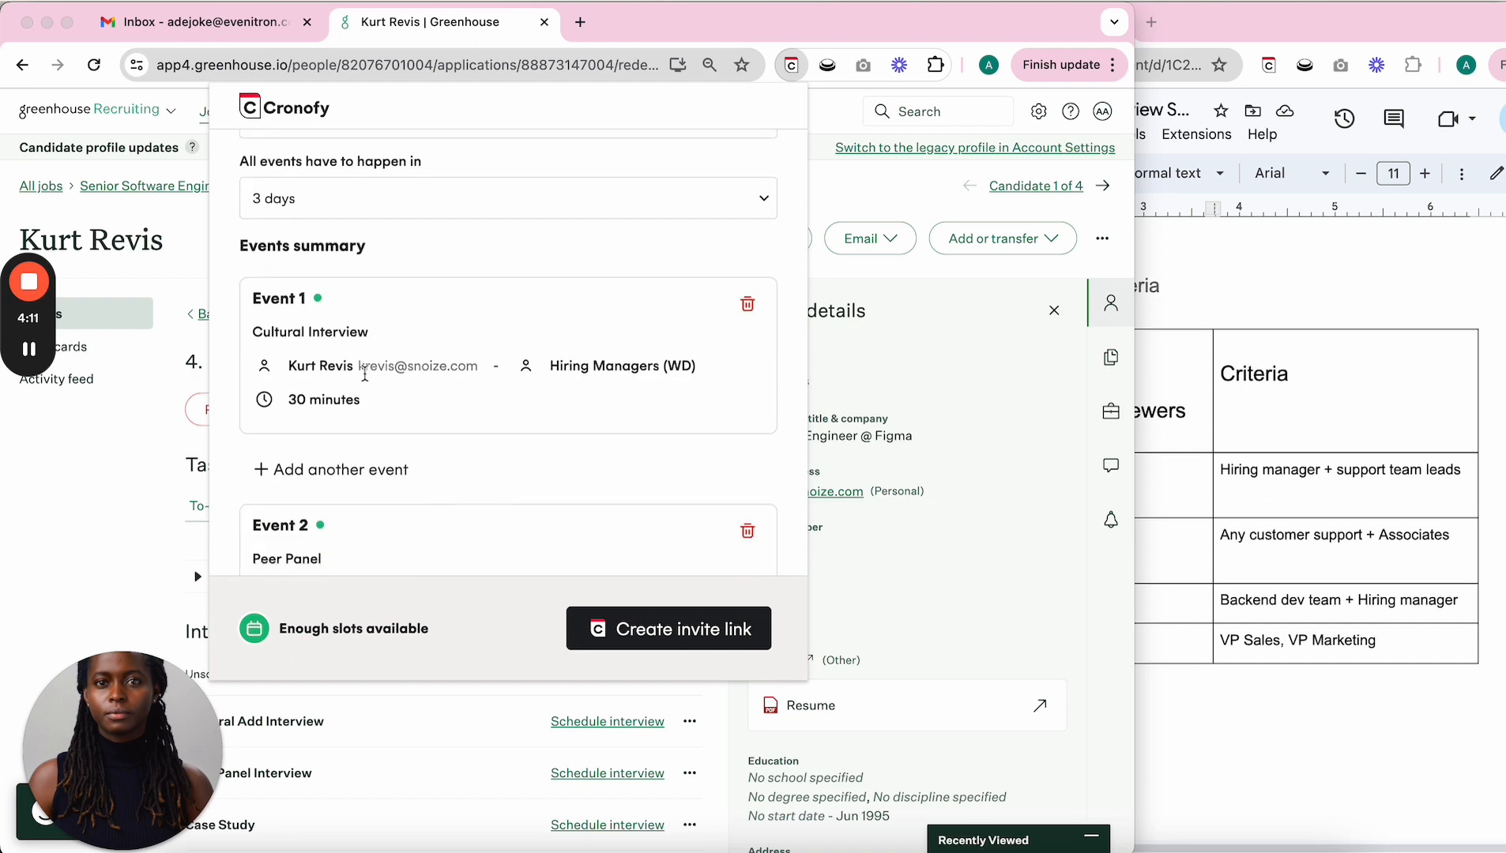
scroll("down", 3)
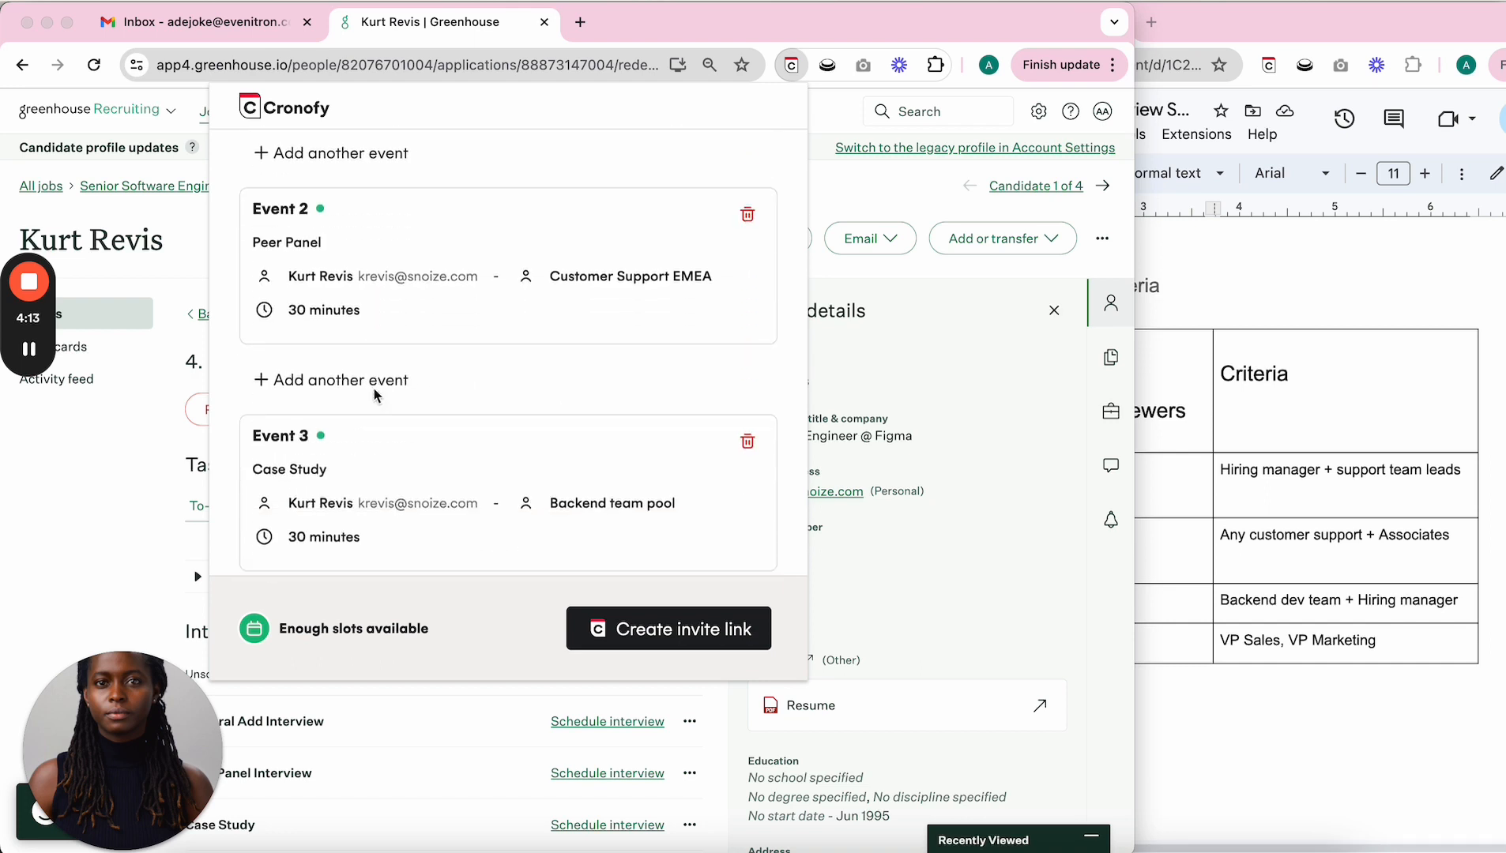
left_click(330, 379)
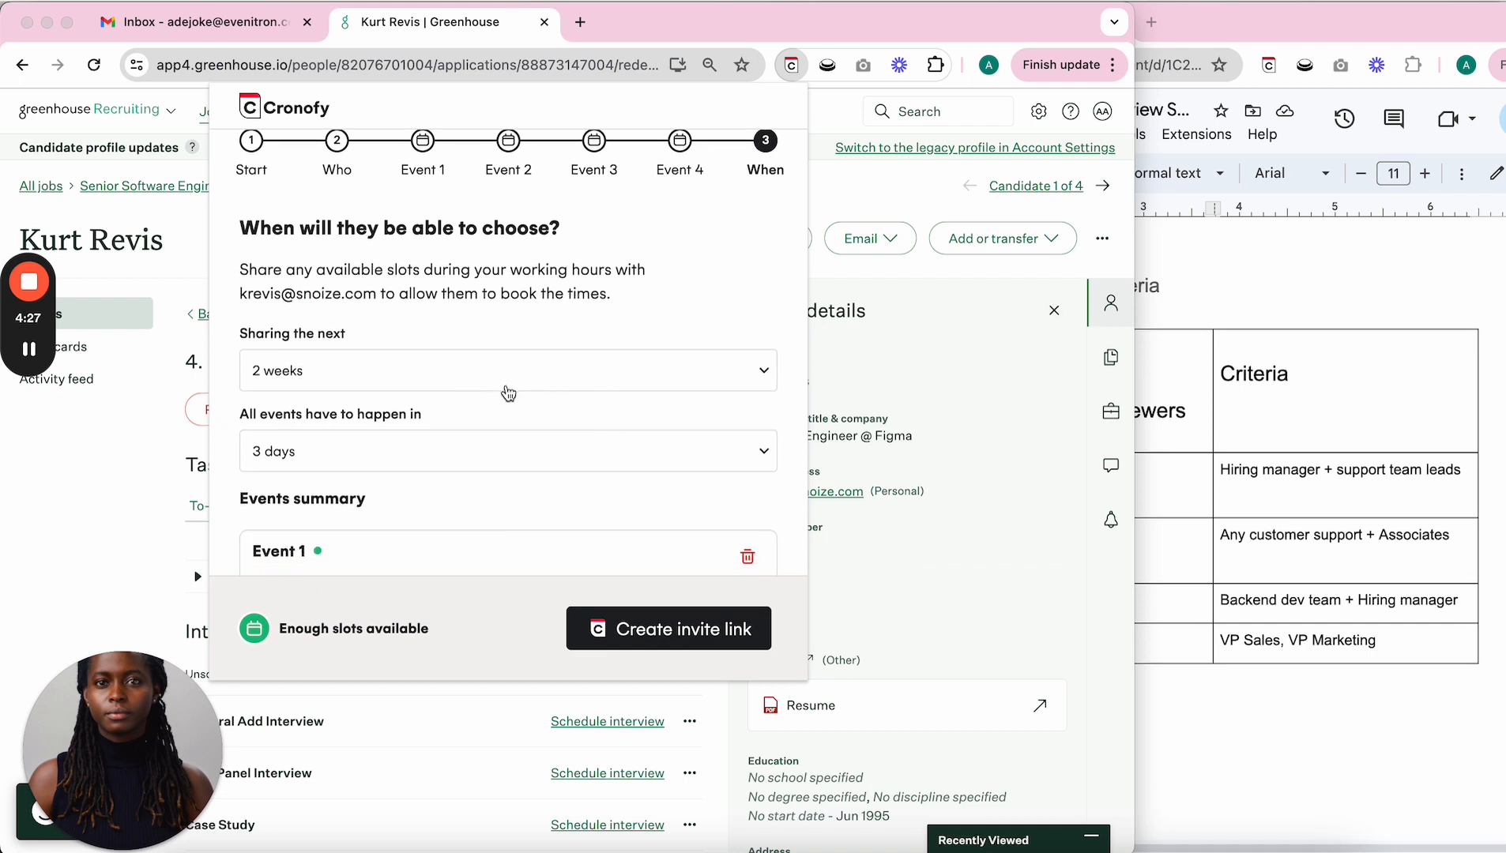
mouse_move(504, 460)
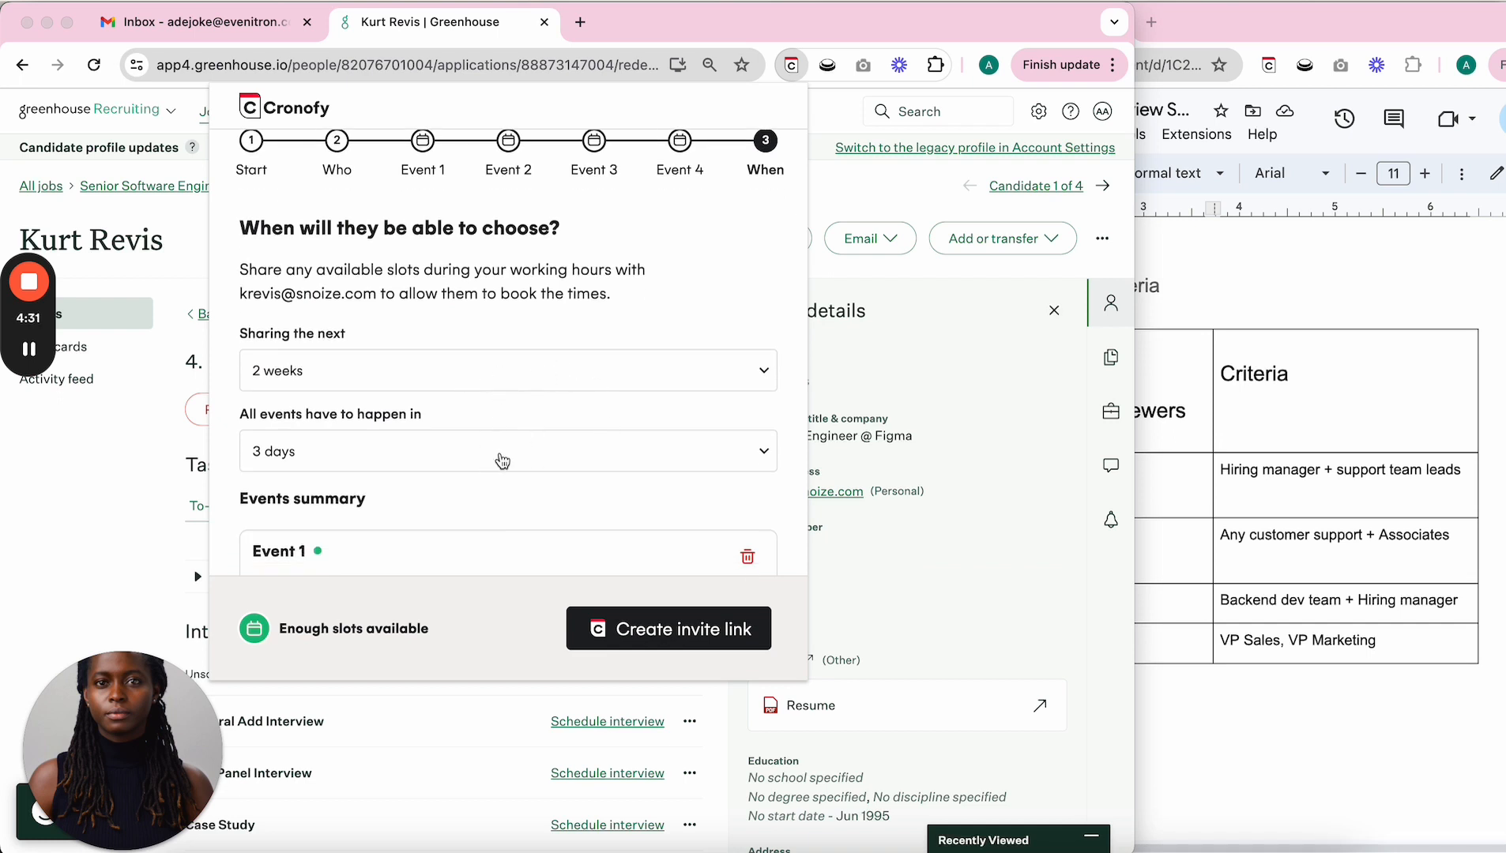
left_click(507, 451)
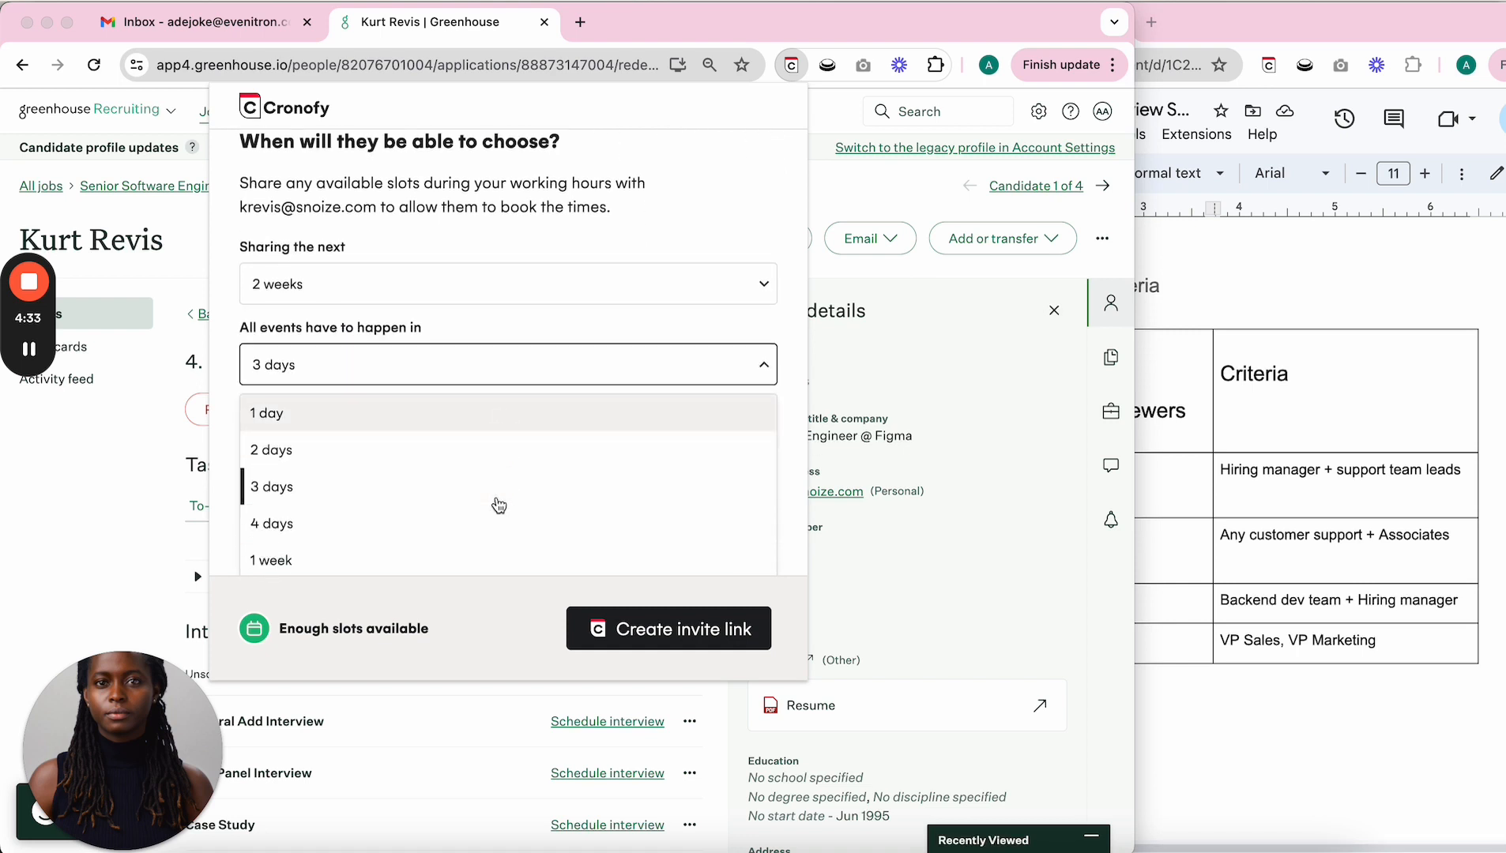
scroll("down", 3)
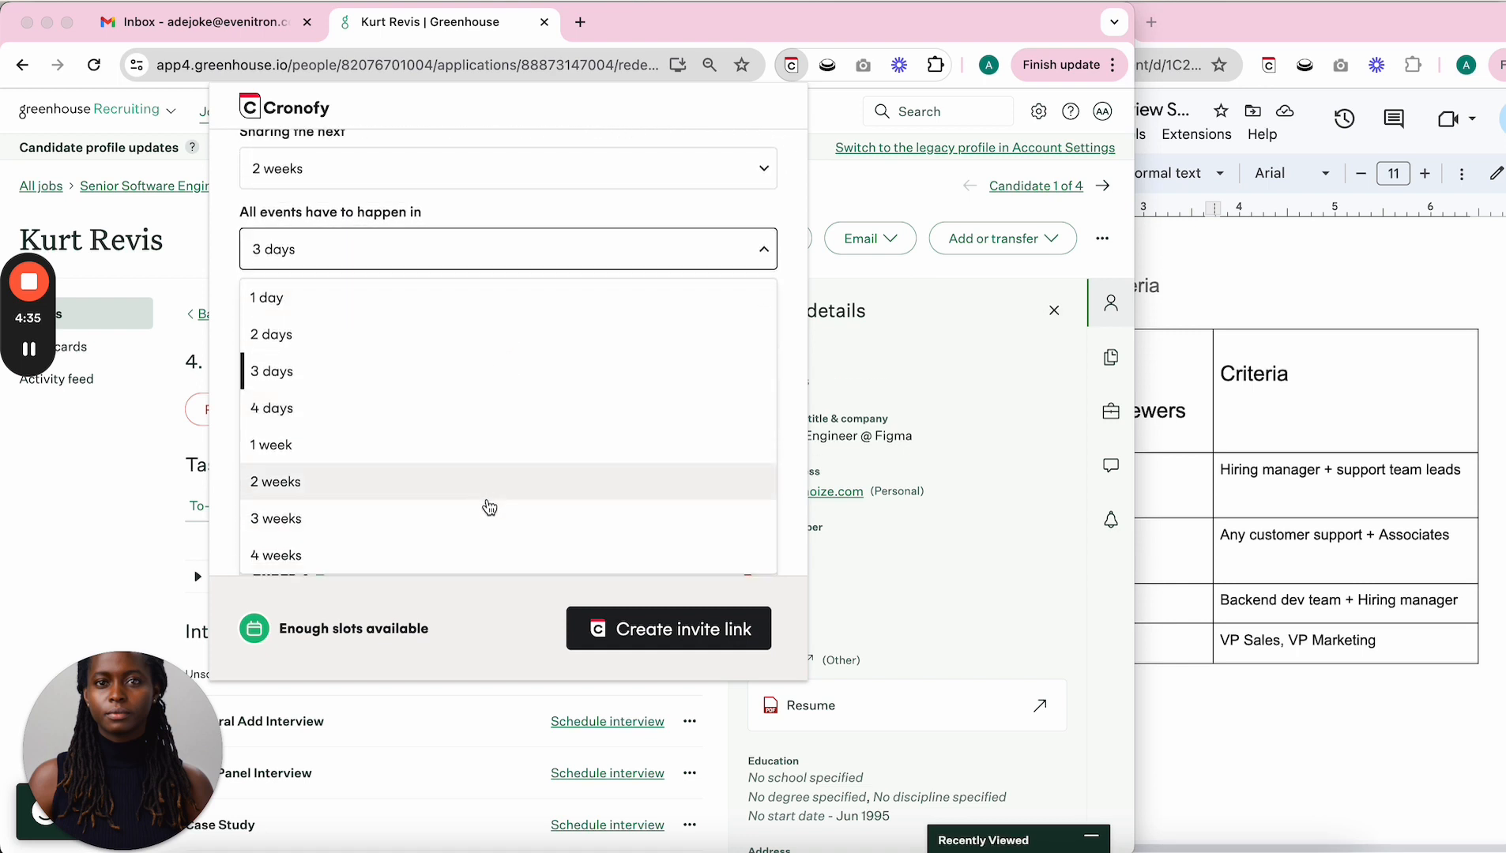
left_click(276, 481)
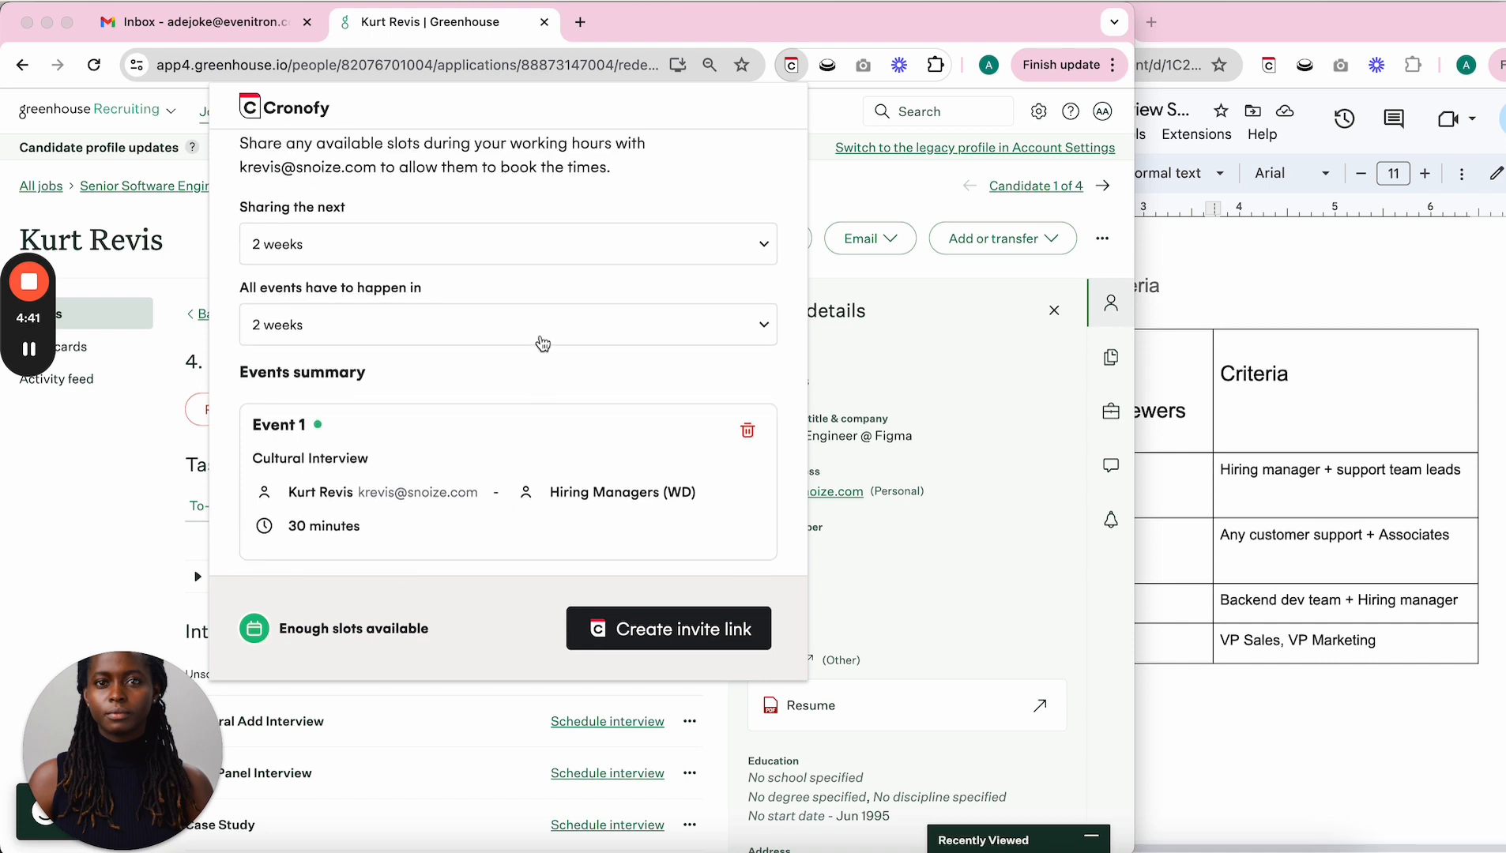
Create the invite link and bring up the candidate's booking page.
scroll("down", 3)
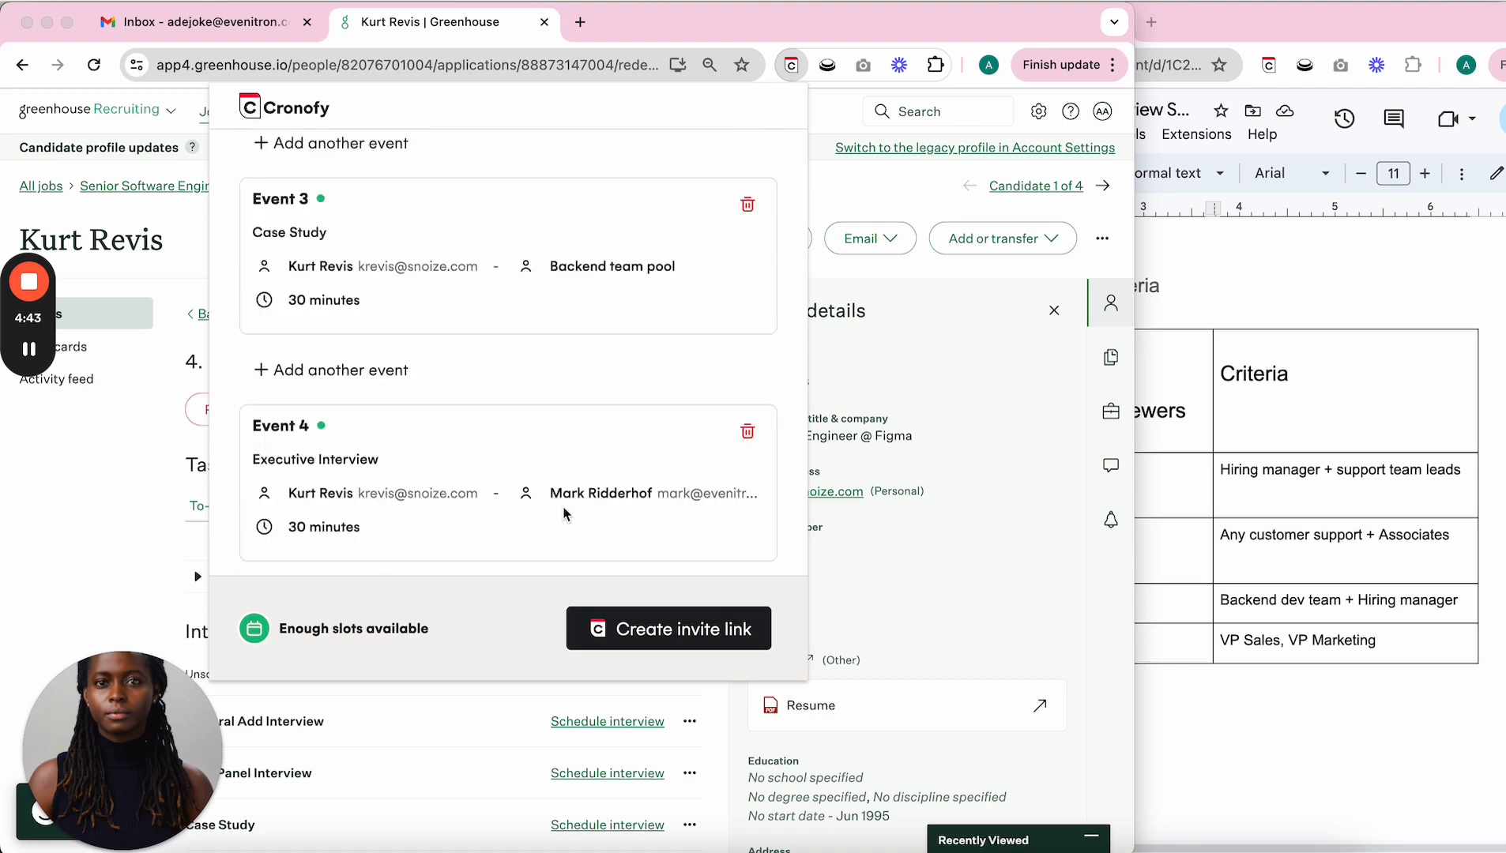
left_click(667, 628)
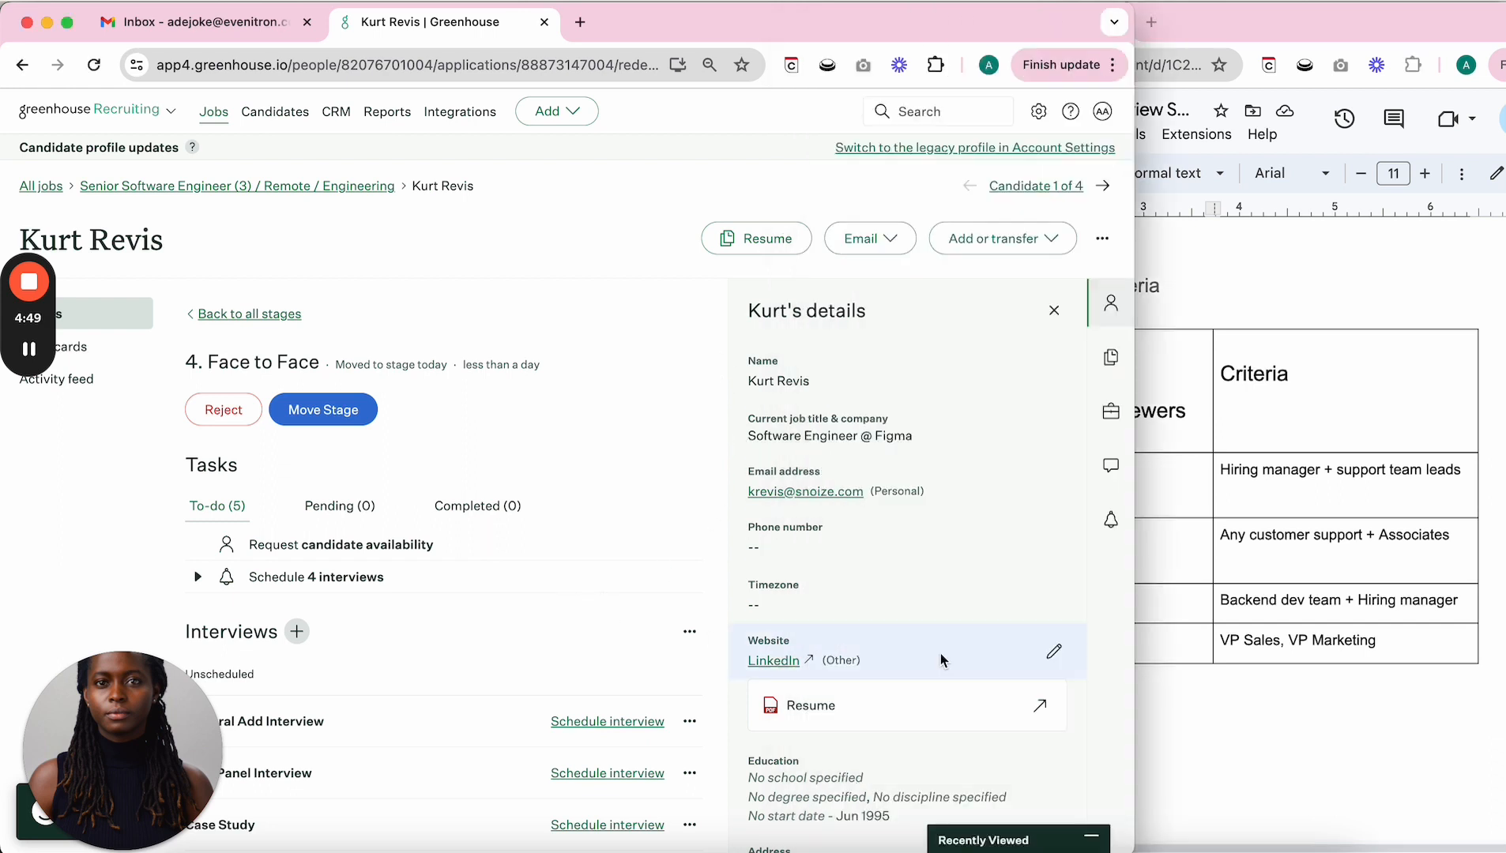
scroll("down", 3)
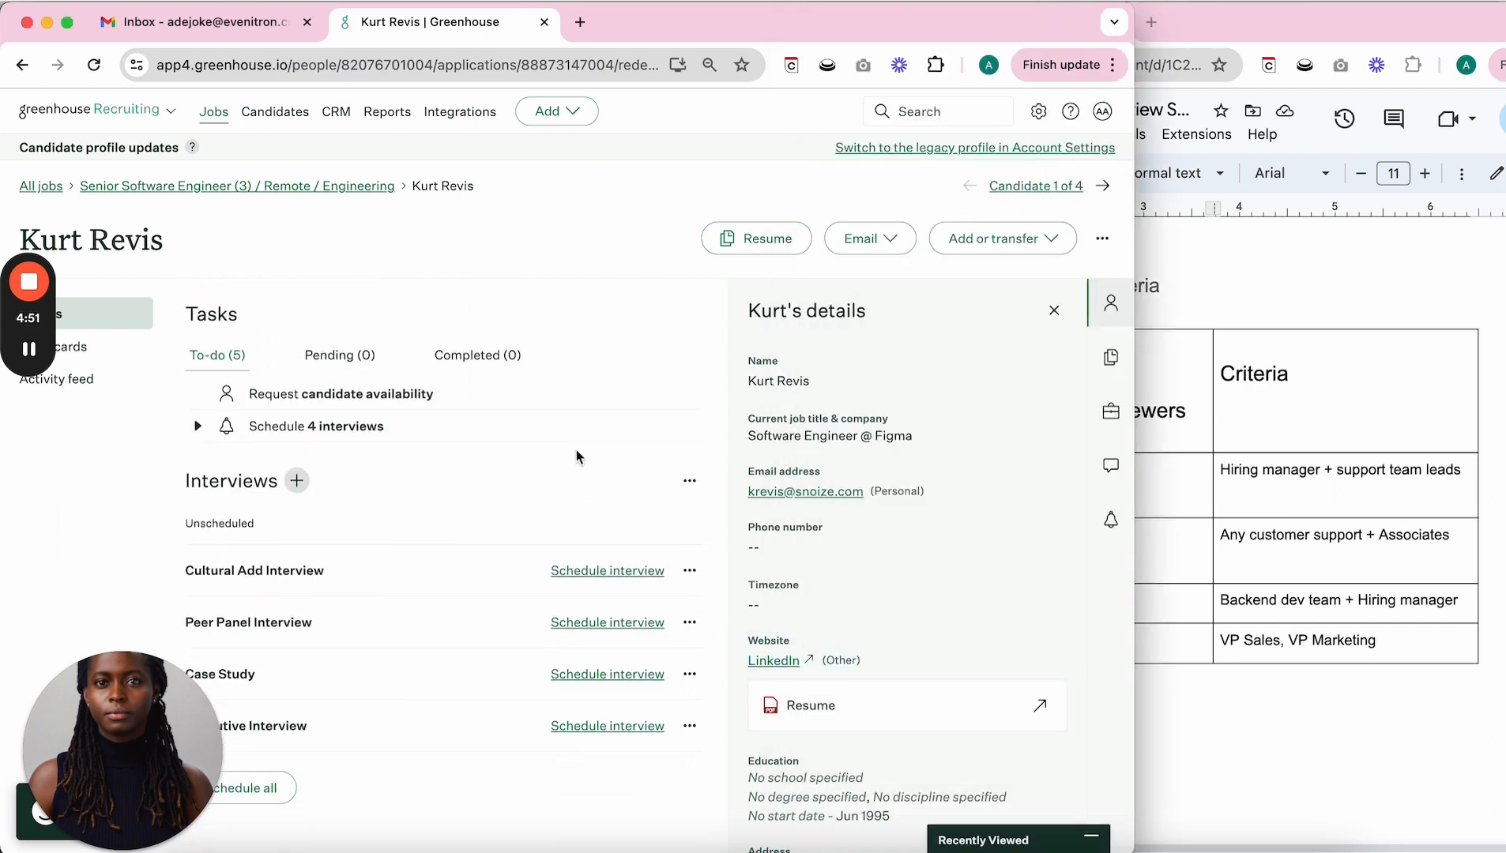
left_click(867, 239)
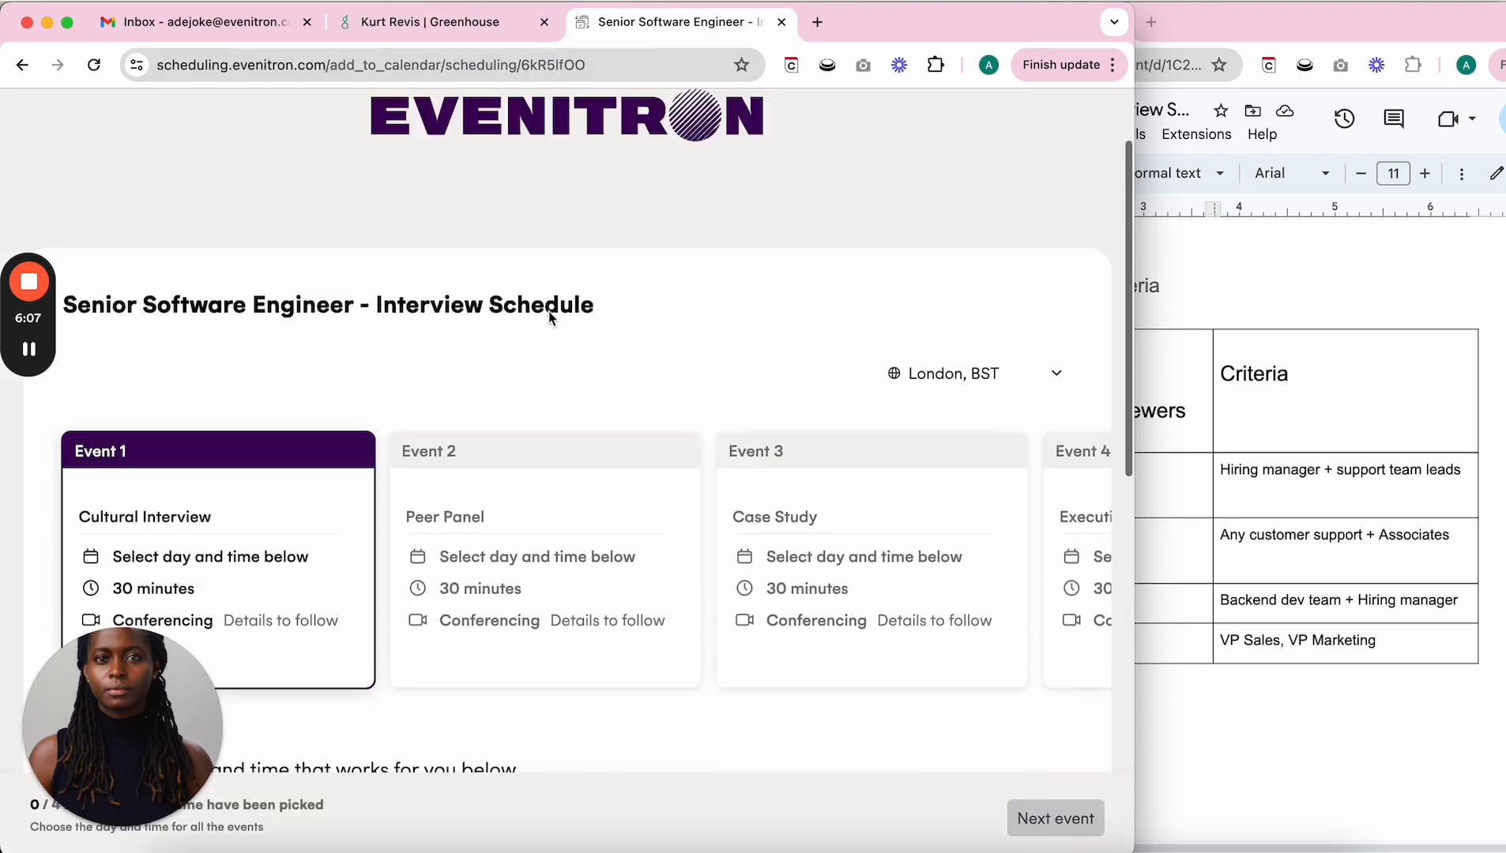
Keep London BST as the booking page time zone.
scroll("down", 3)
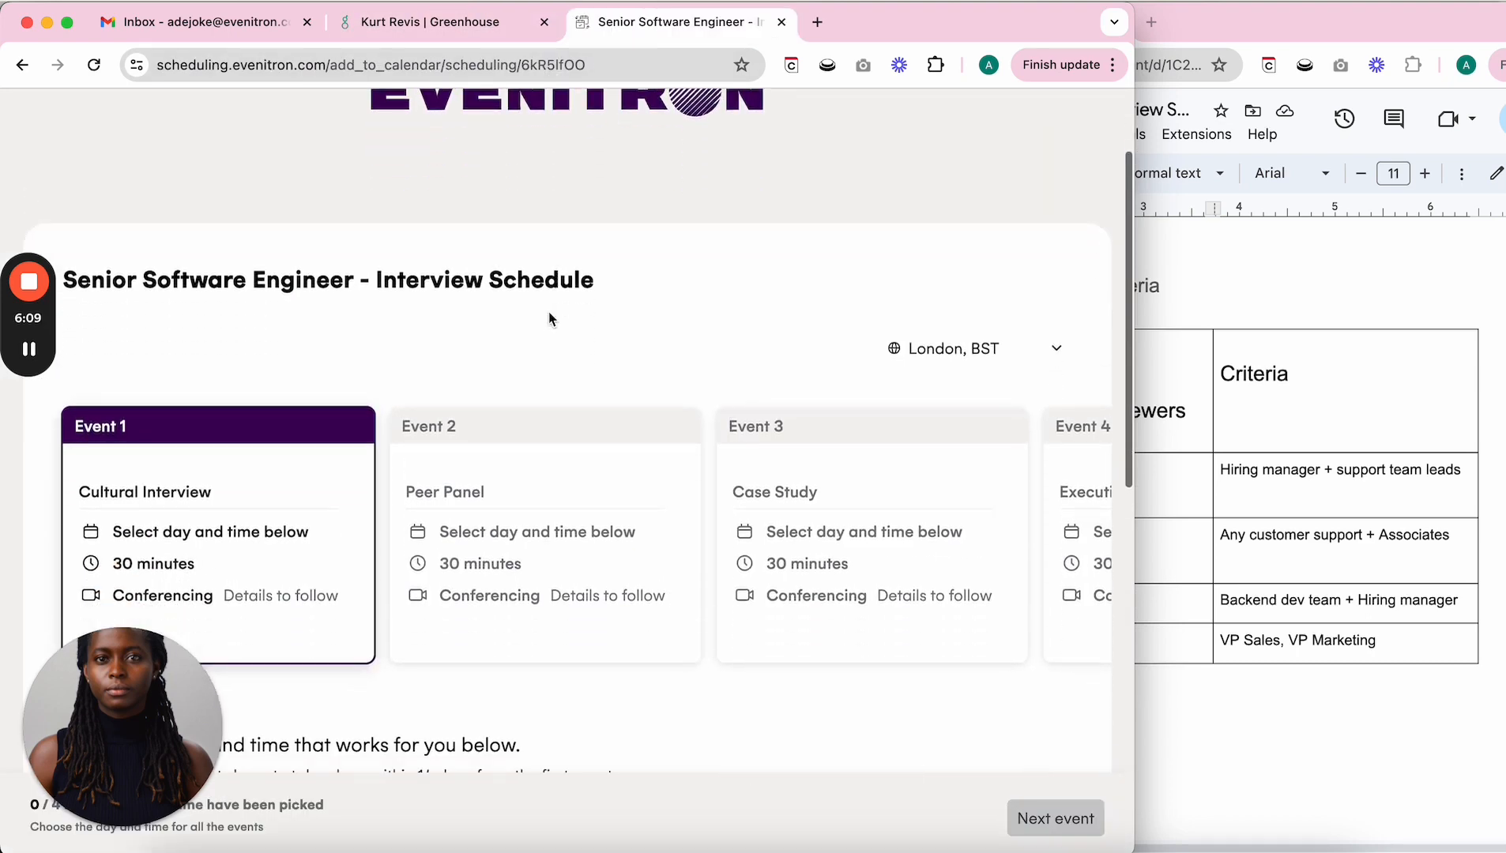
scroll("down", 3)
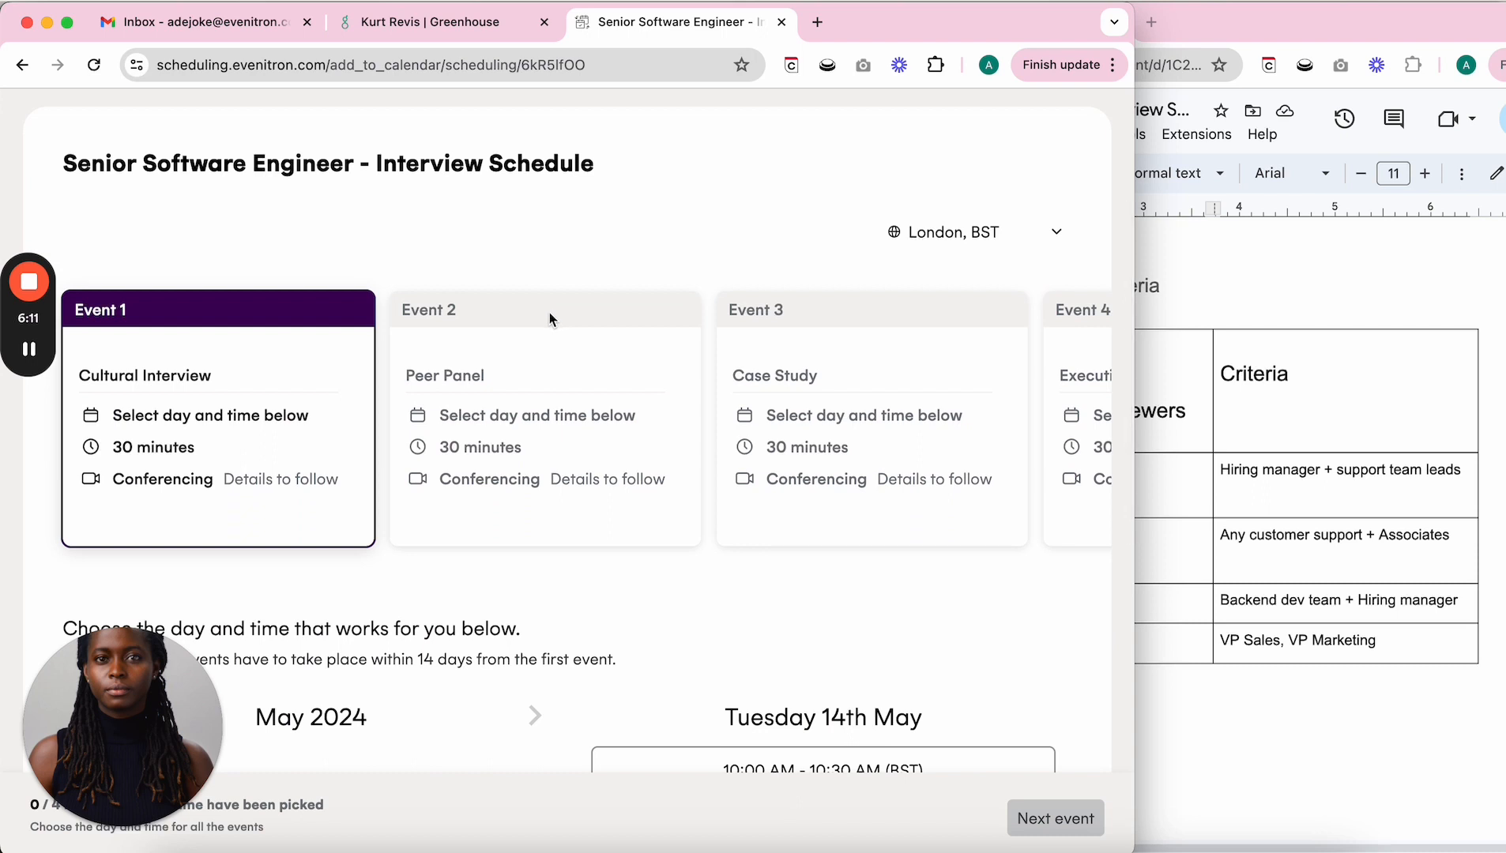
left_click(970, 231)
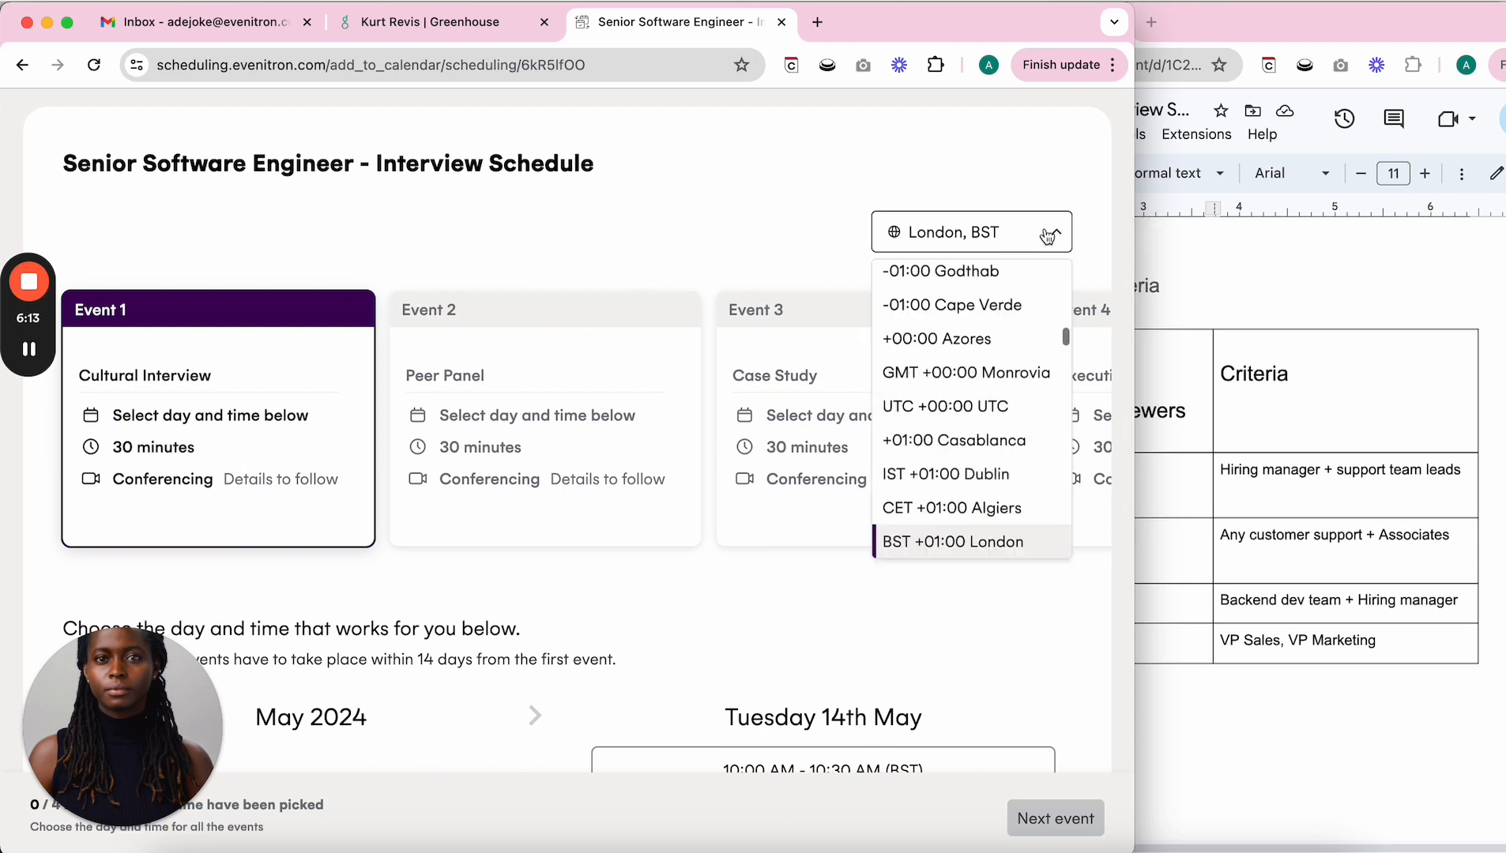
left_click(953, 541)
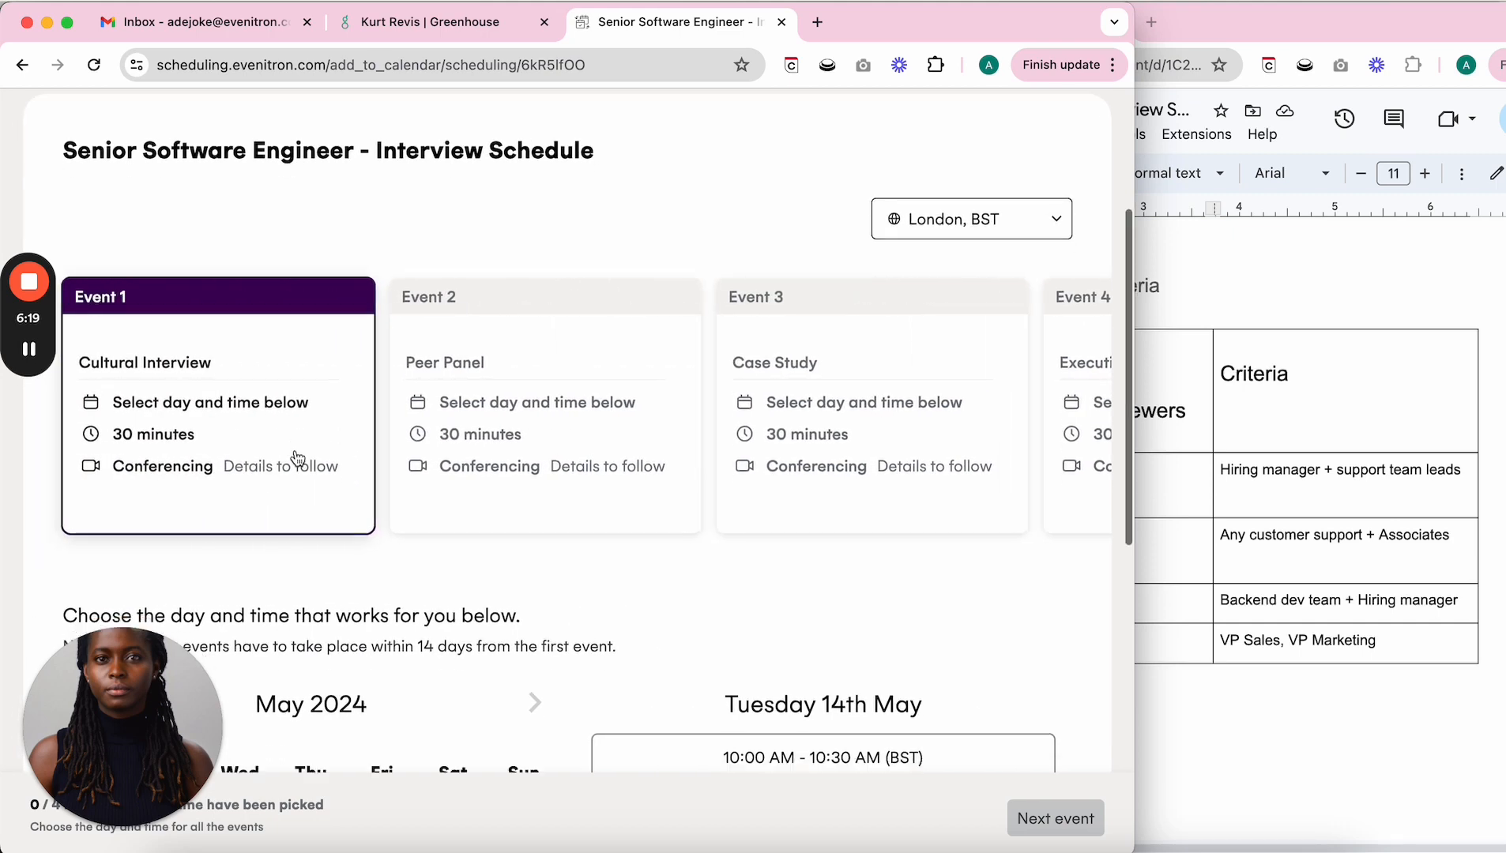
Pick back-to-back Tue 14 May slots for each interview and review the selection.
scroll("down", 3)
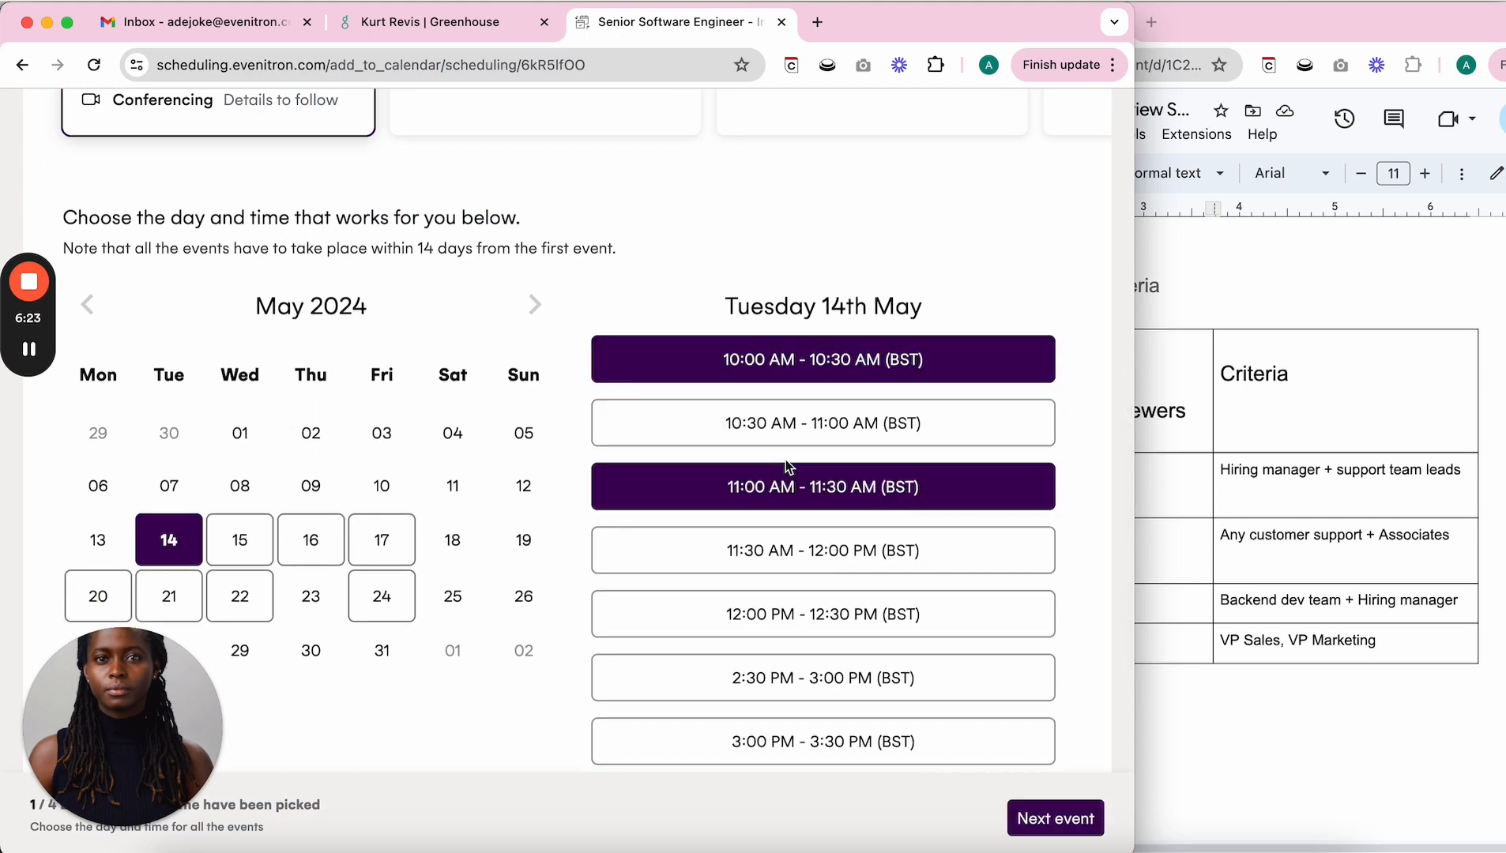
left_click(1055, 817)
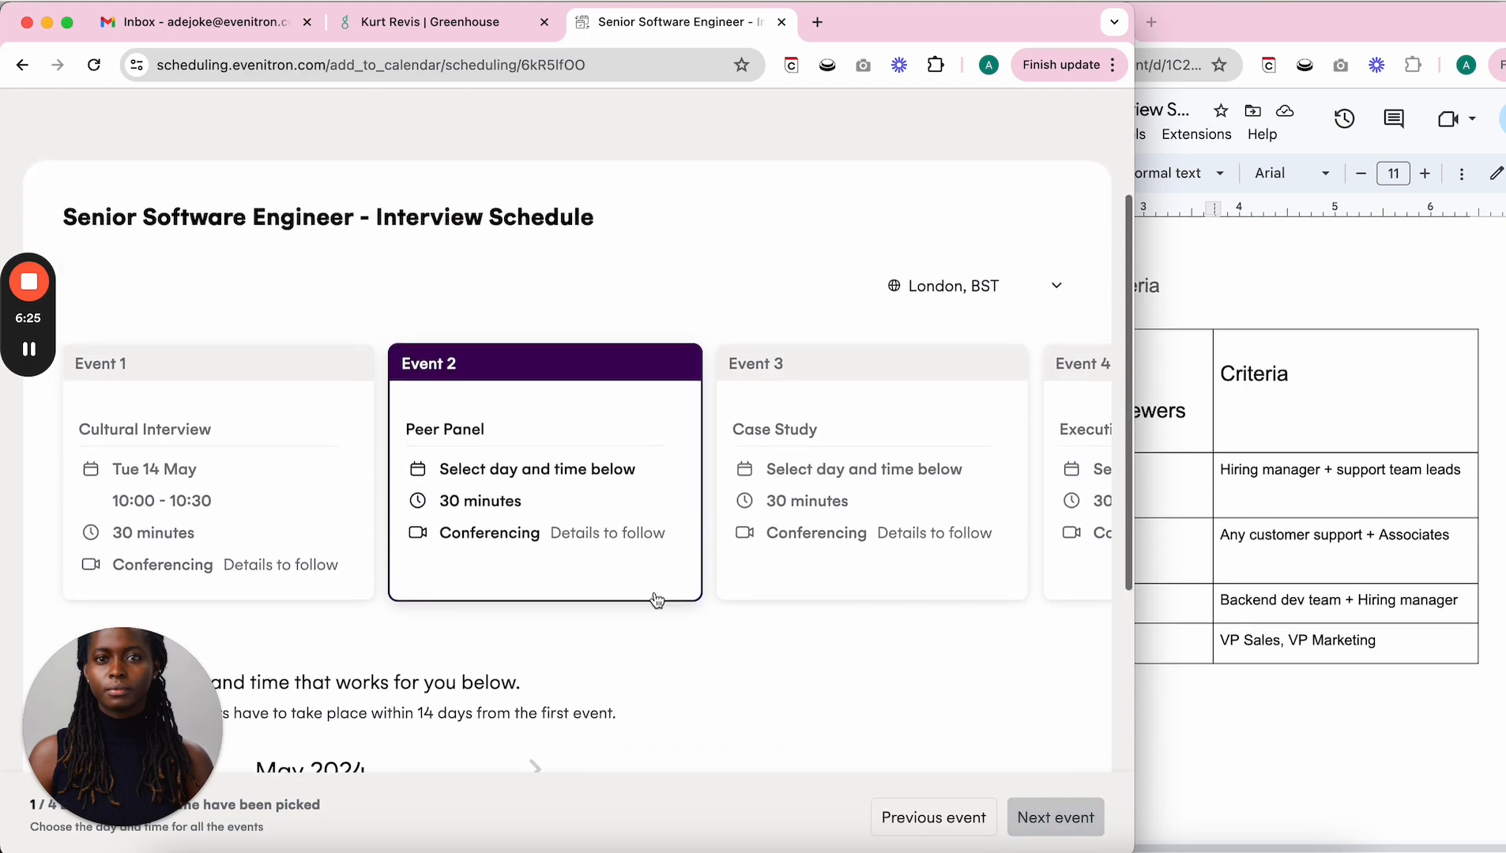
scroll("down", 3)
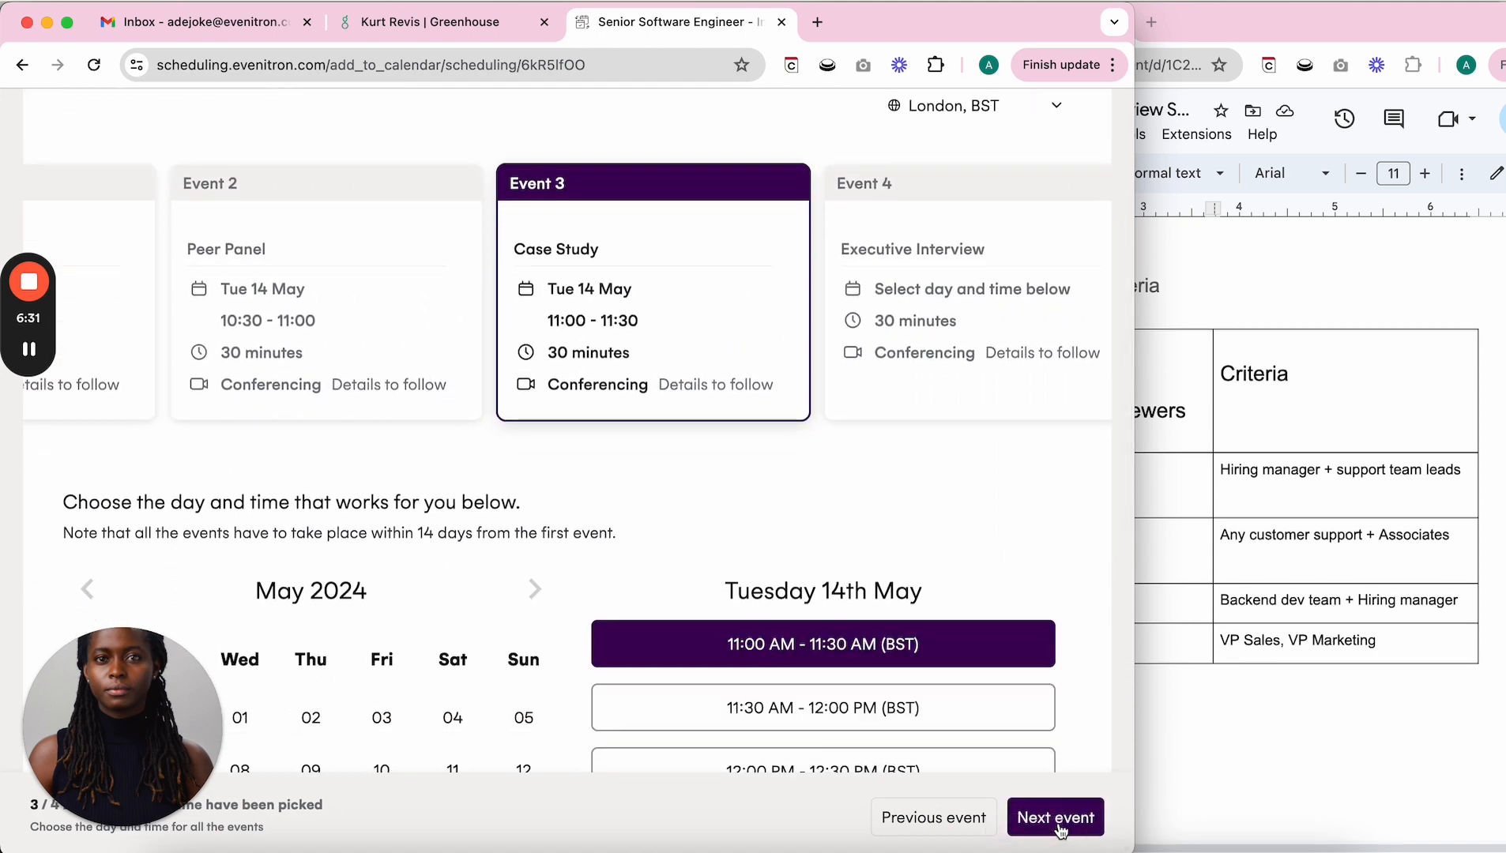
left_click(1054, 816)
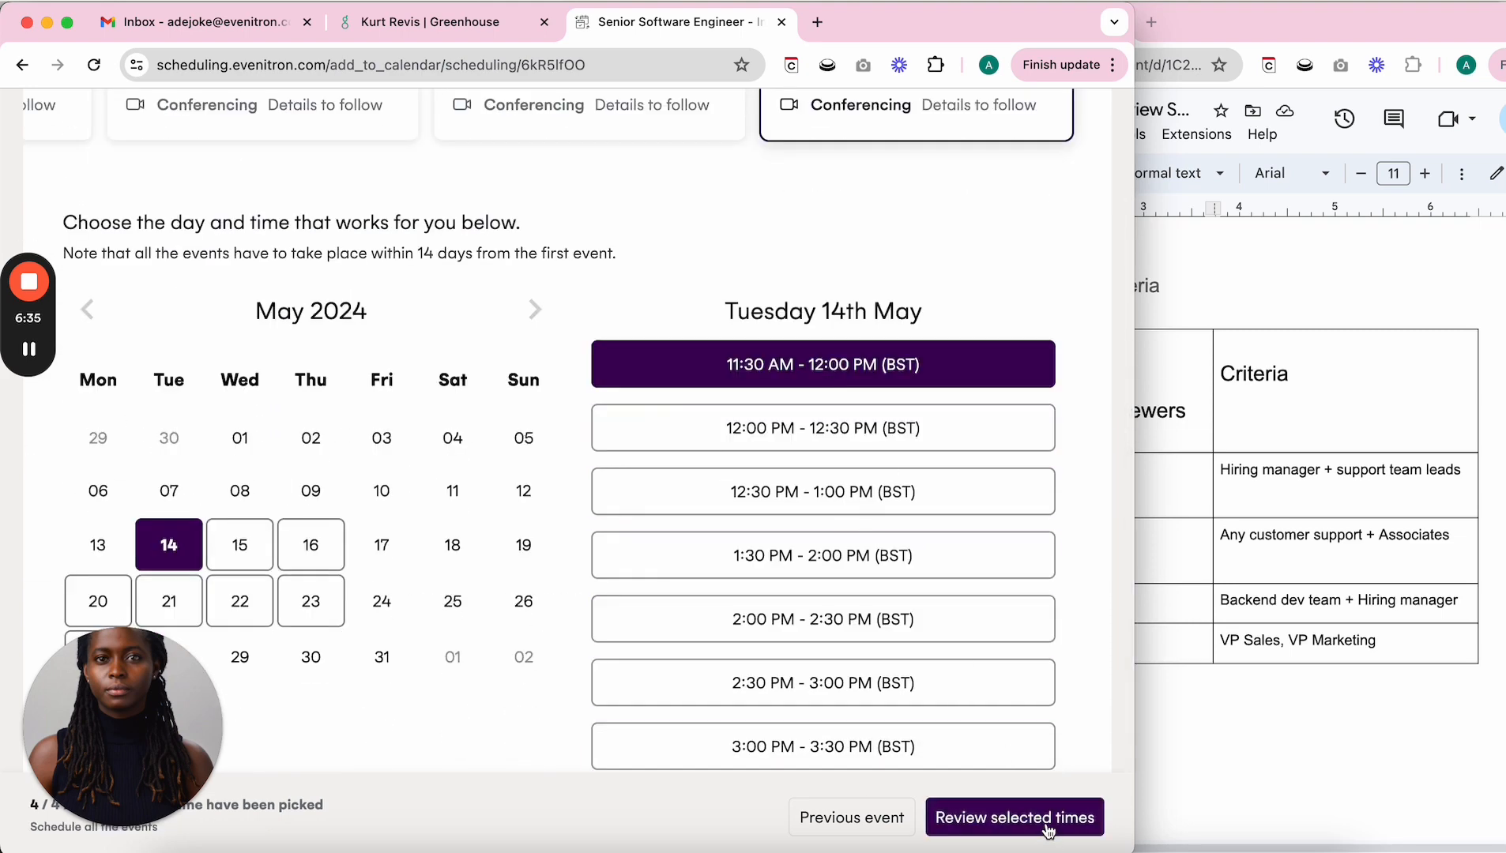
left_click(1015, 817)
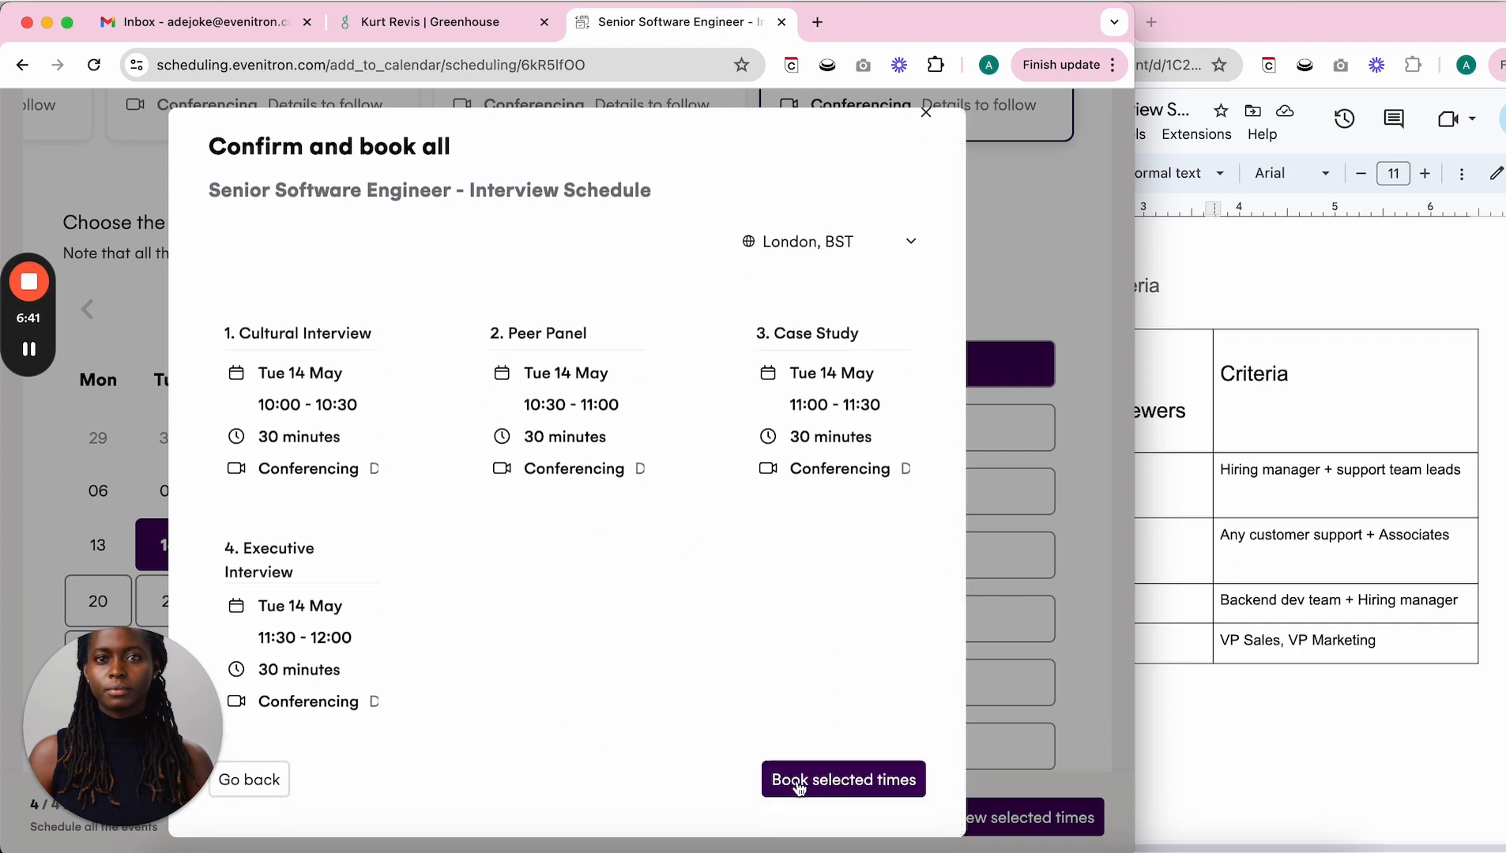
left_click(842, 779)
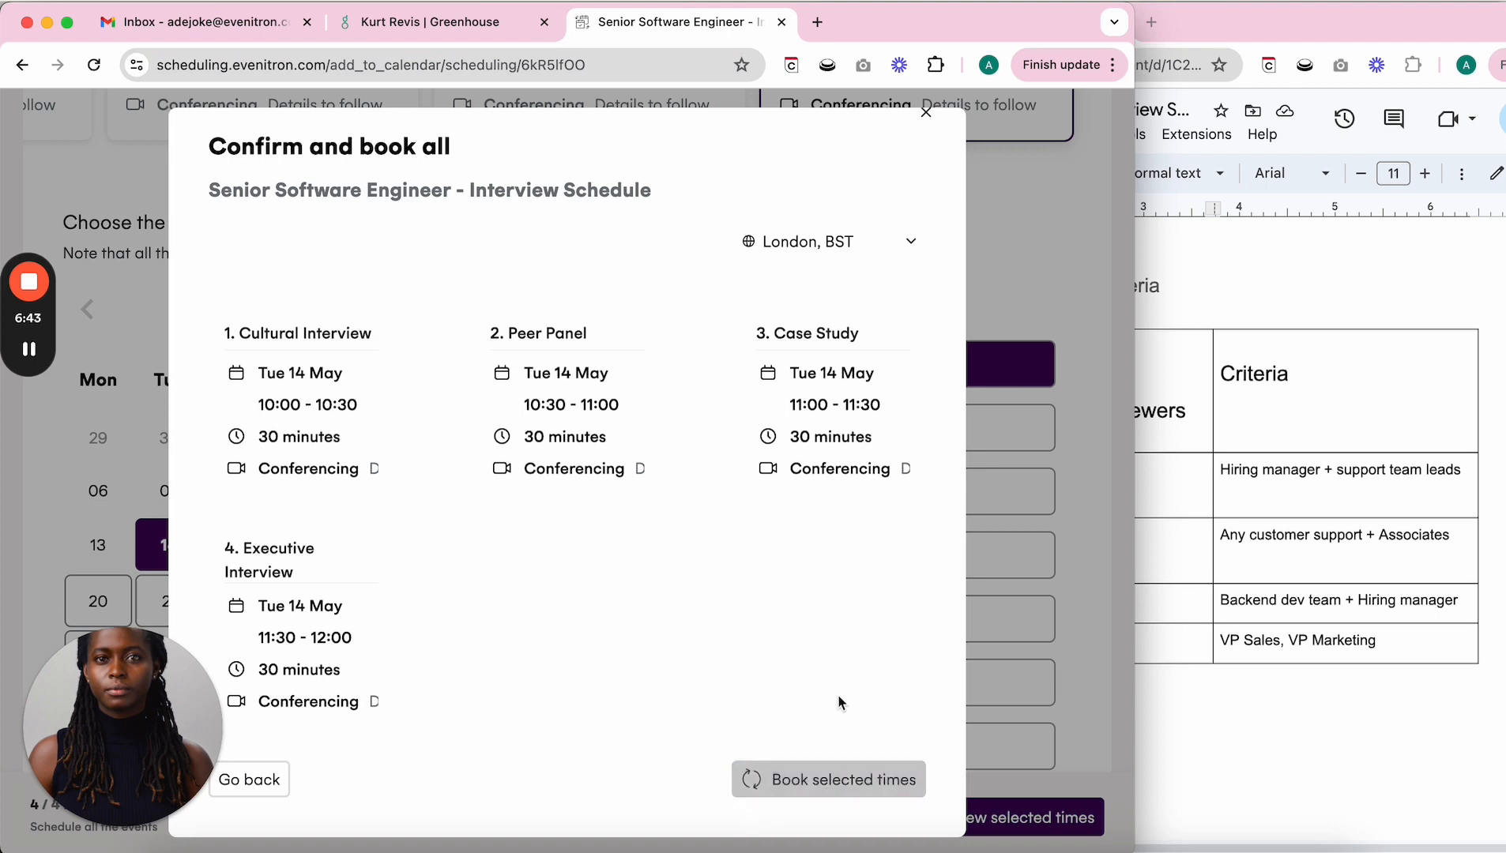
left_click(828, 779)
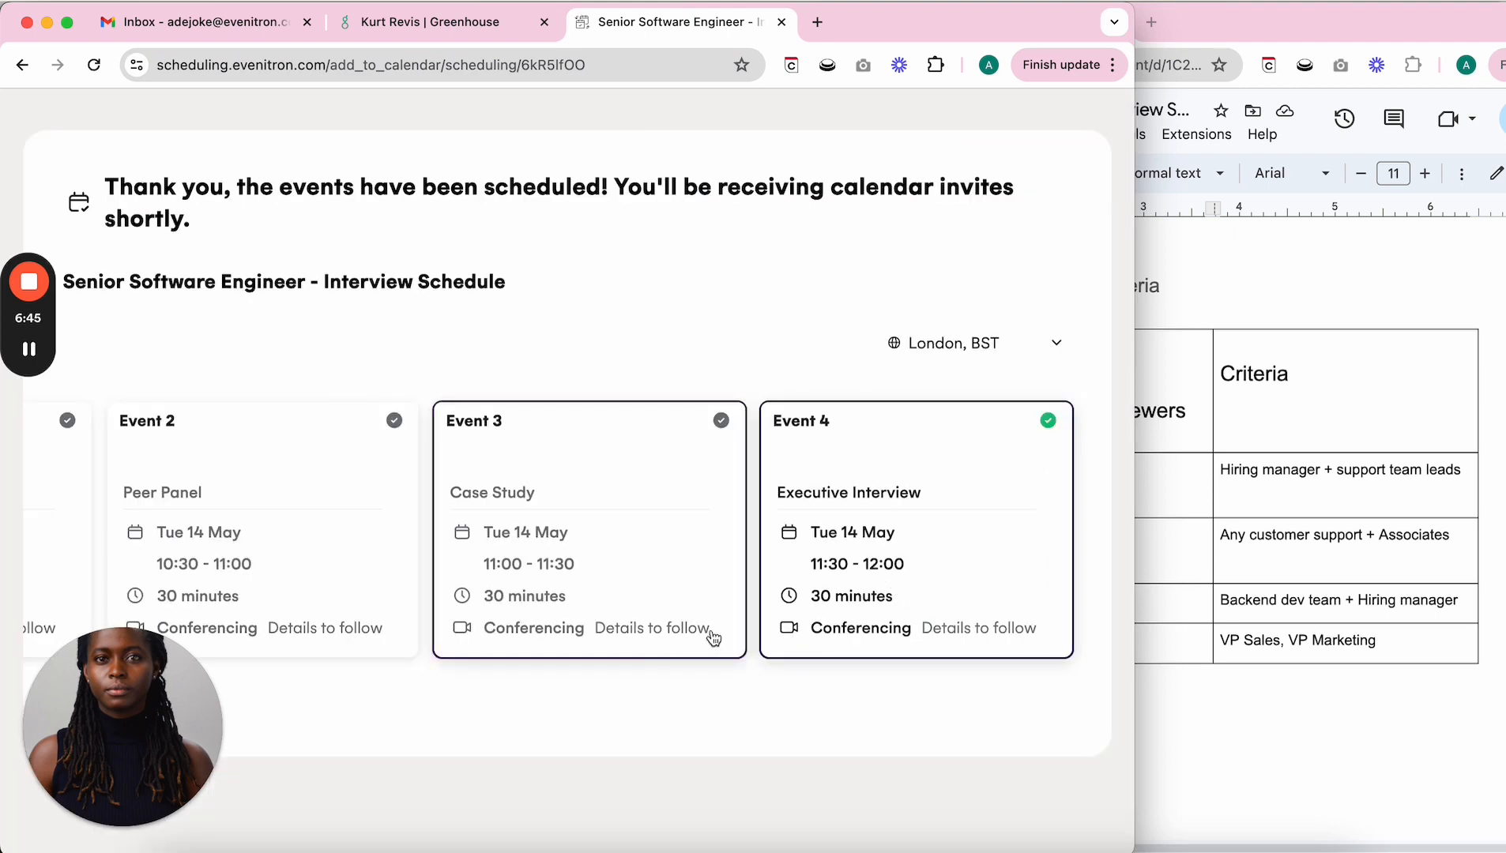
left_click(434, 21)
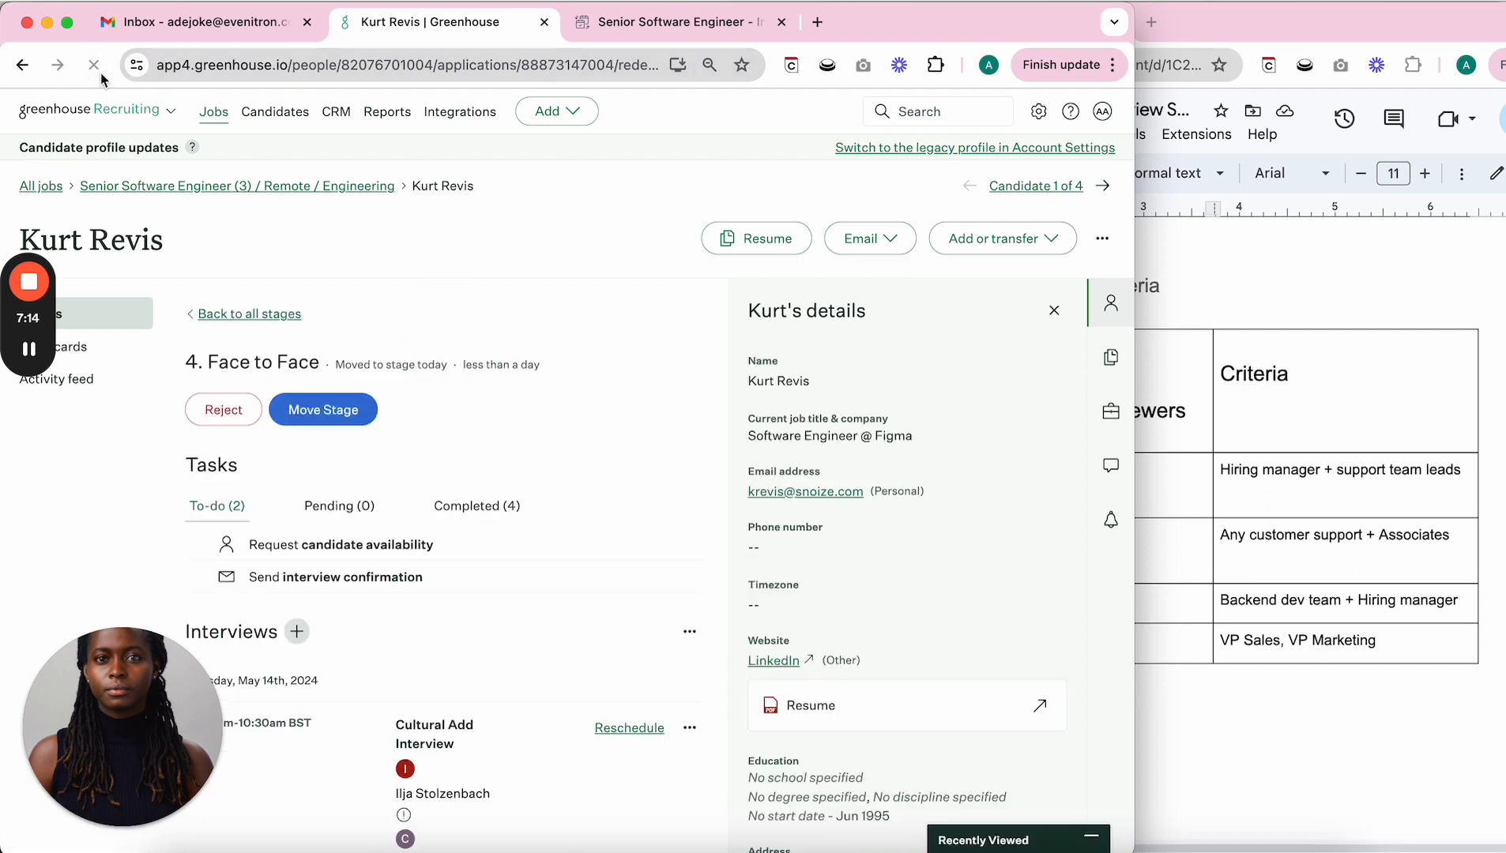
scroll("down", 3)
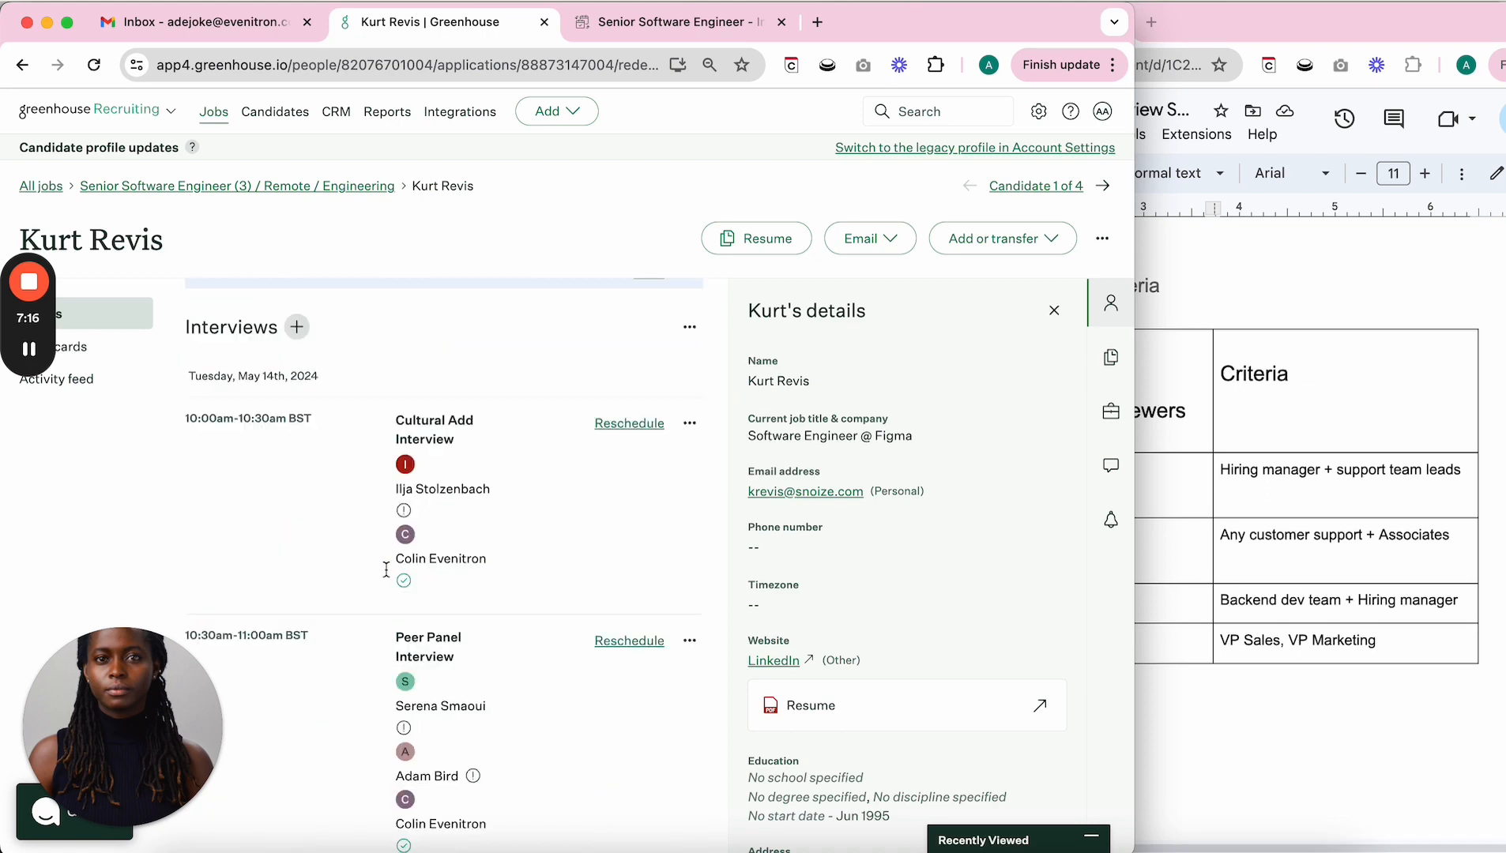
scroll("down", 3)
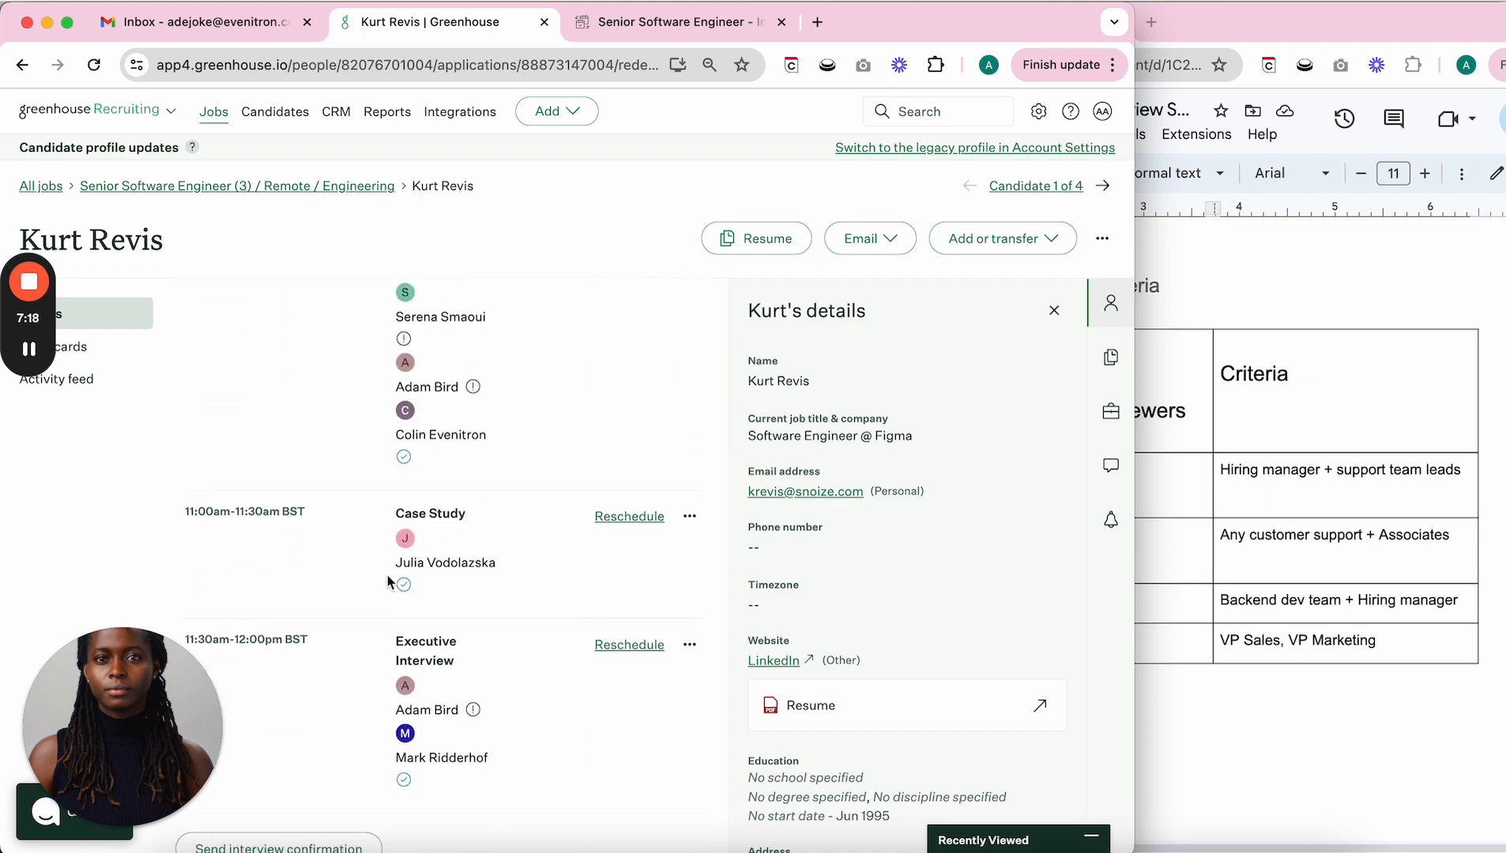
scroll("down", 3)
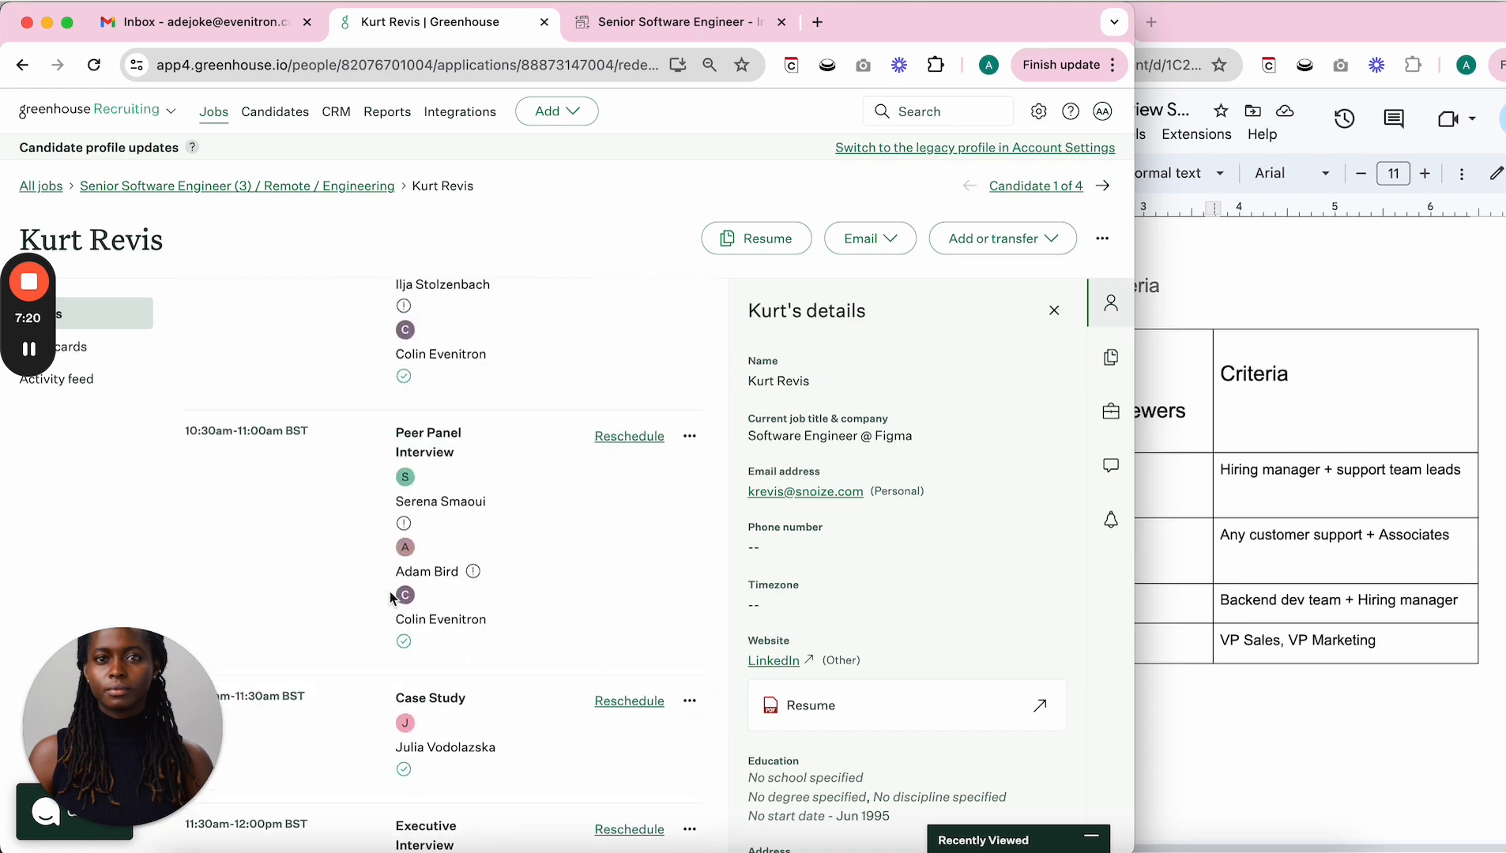
scroll("down", 3)
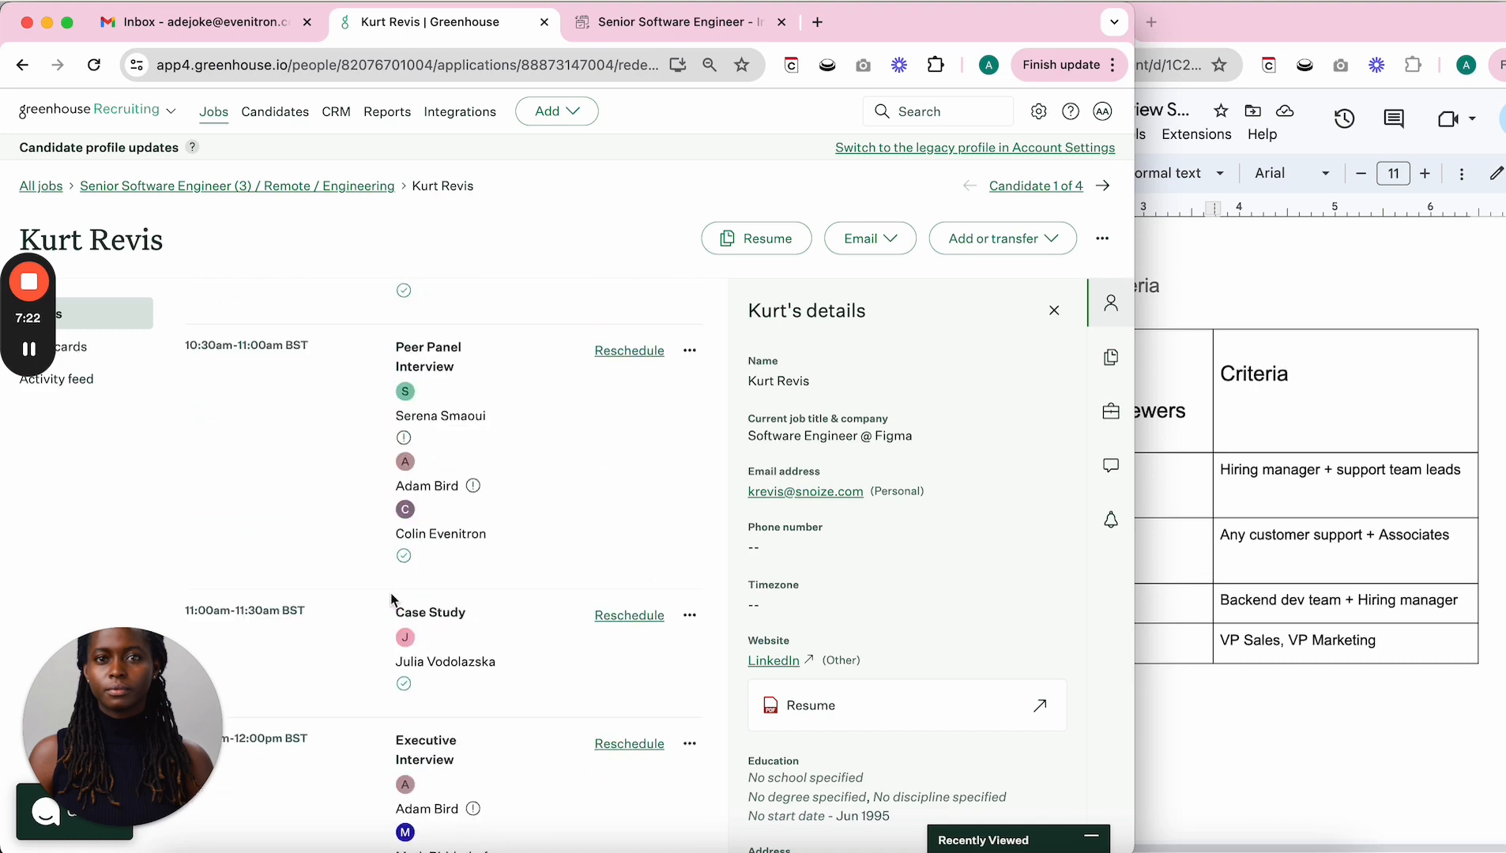
scroll("down", 3)
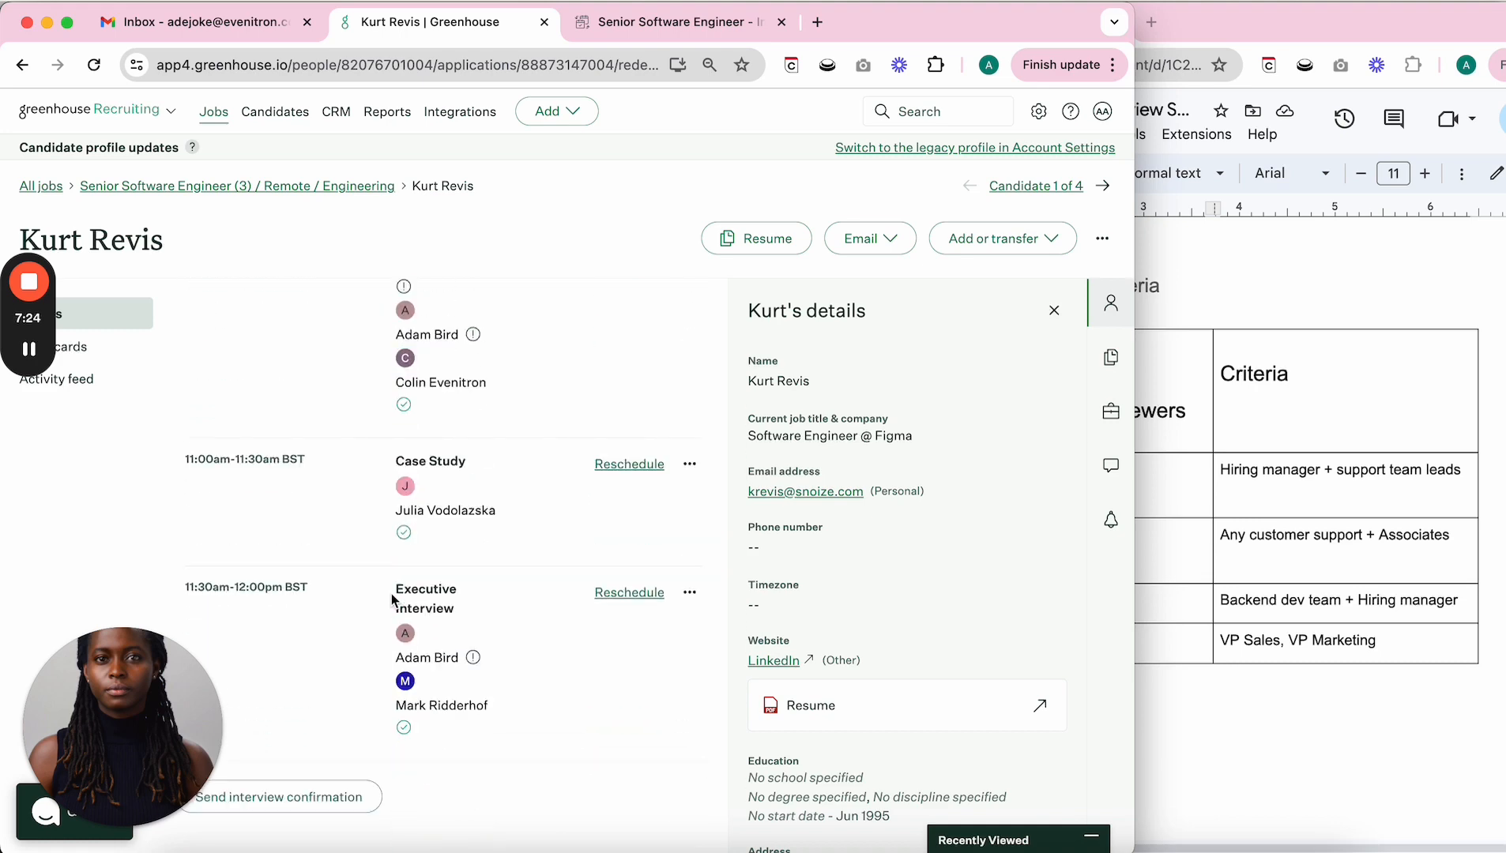